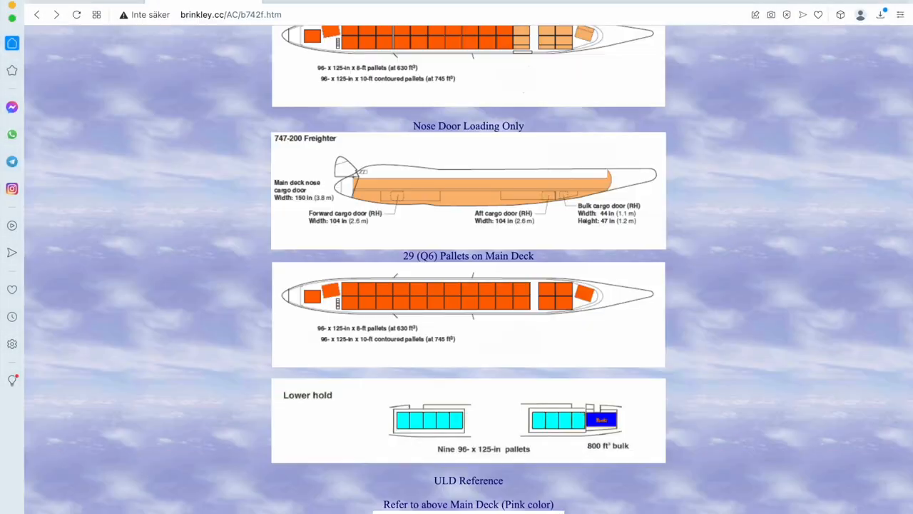
- Start a new air cargo set in Set Builder named B747-200F
scroll(up, 3)
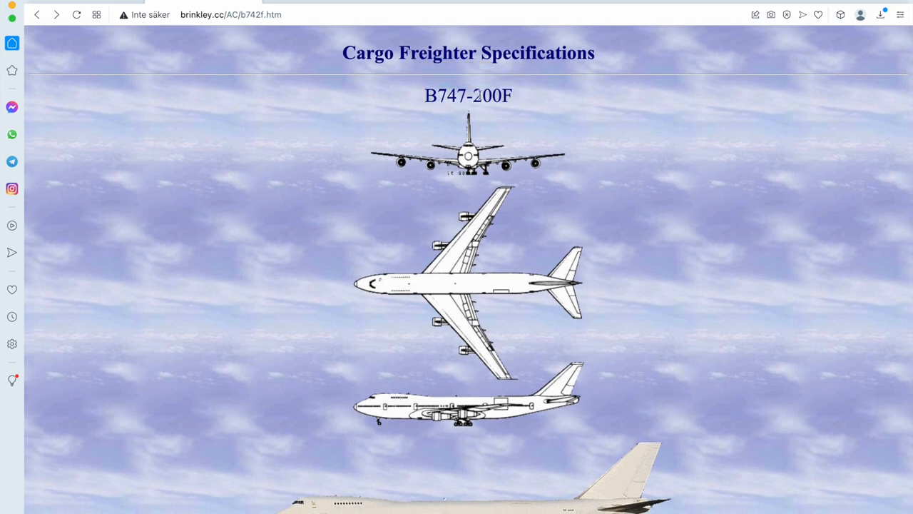
double_click(468, 95)
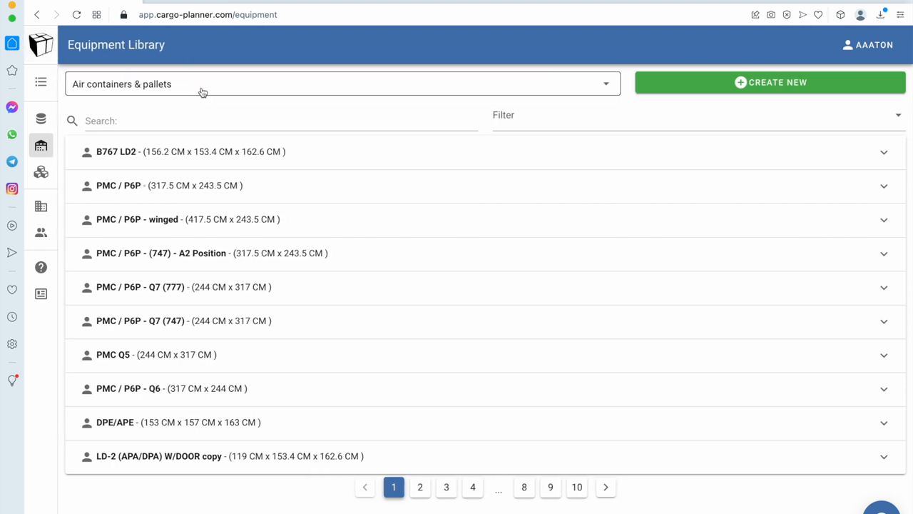
click(341, 84)
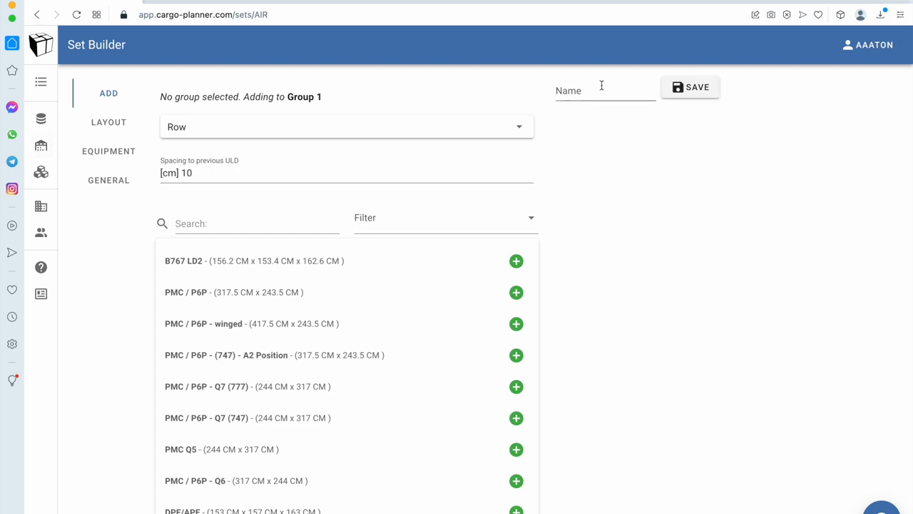
text(B747-200F)
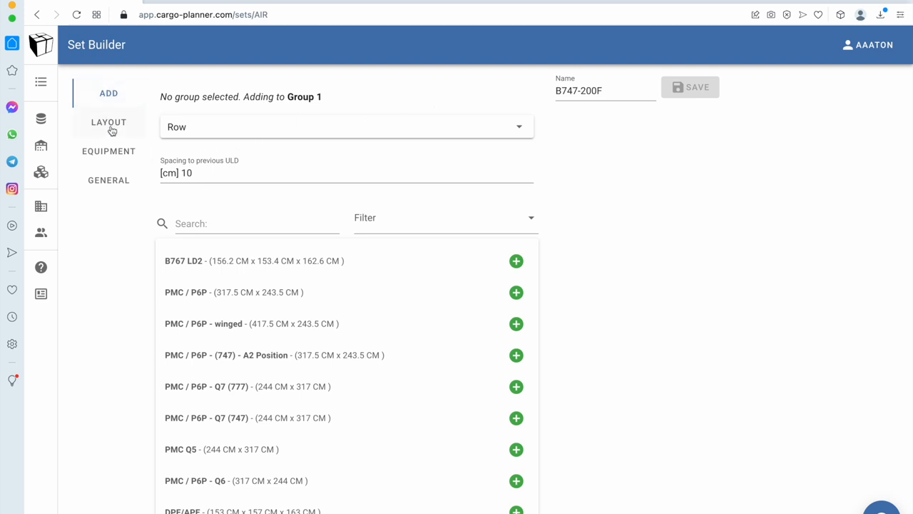
- Review the set's Layout, Equipment and General payload tabs
click(109, 122)
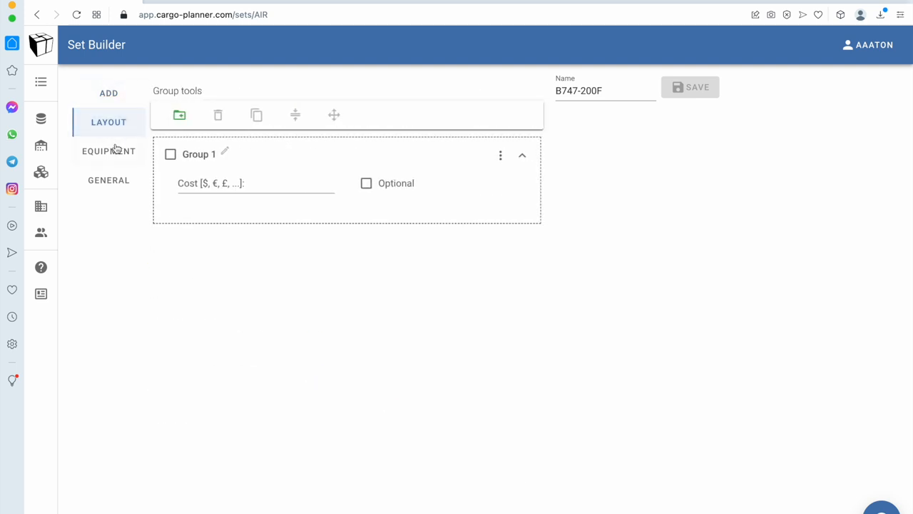
click(108, 180)
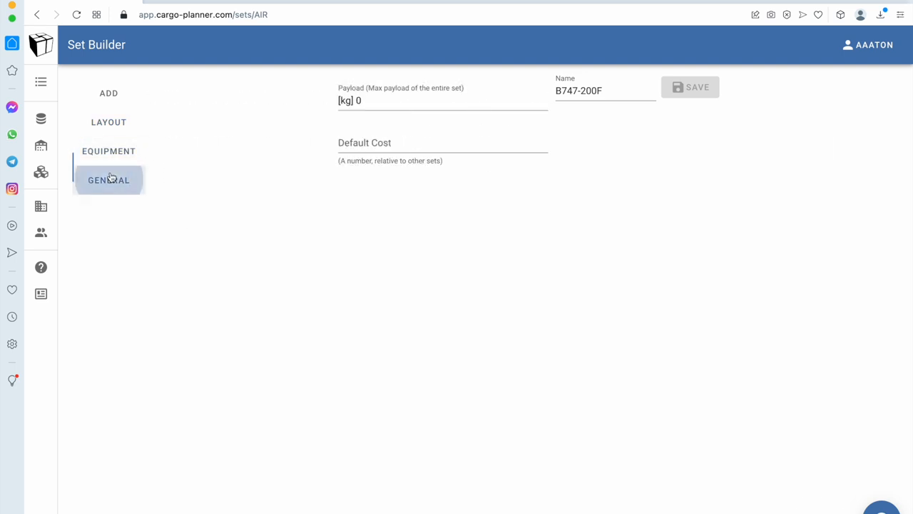
click(109, 180)
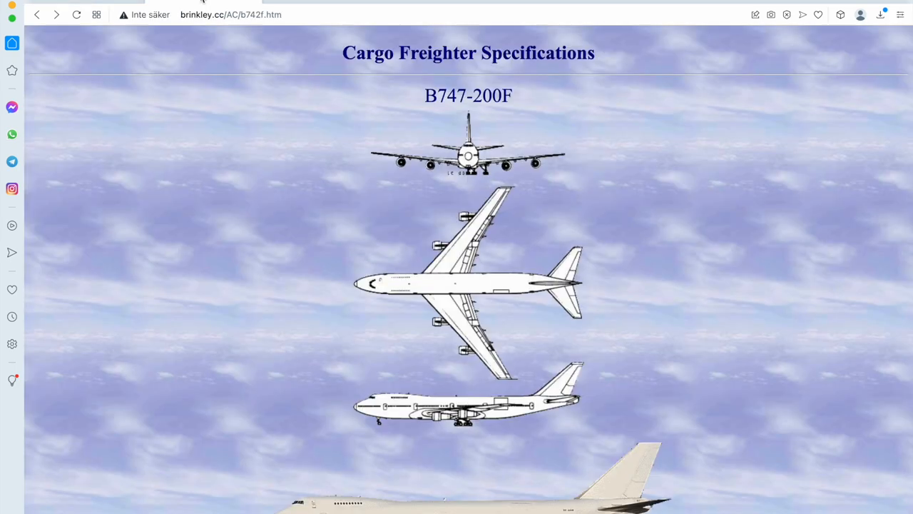
scroll(down, 3)
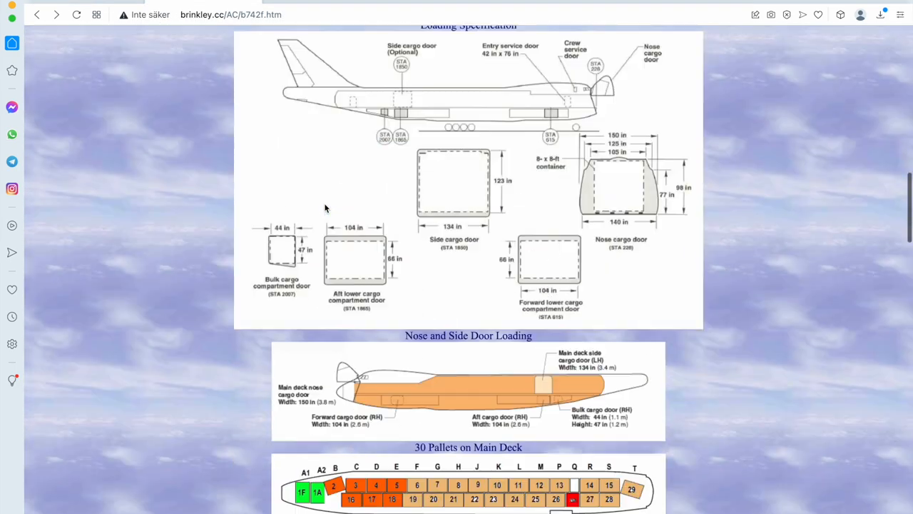
scroll(down, 3)
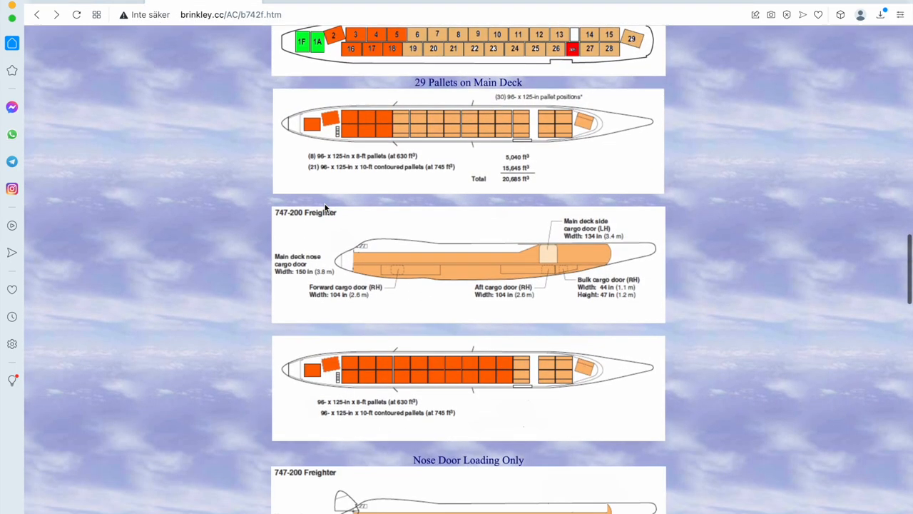
scroll(down, 3)
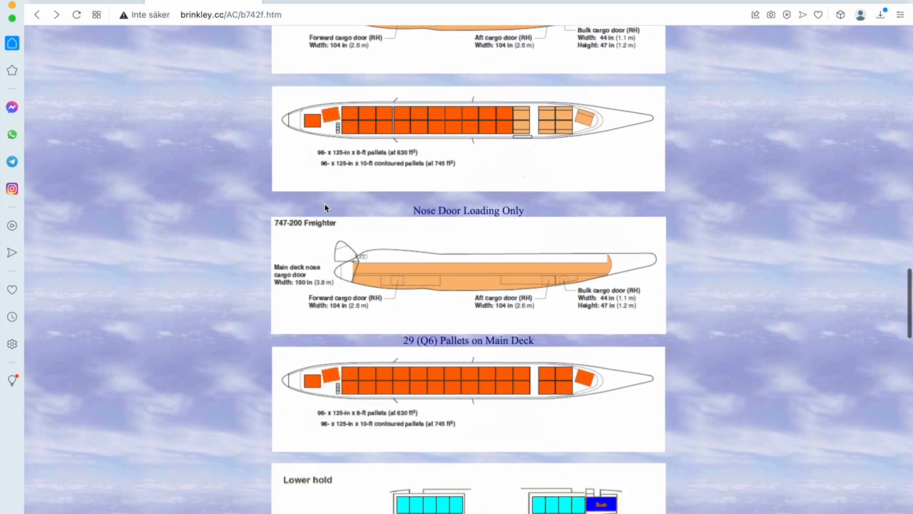
scroll(down, 3)
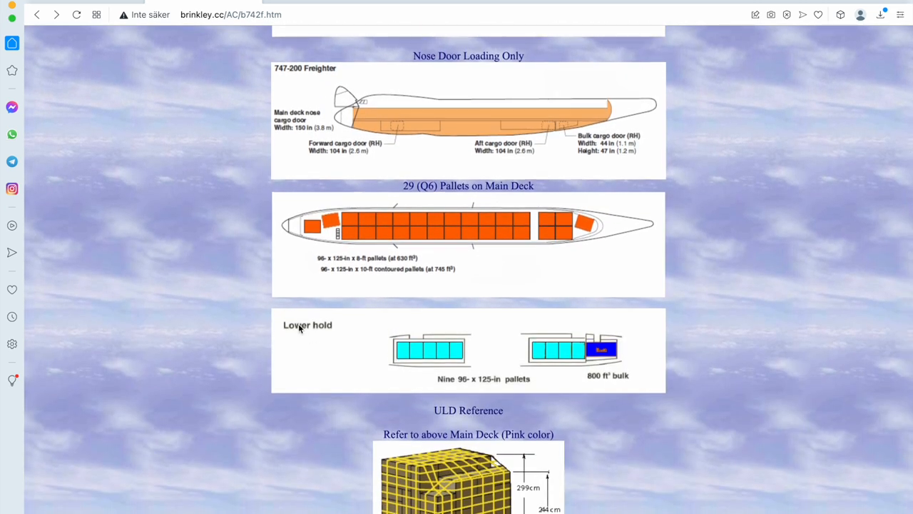
mouse_move(441, 361)
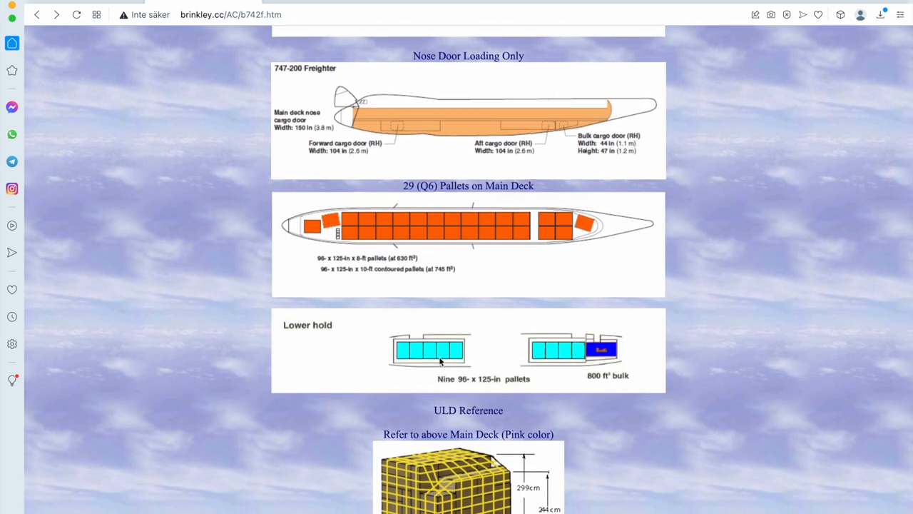
mouse_move(519, 393)
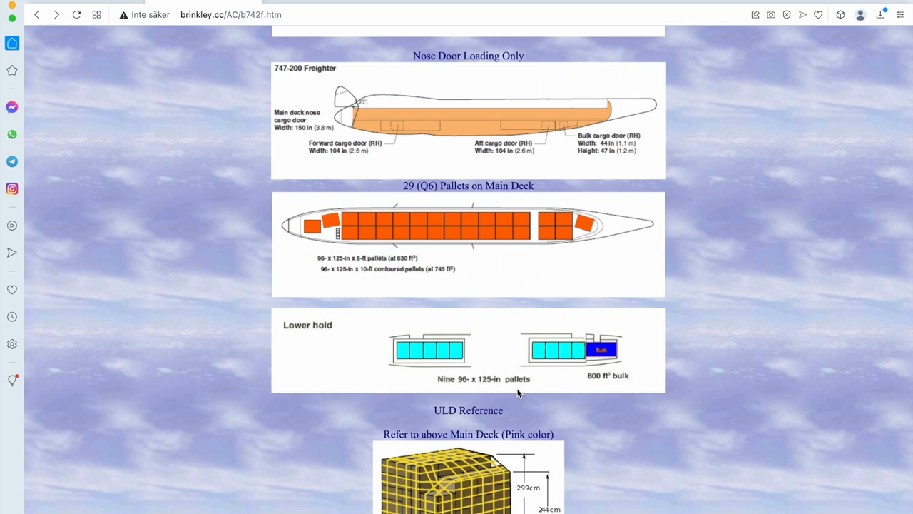
scroll(down, 3)
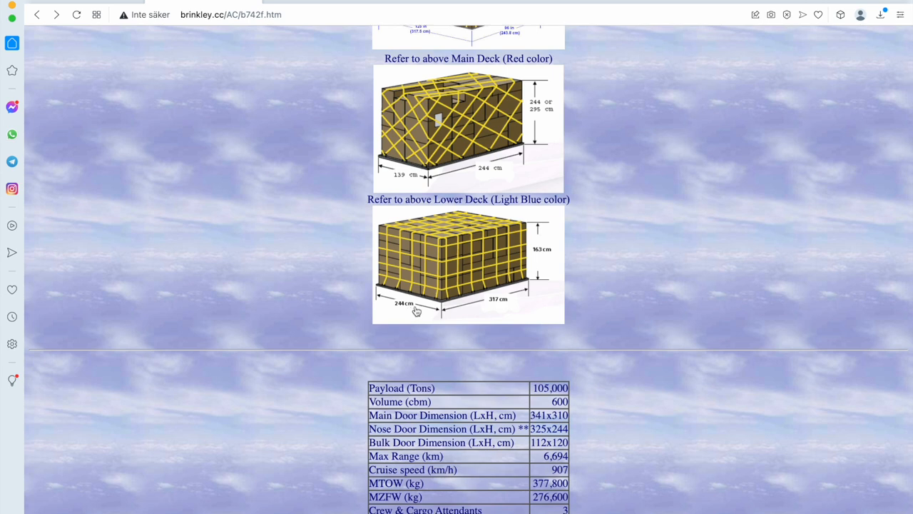
scroll(down, 3)
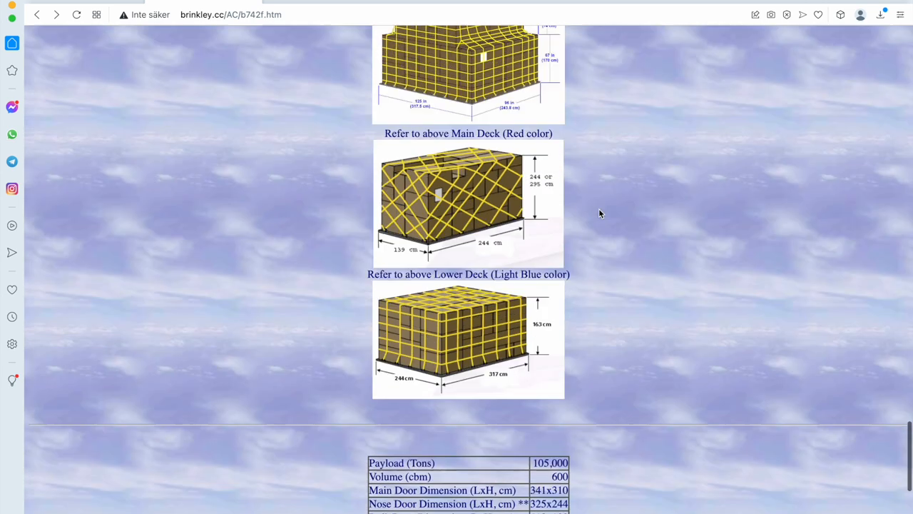
scroll(up, 3)
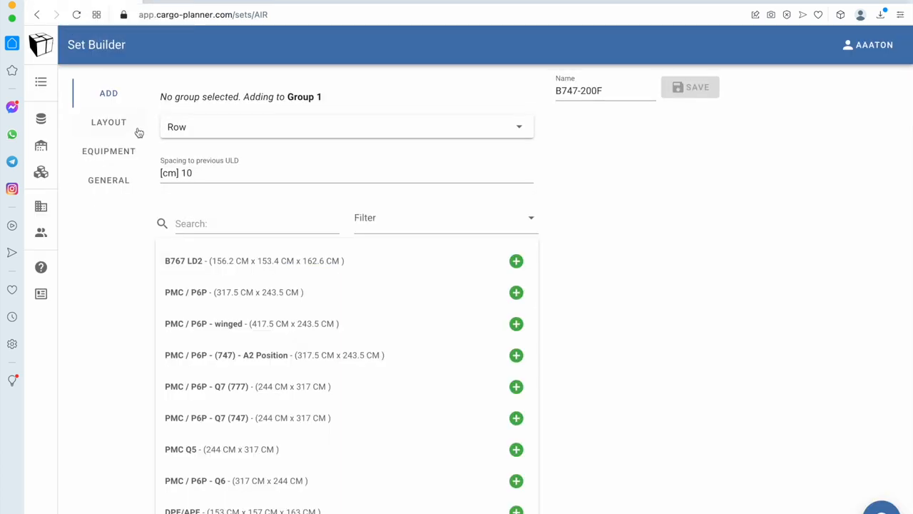
- Rename Group 1 to 'Lower deck'
click(109, 122)
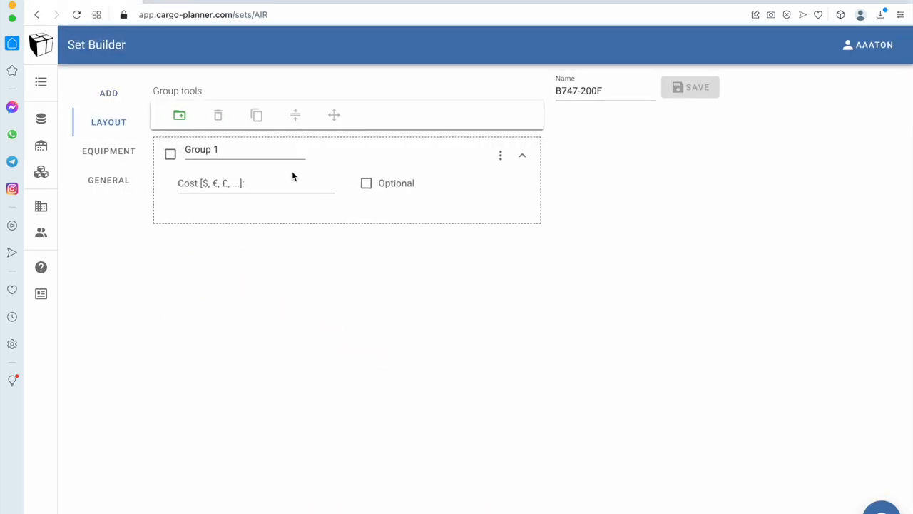
text(Lower)
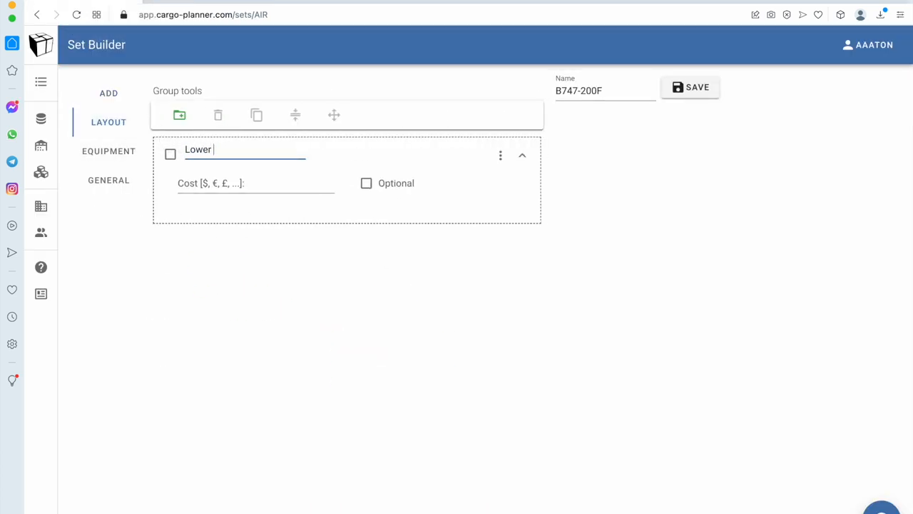
text(deck)
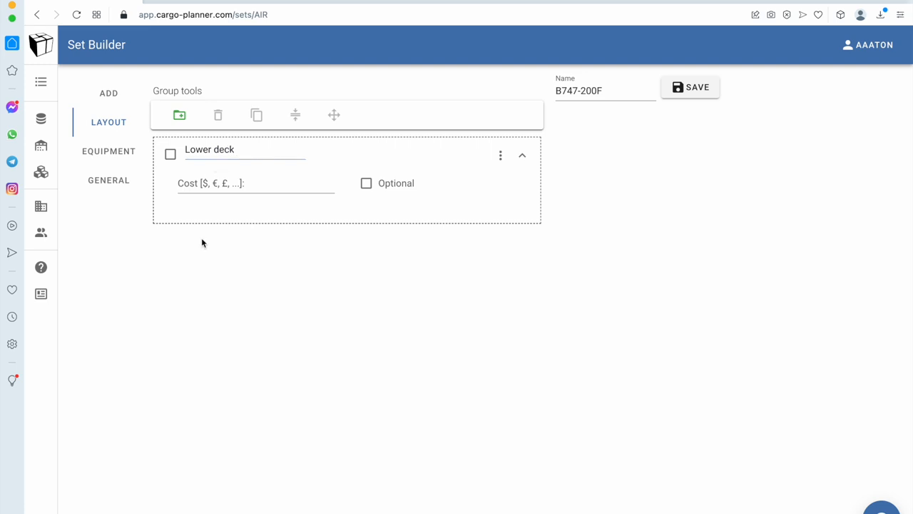
- Search the equipment list for p6p and pmc pallets to add to Lower deck
click(109, 93)
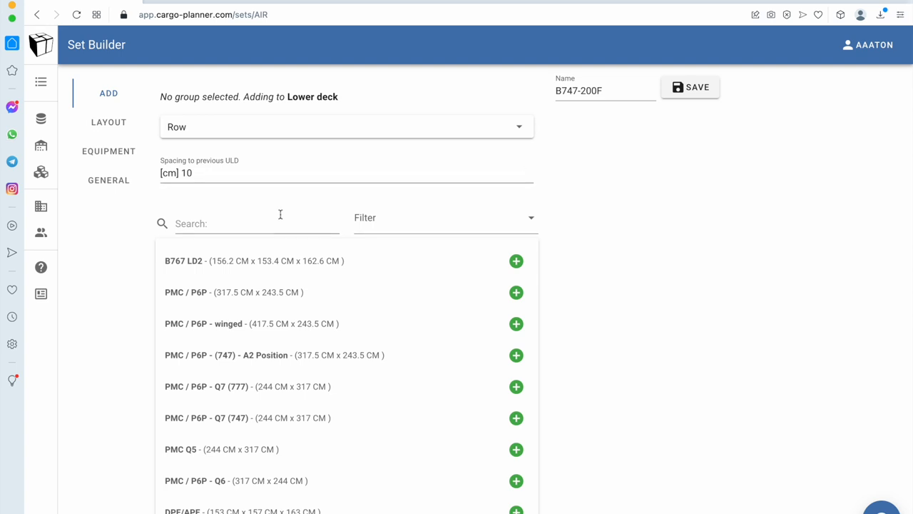
text(p6p)
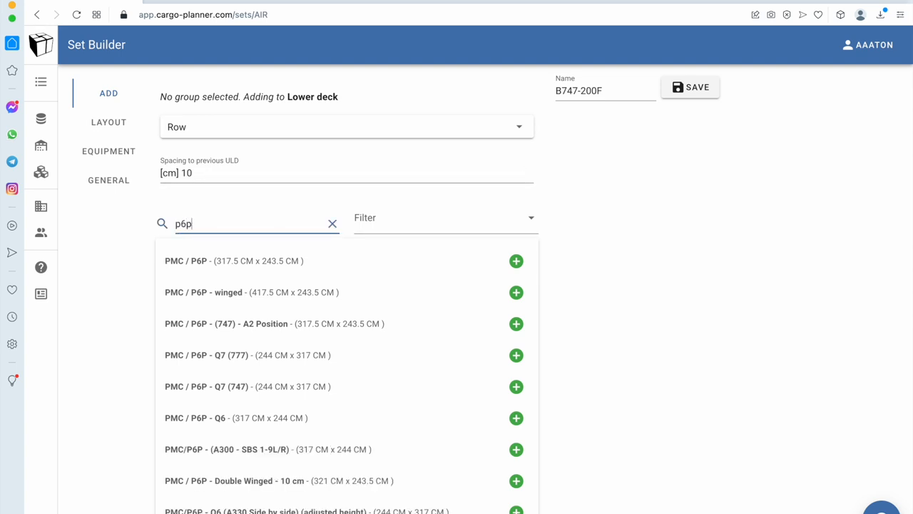
mouse_move(276, 279)
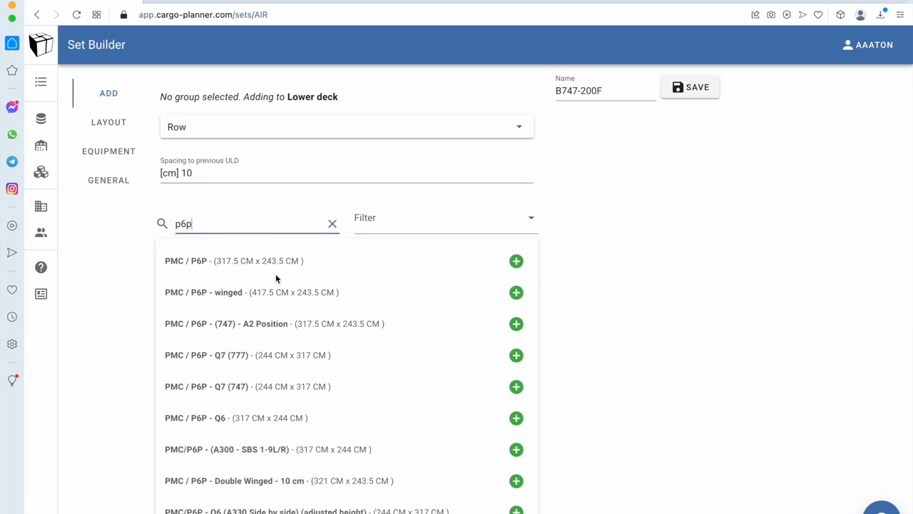
scroll(down, 3)
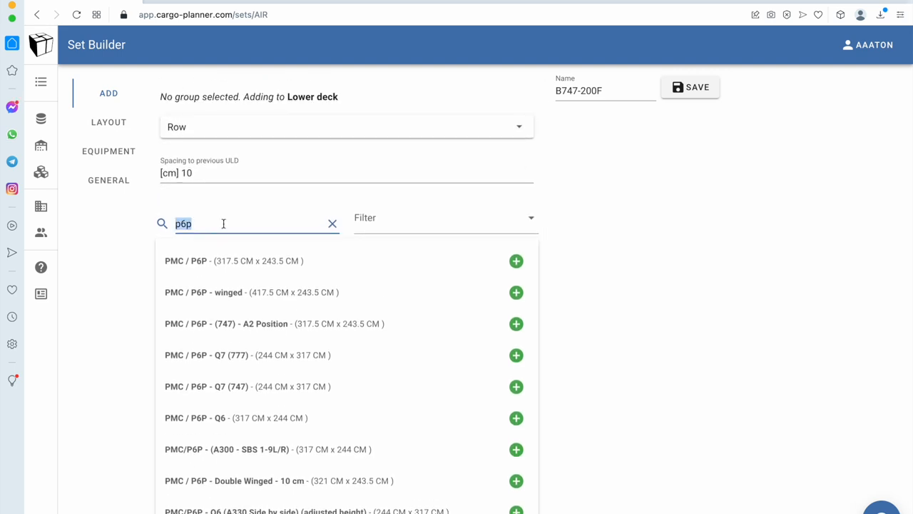
text(pmc)
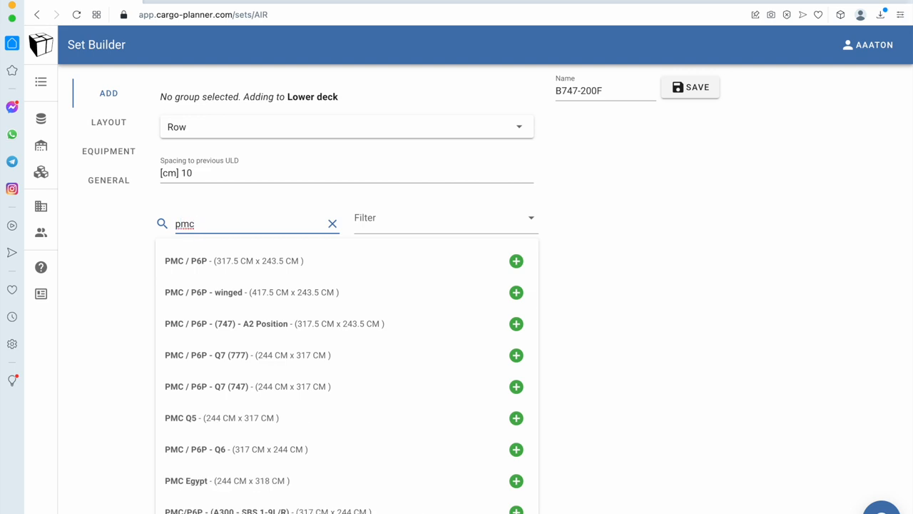
mouse_move(515, 261)
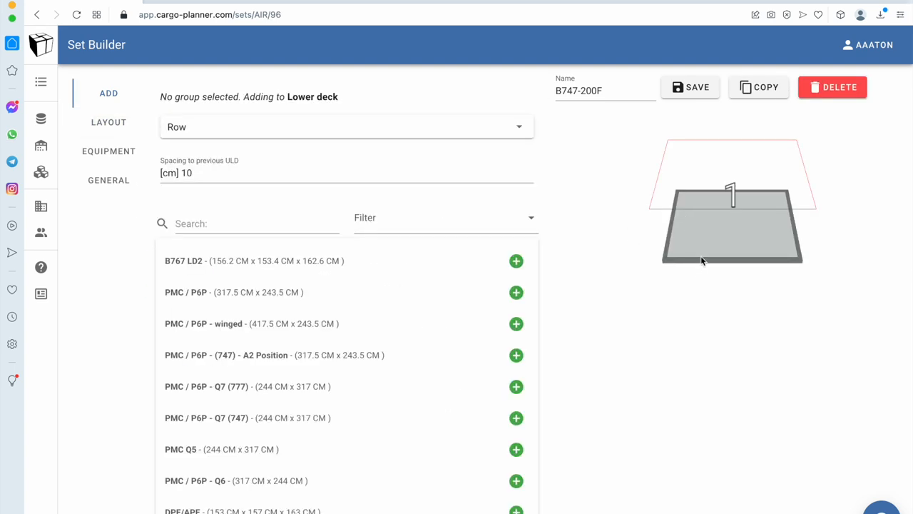
- Set the Lower deck PMC / P6P pallet's rotation to 90 degrees
click(516, 292)
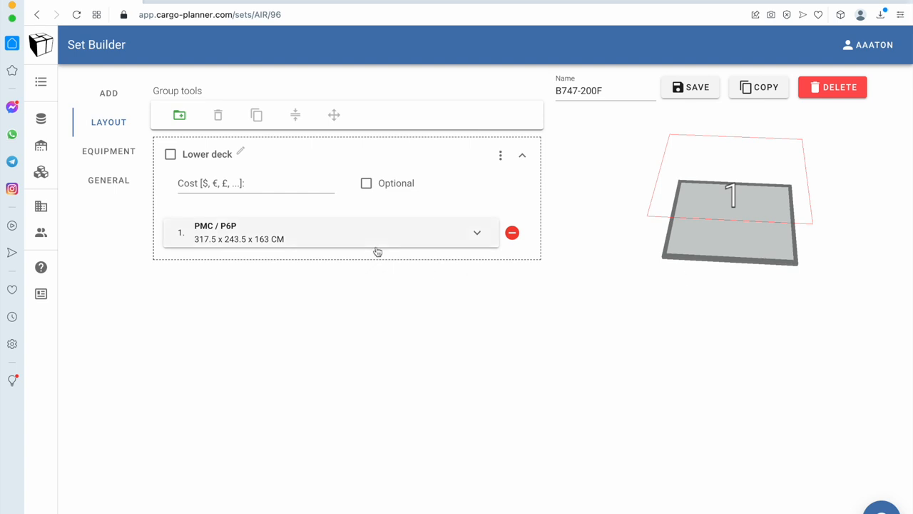
mouse_move(384, 251)
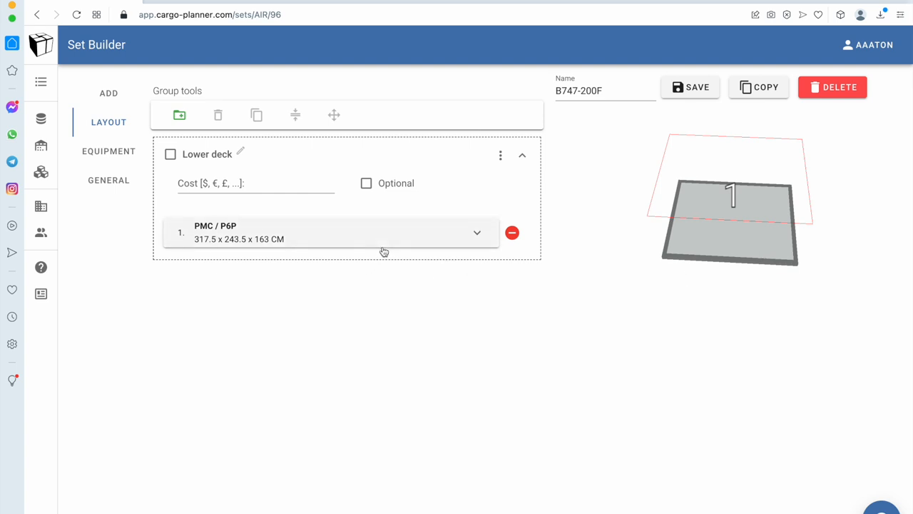
click(329, 232)
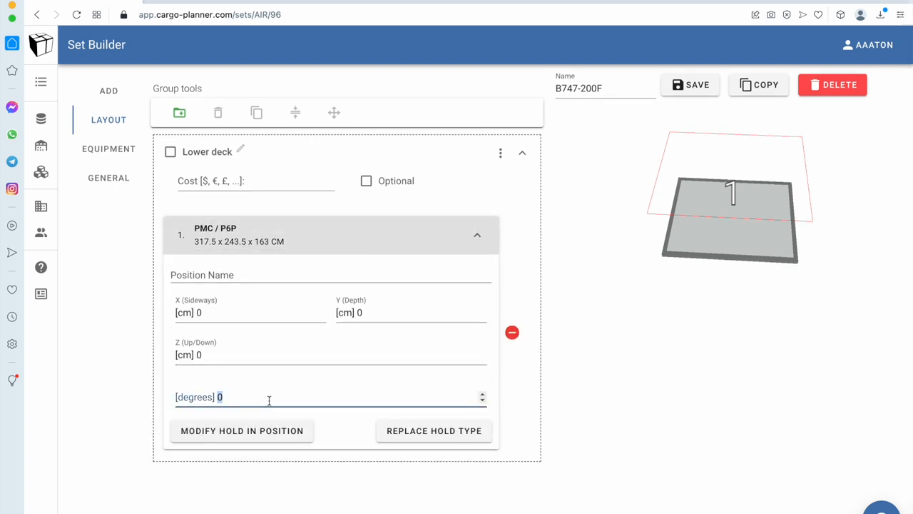
text(90)
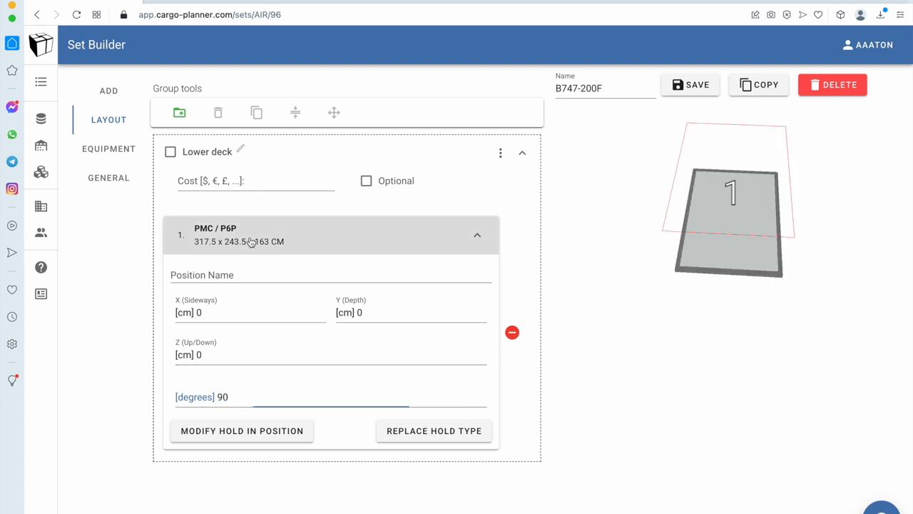
click(108, 91)
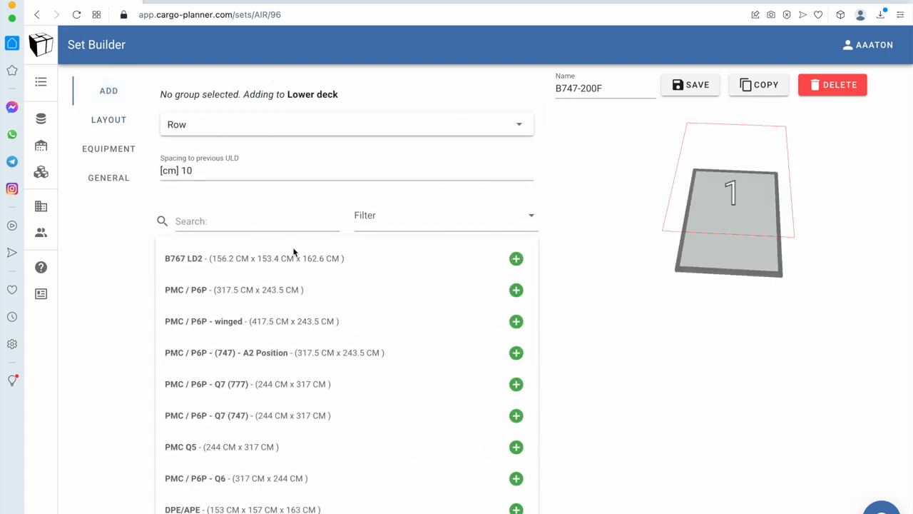
- Search p6p and add two more PMC / P6P pallets to Lower deck
click(257, 221)
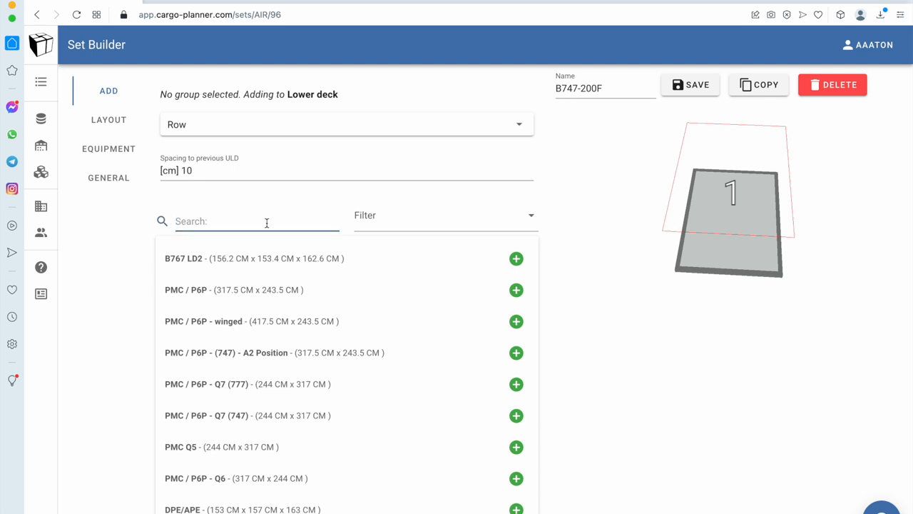
text(p6p)
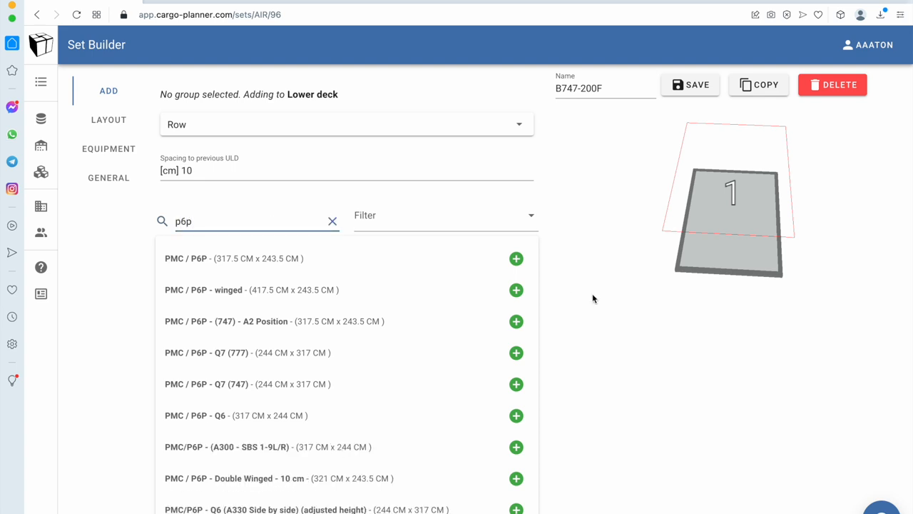
click(516, 258)
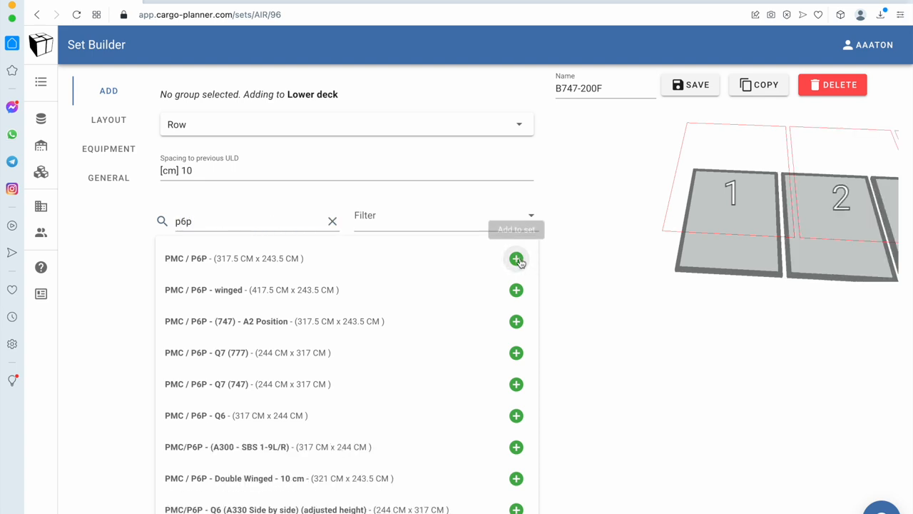
click(516, 258)
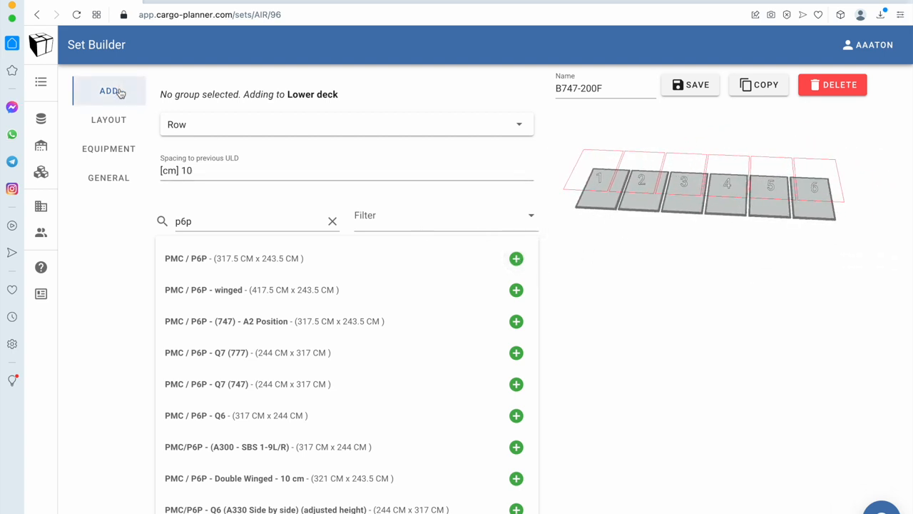
- Set position 6's X (Sideways) to 1800 and add further pallets after the gap
click(108, 122)
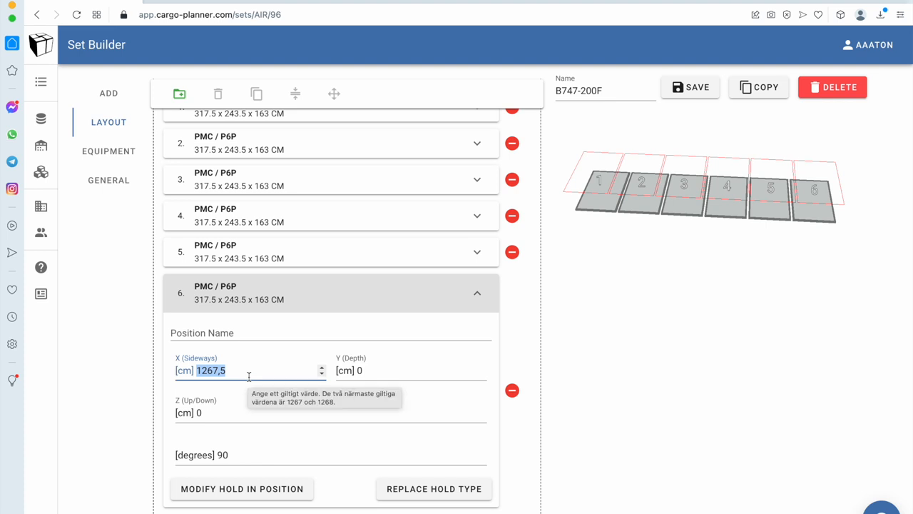
text(1800)
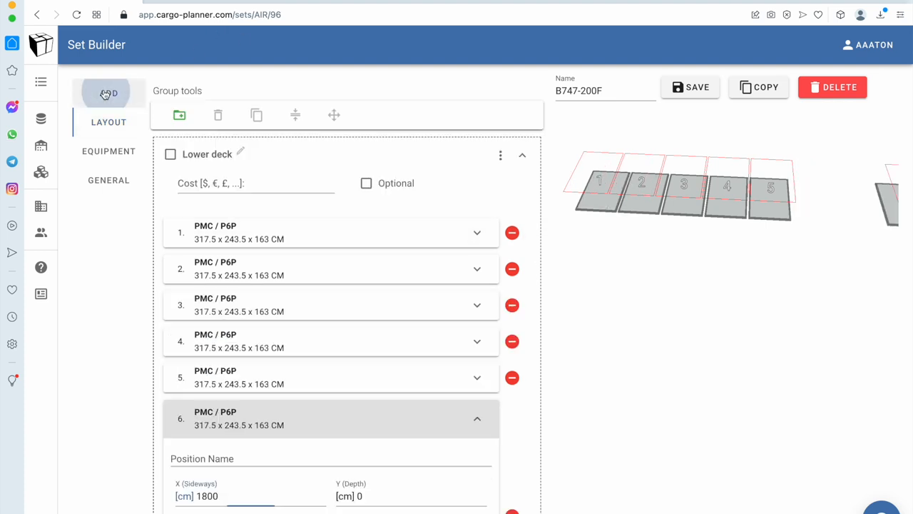
click(109, 93)
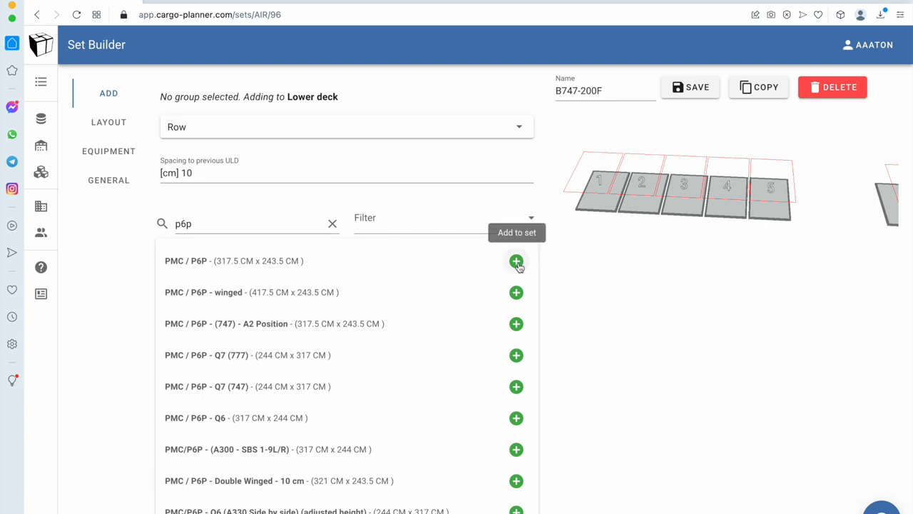
click(516, 260)
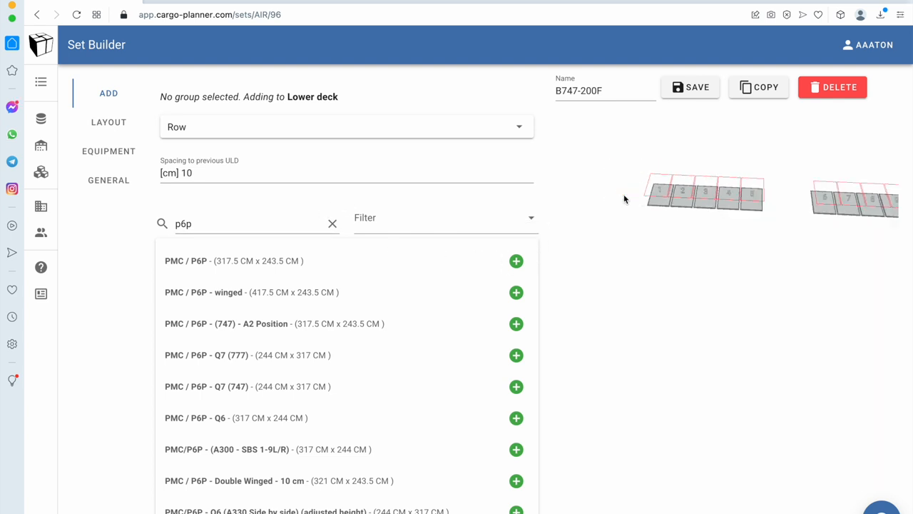
click(108, 122)
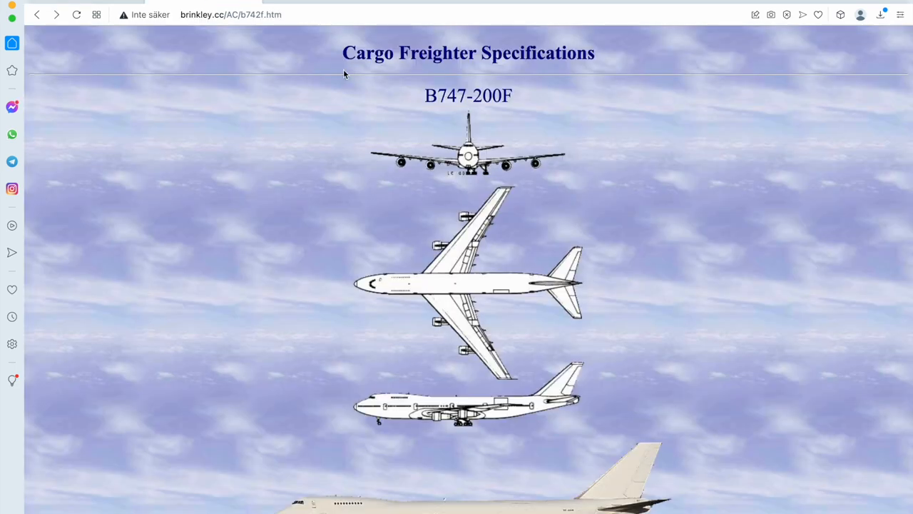
- Scroll the brinkley.cc B747-200F page down to the lower hold diagram
scroll(down, 3)
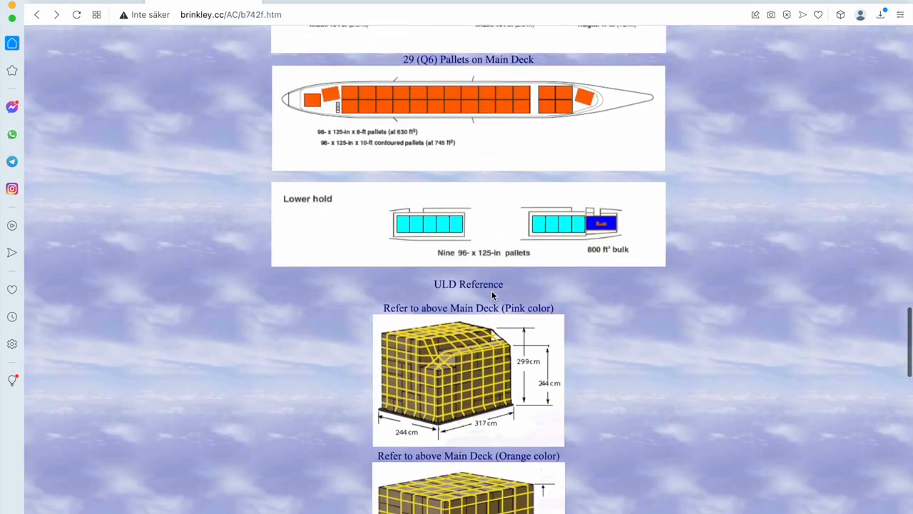
scroll(down, 3)
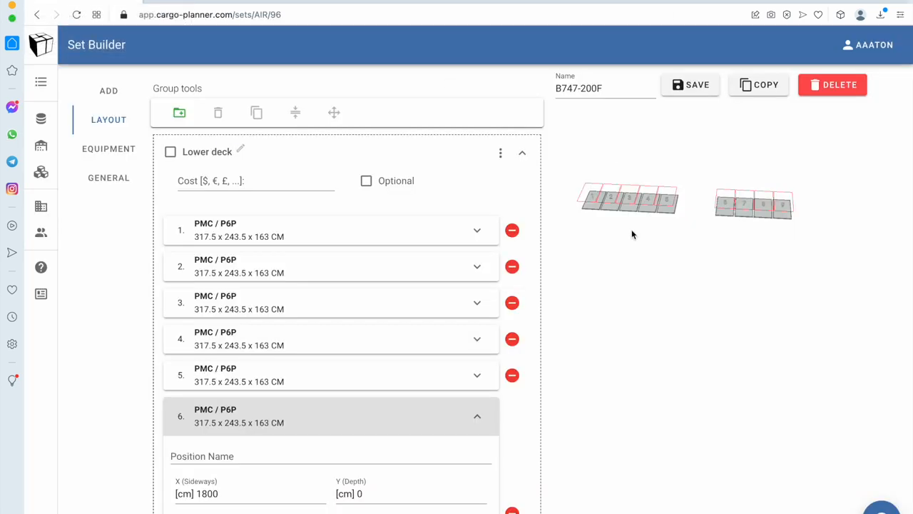
- Collapse Lower deck, add Group 2, and begin renaming it 'Main Deck'
click(690, 84)
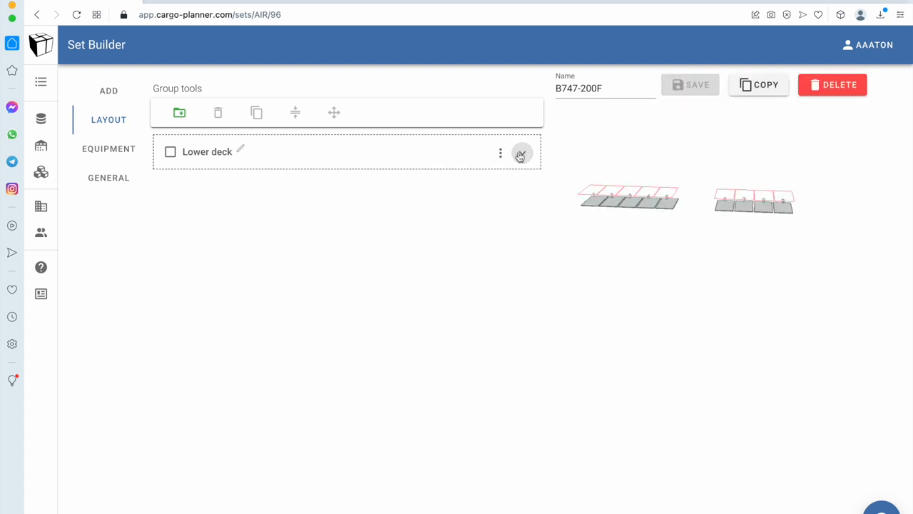
click(180, 113)
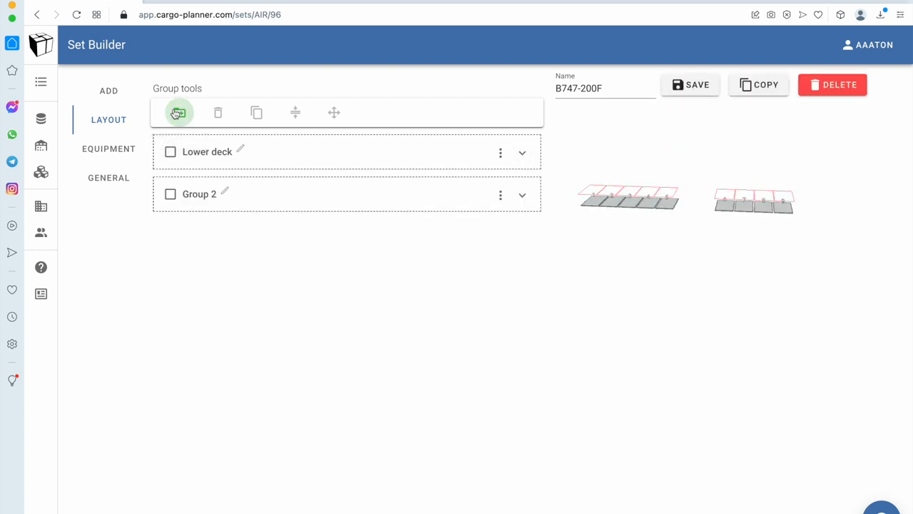
click(224, 189)
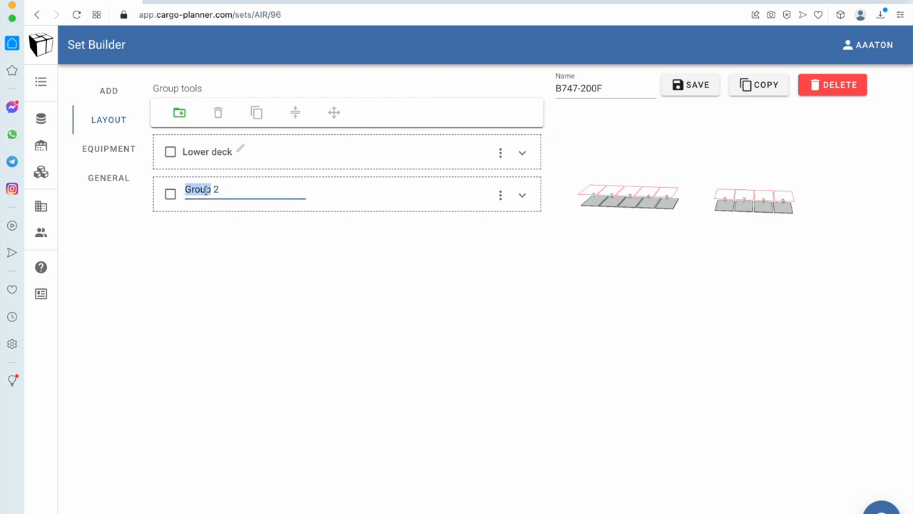
text(Mai)
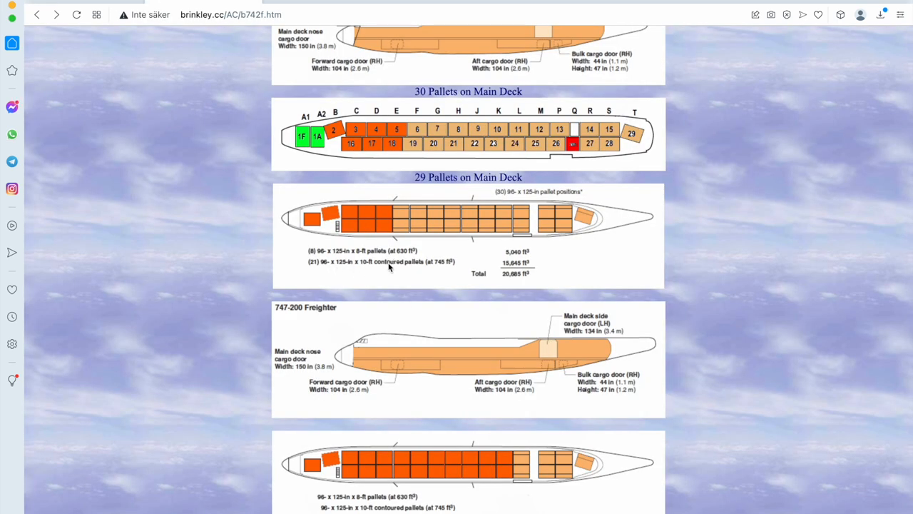
mouse_move(371, 200)
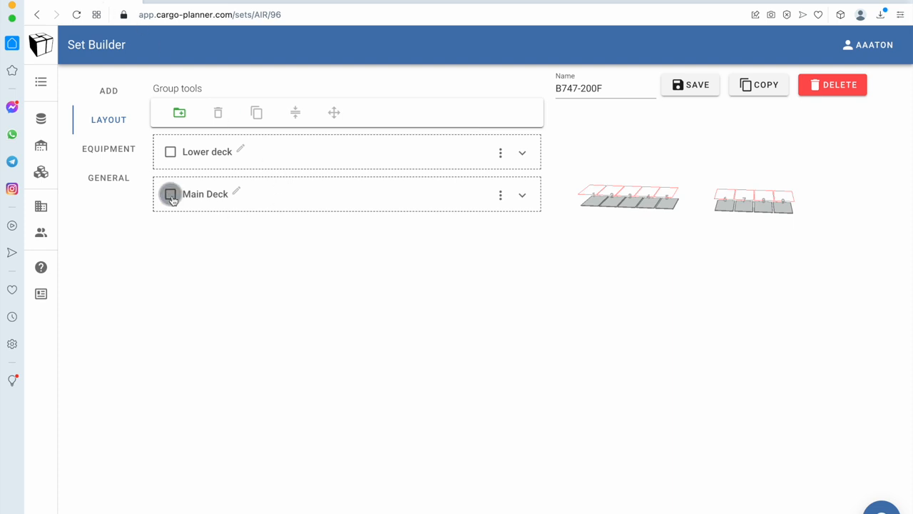
- Tick Main Deck as the group receiving new pallets and check brinkley.cc's reference
click(108, 91)
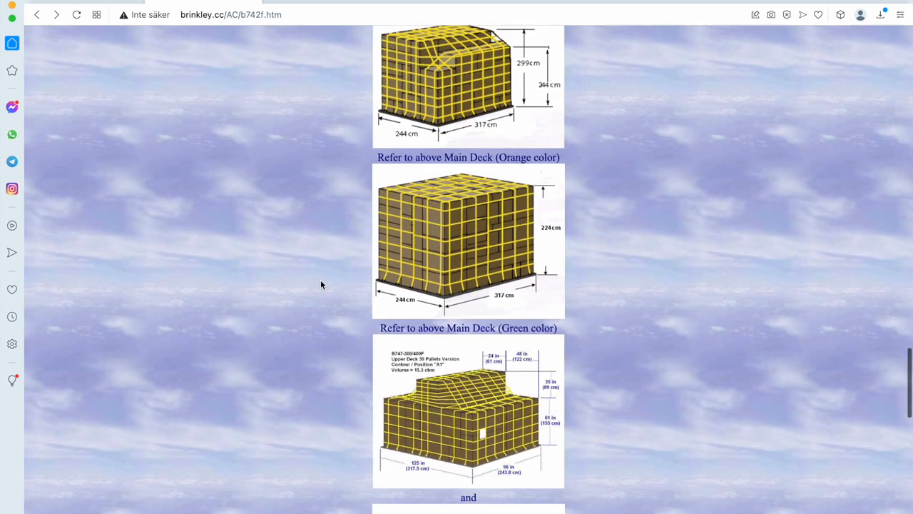
scroll(up, 3)
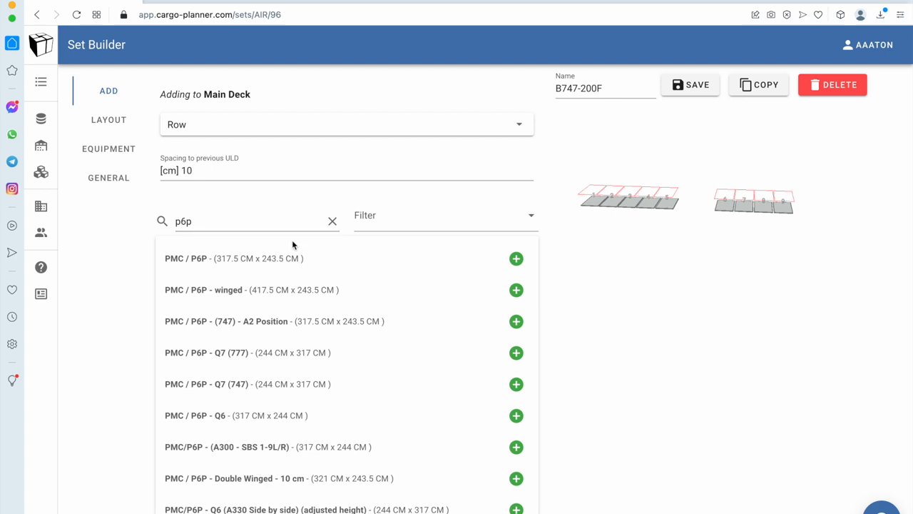
mouse_move(267, 353)
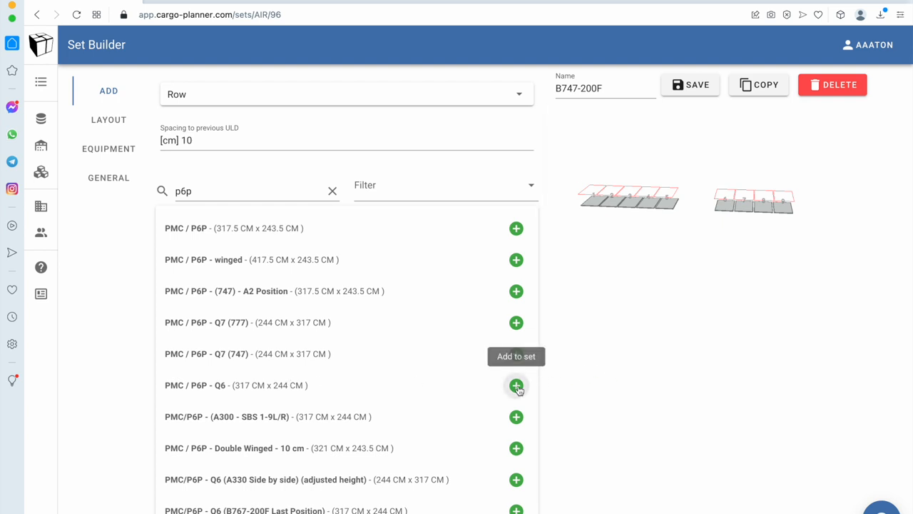
- Add a PMC / P6P - Q6 pallet and set position 10's Z (Up/Down) to 300
click(108, 120)
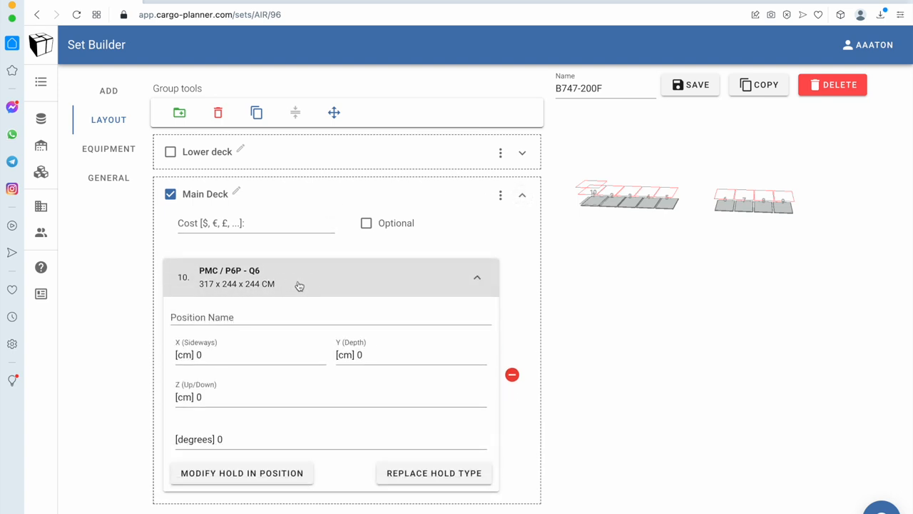
mouse_move(269, 384)
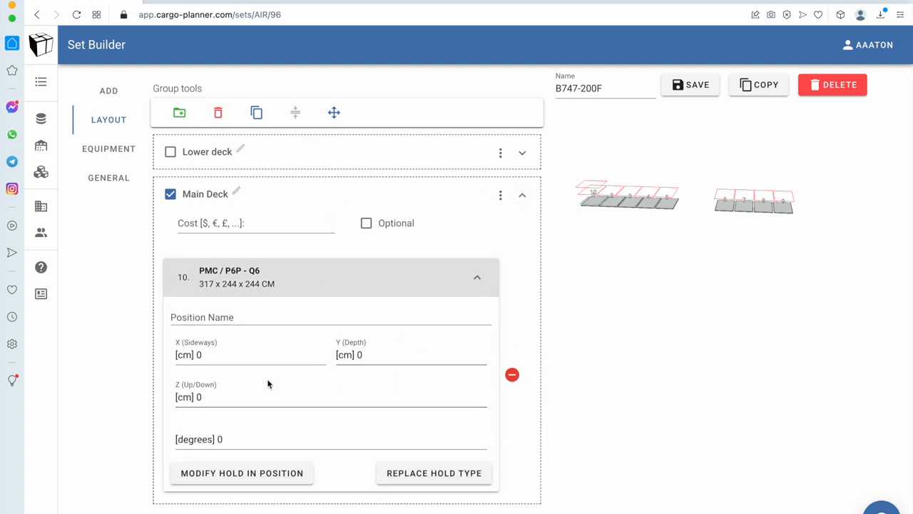
click(249, 396)
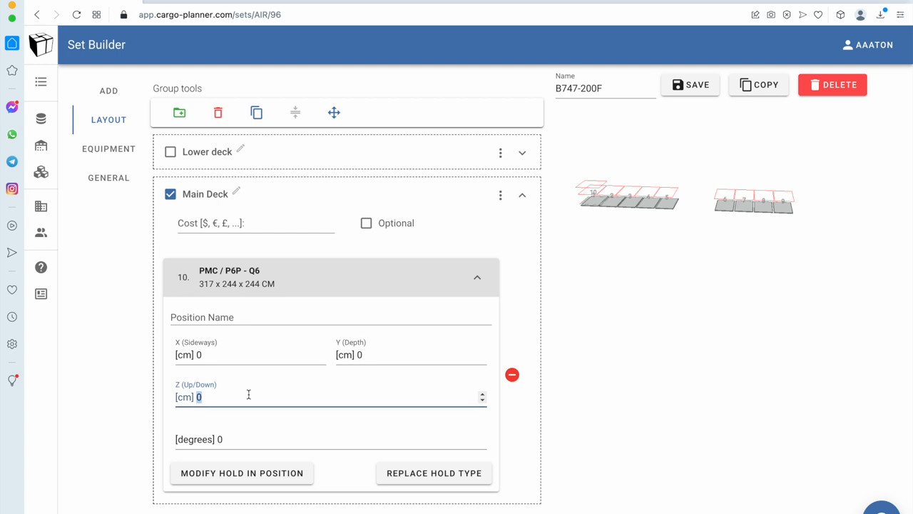
text(200)
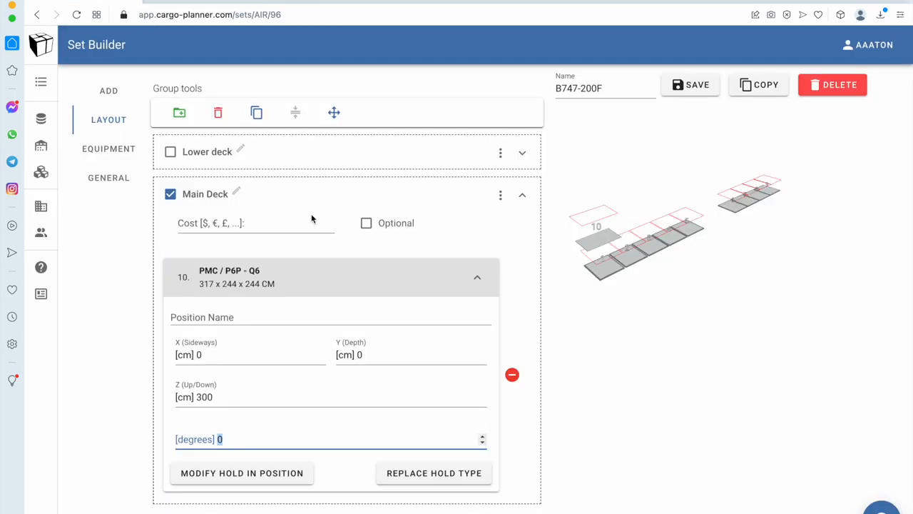
click(109, 90)
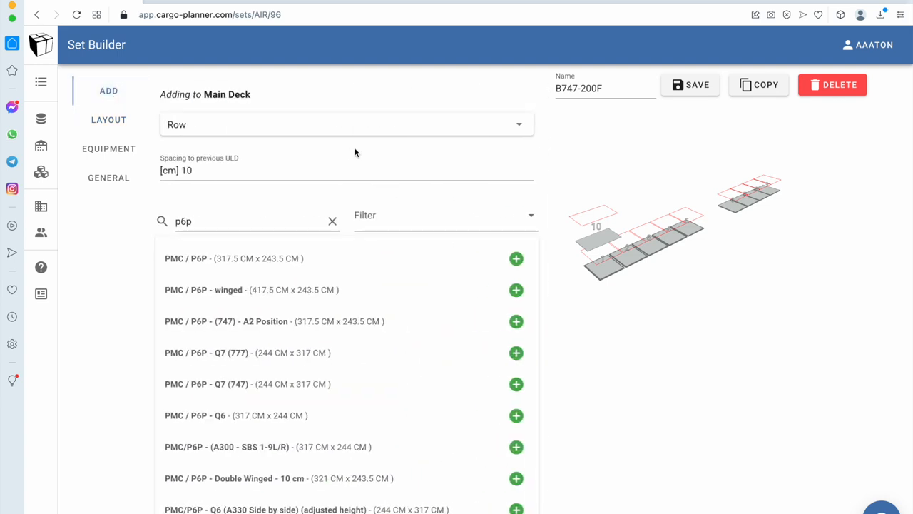
- Refine the search and add a second PMC / P6P - Q6 pallet to Main Deck
click(253, 222)
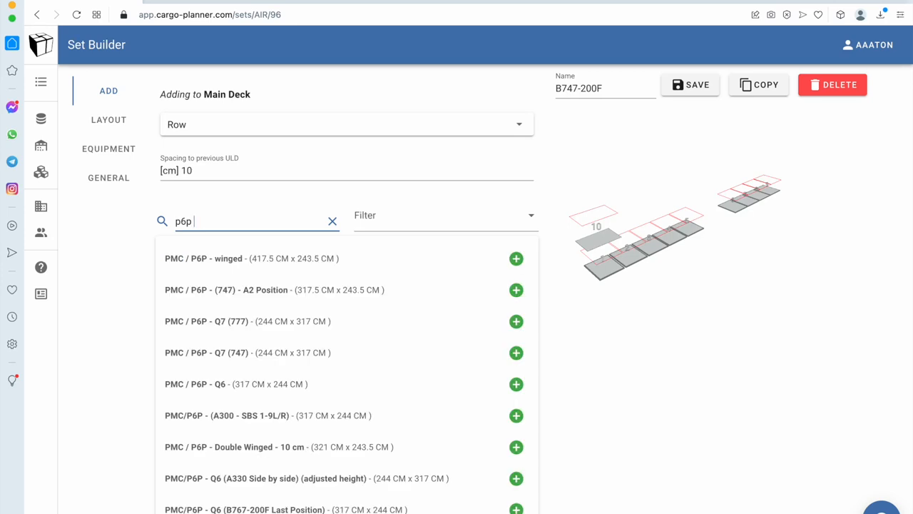
text(- q6)
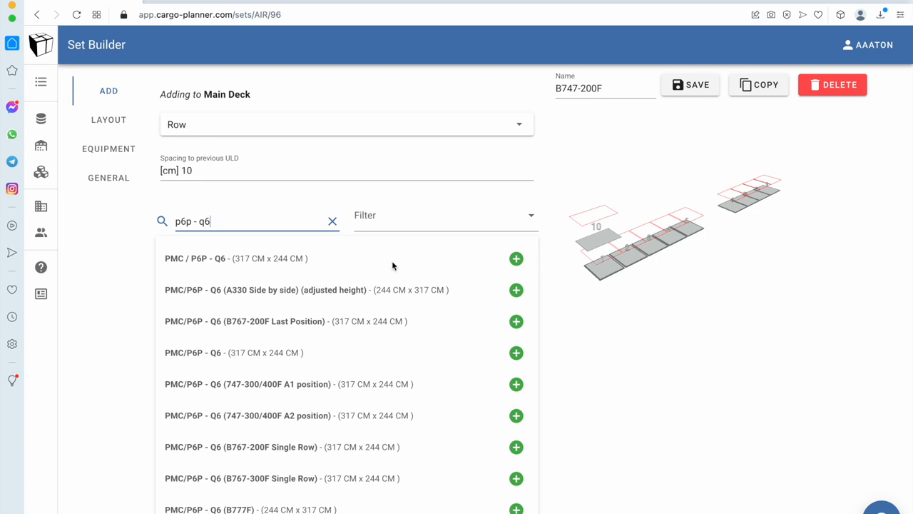
click(516, 258)
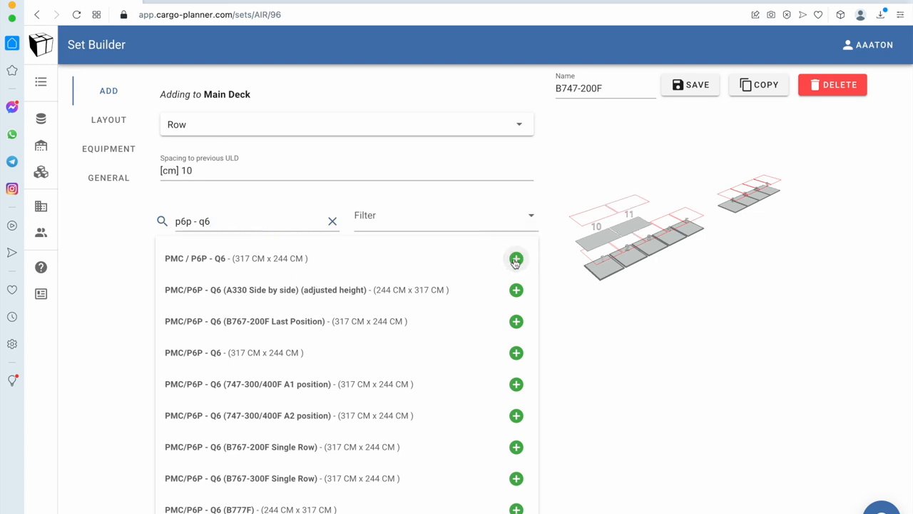
click(516, 259)
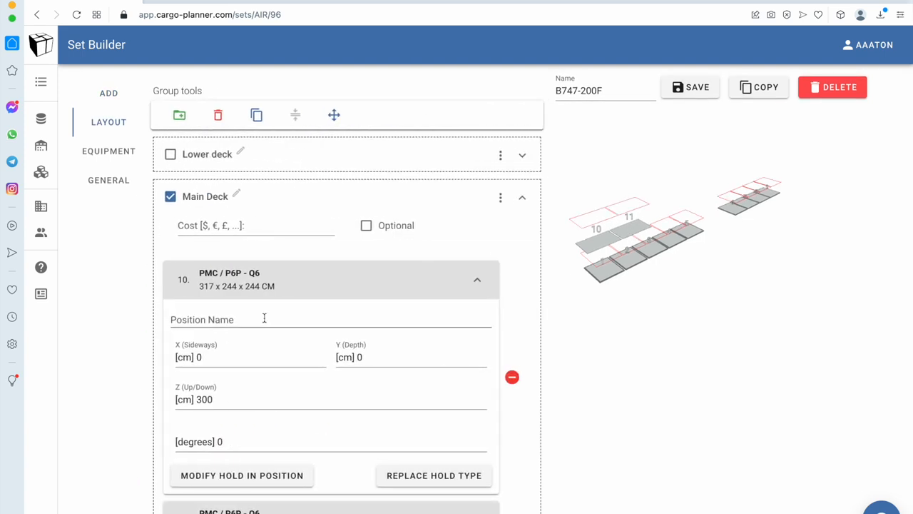
scroll(down, 3)
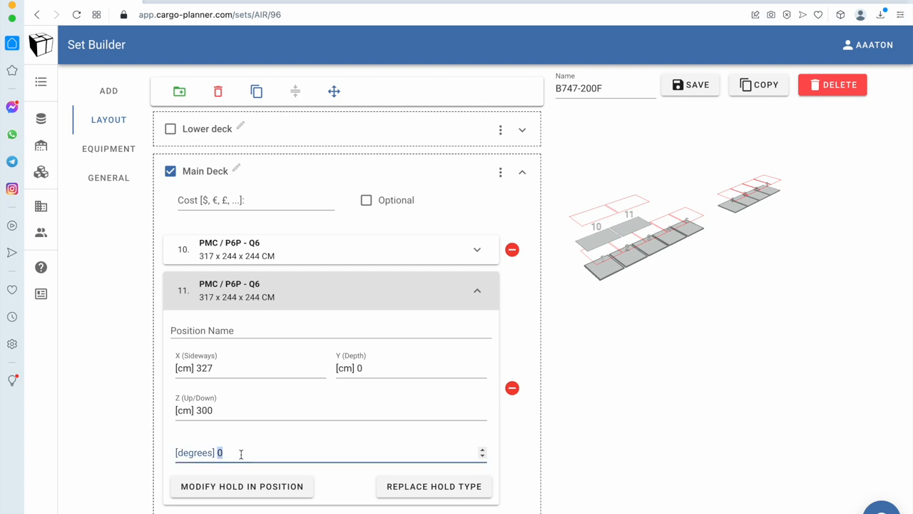
- Place pallet 11 at 365 cm sideways, 120 cm depth, angled 30 degrees
text(30)
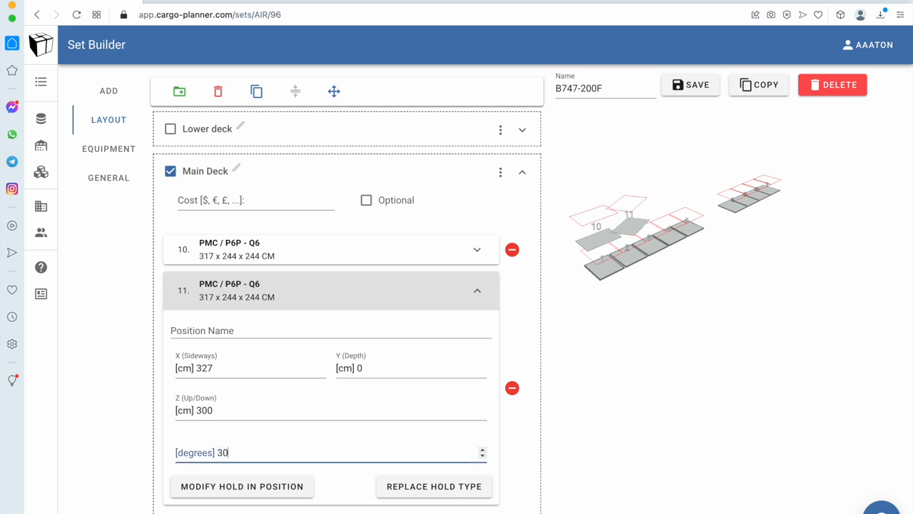
click(250, 367)
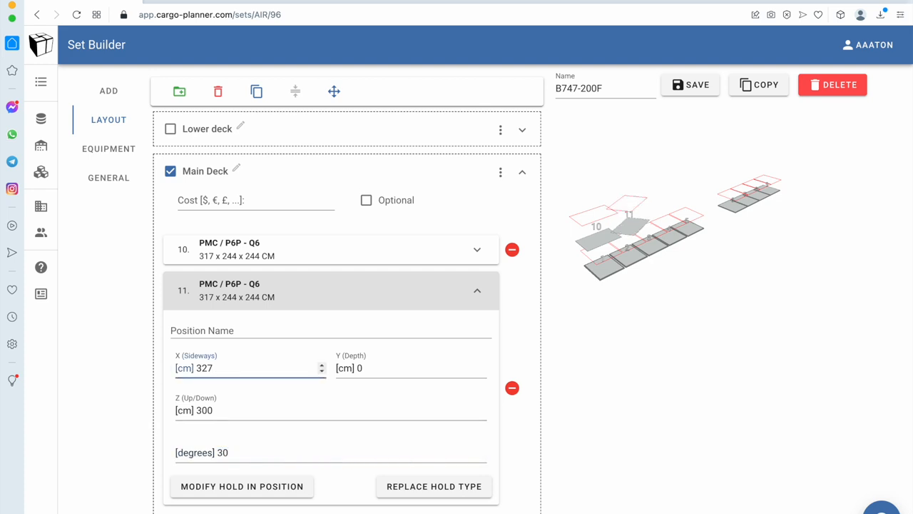
text(340)
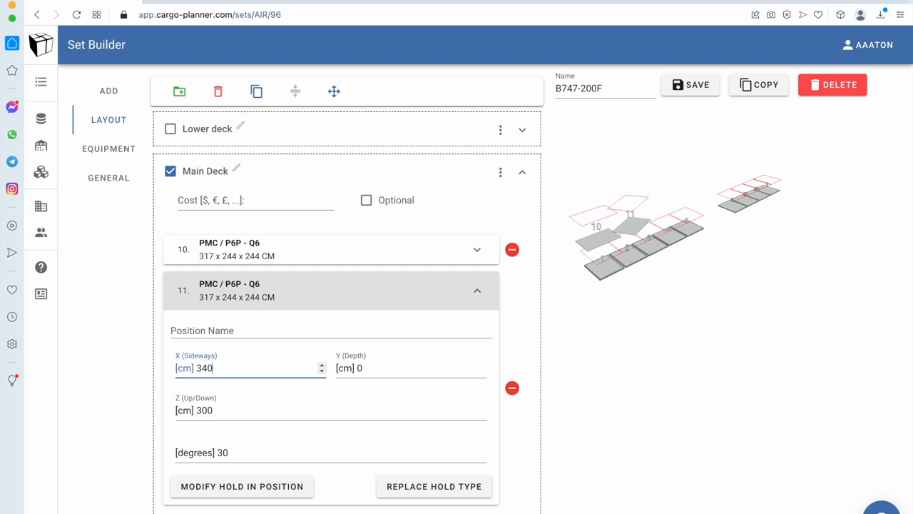
text(362)
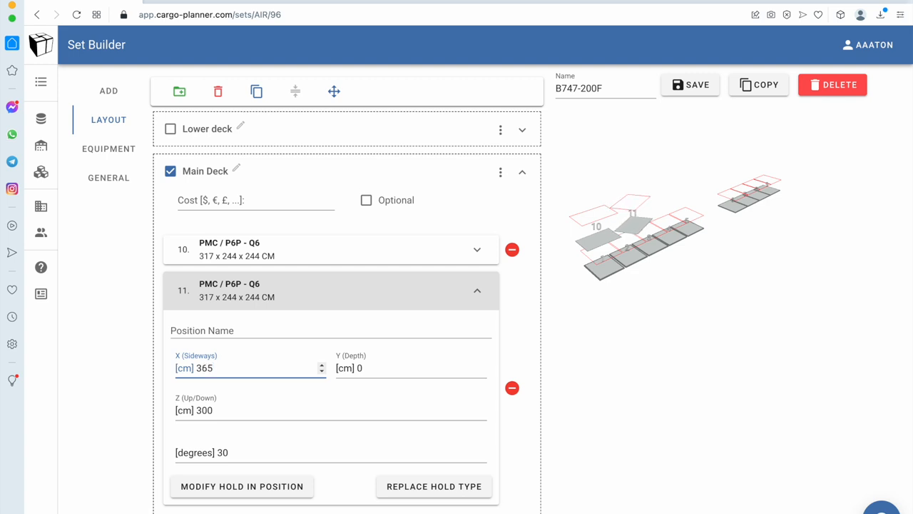
text(1)
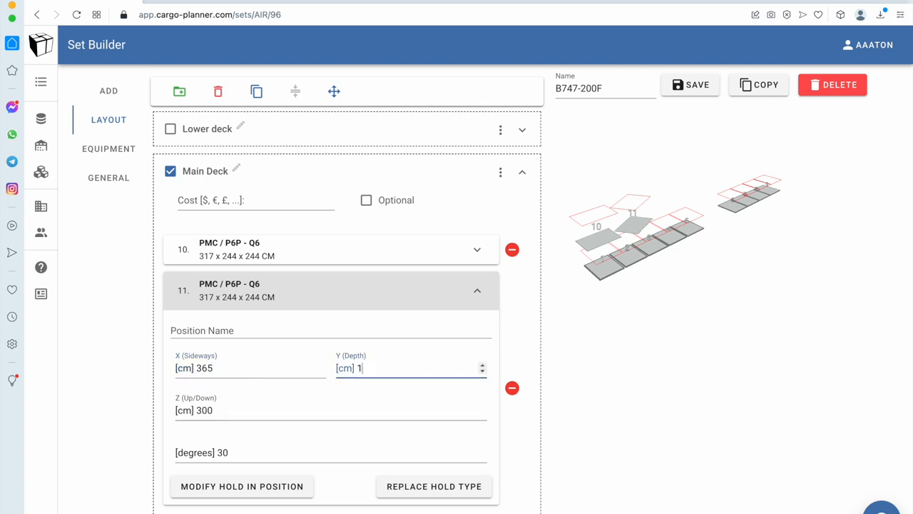
text(6)
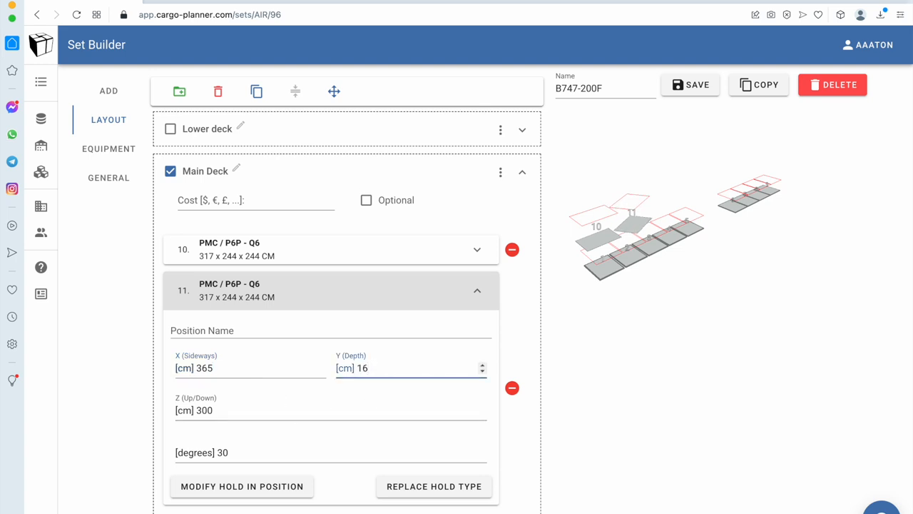
text(10)
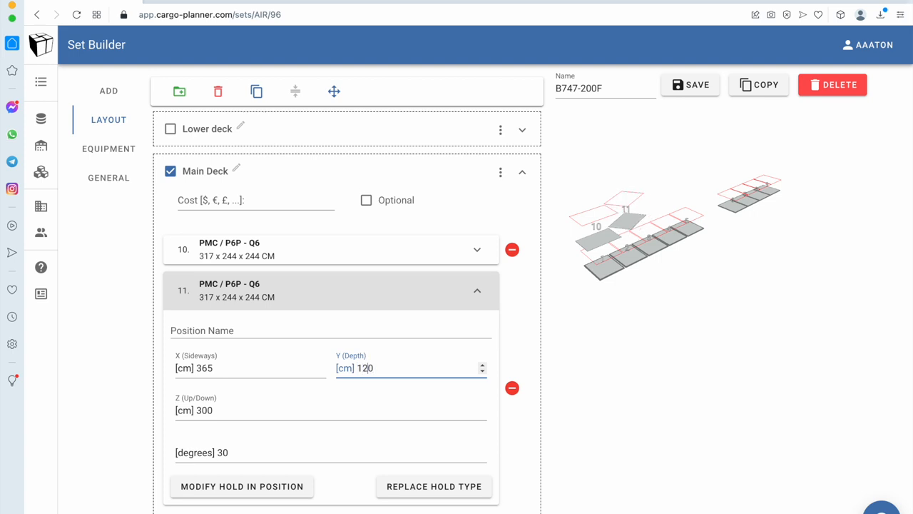
click(482, 364)
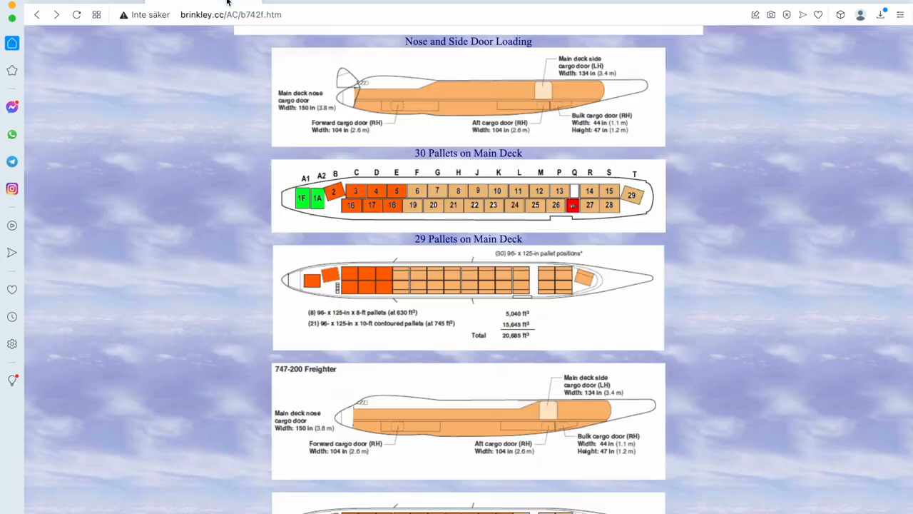
mouse_move(378, 285)
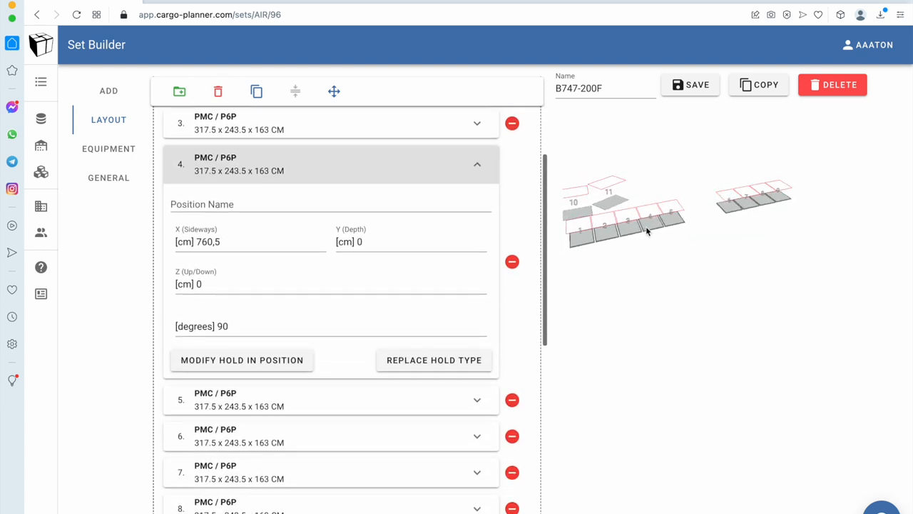
- Add Q6 pallet 12 to Main Deck and set its Y (Depth) to -130
scroll(down, 3)
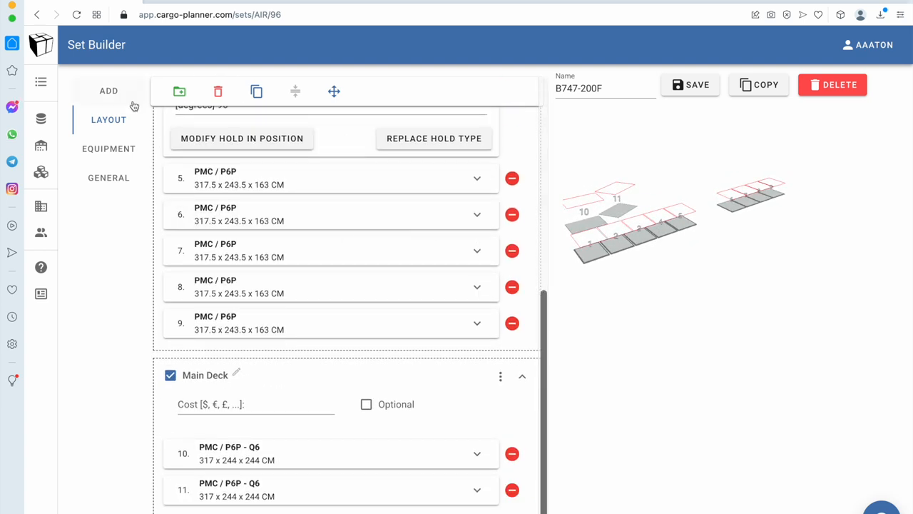
click(109, 90)
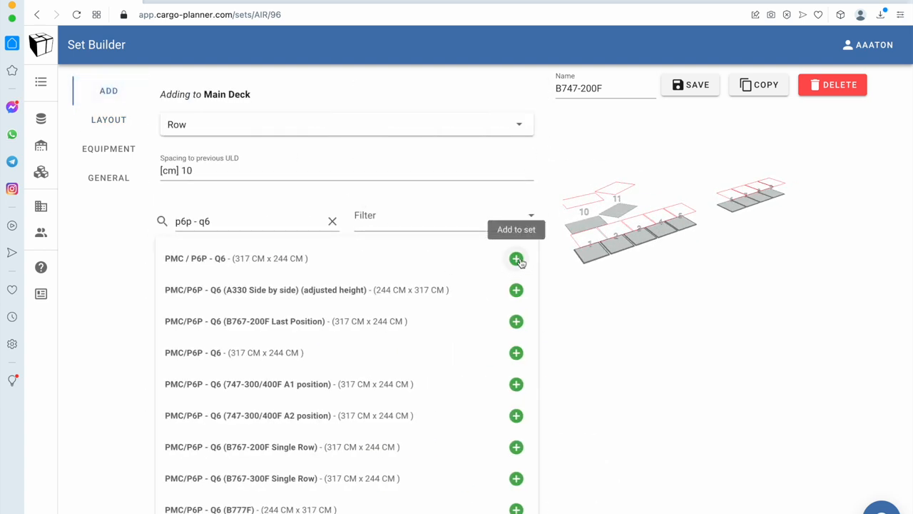
click(516, 258)
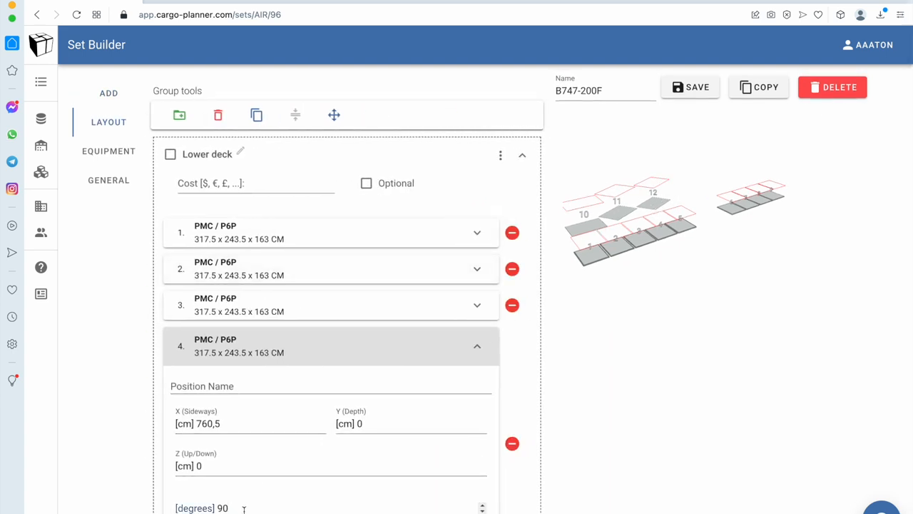
scroll(down, 3)
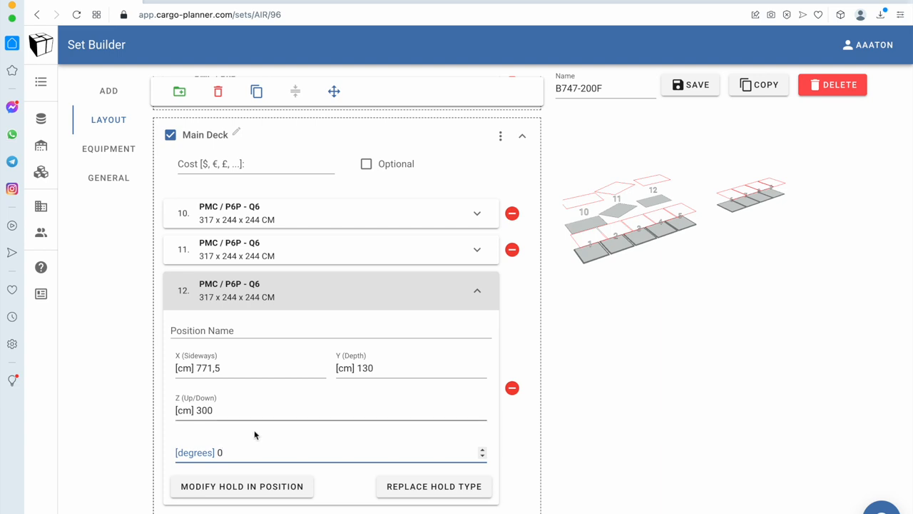
click(365, 367)
text(-)
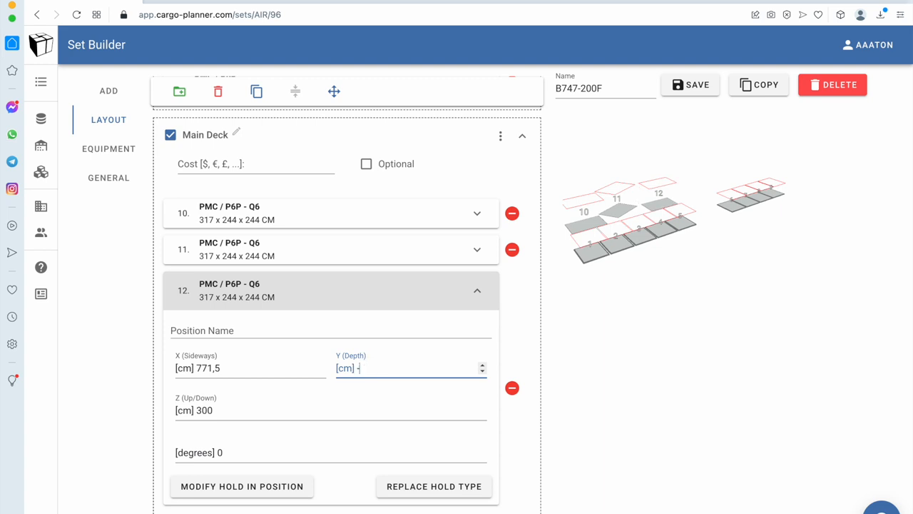
text(130)
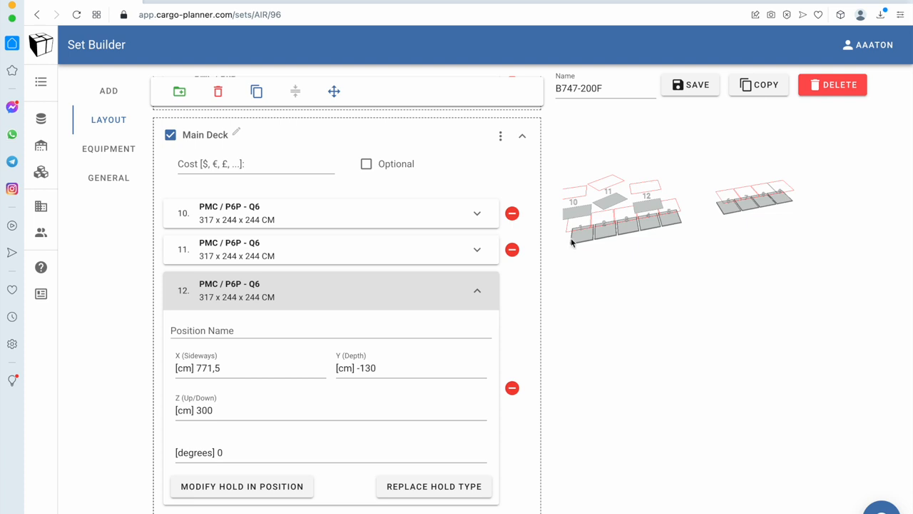
click(109, 91)
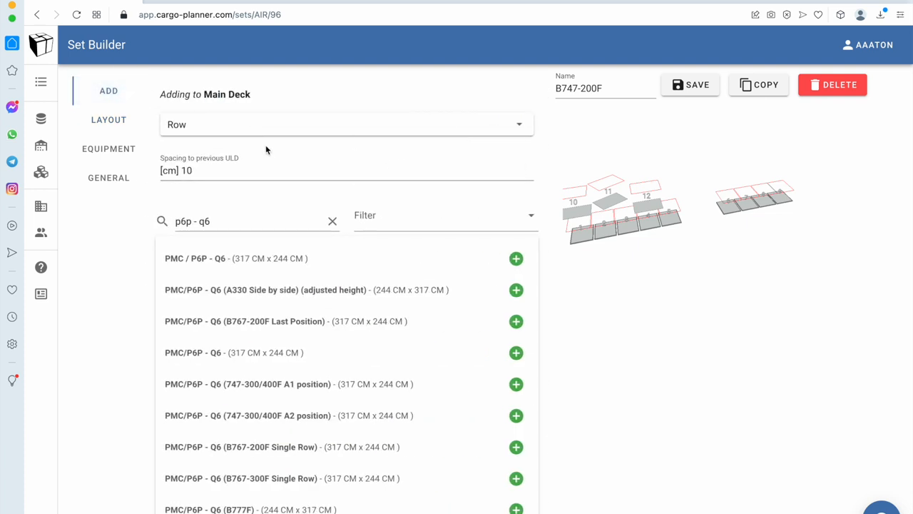
- Switch placement to side by side and add three more PMC / P6P - Q6 pallets
click(346, 124)
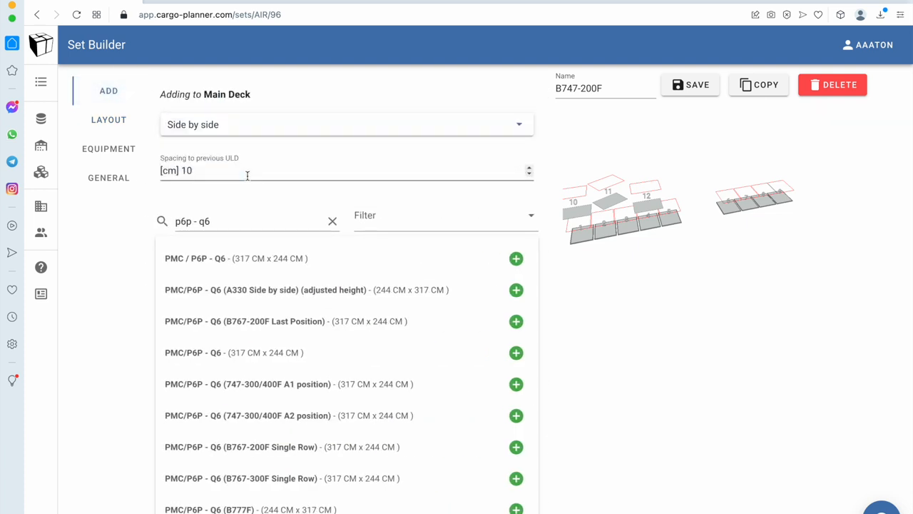
click(516, 258)
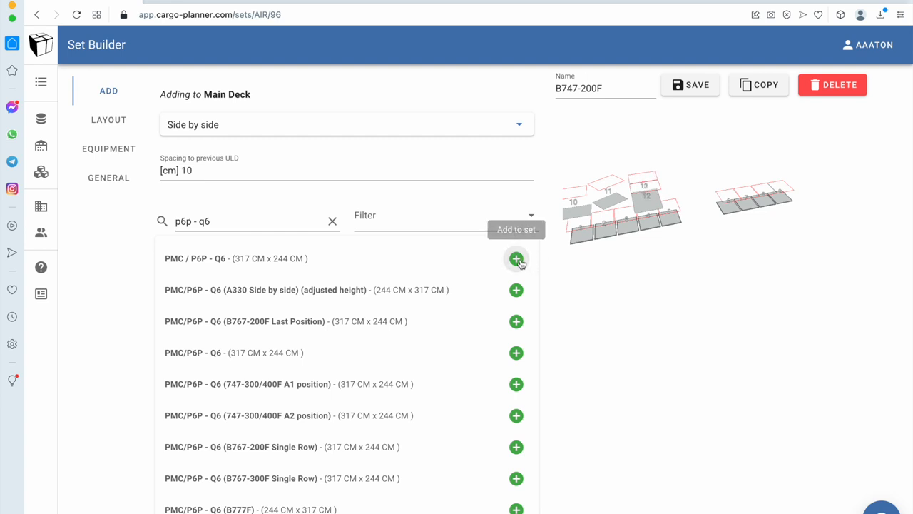
click(516, 259)
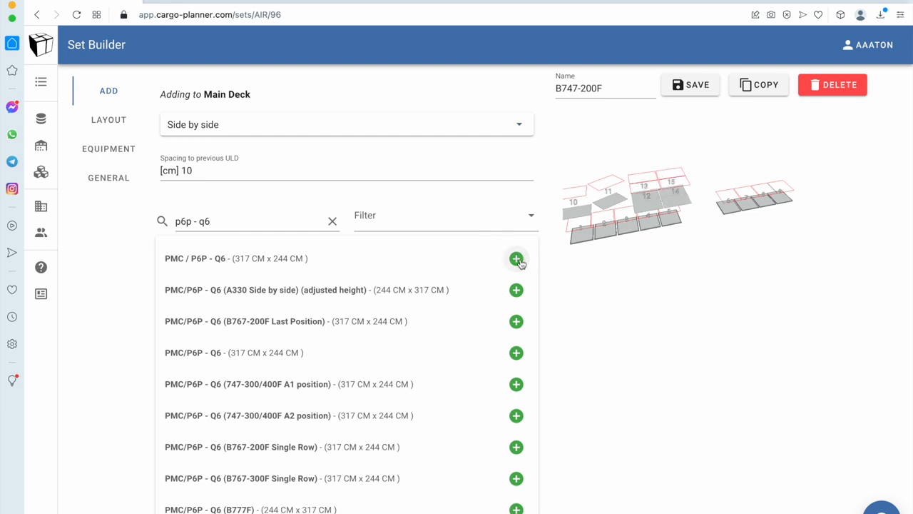
click(517, 258)
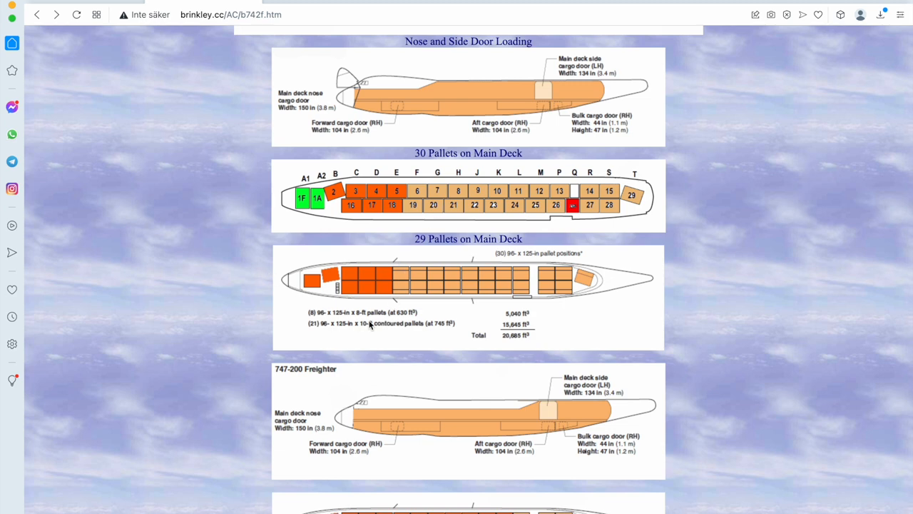
mouse_move(266, 317)
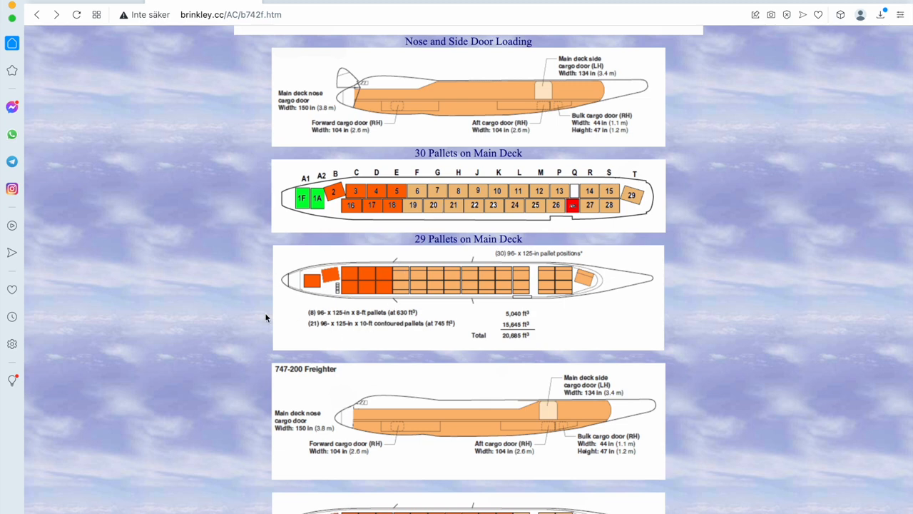
- Scroll brinkley.cc to the ULD reference images showing the 317 × 244 cm pallet
scroll(down, 3)
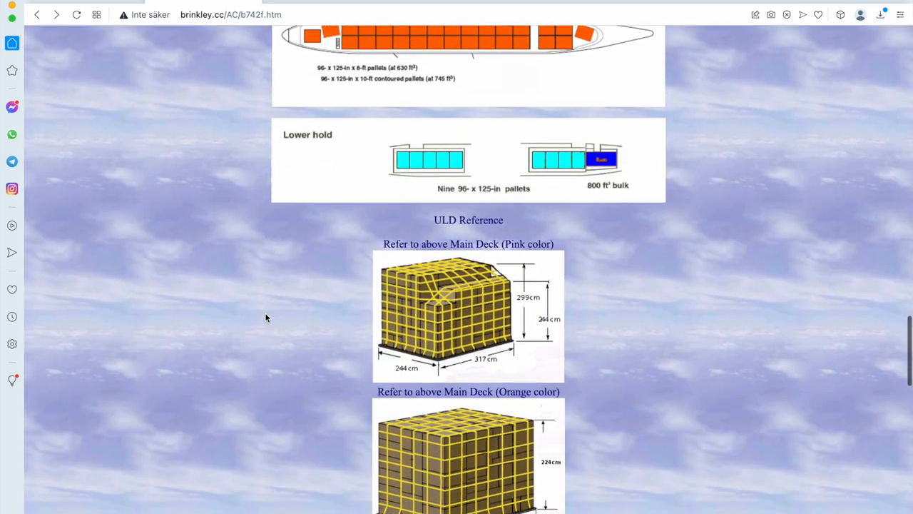
scroll(down, 3)
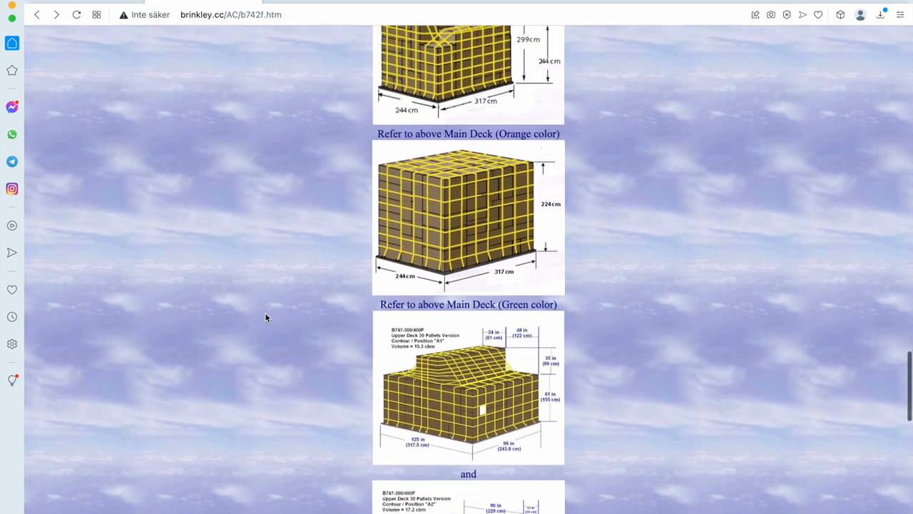
scroll(up, 3)
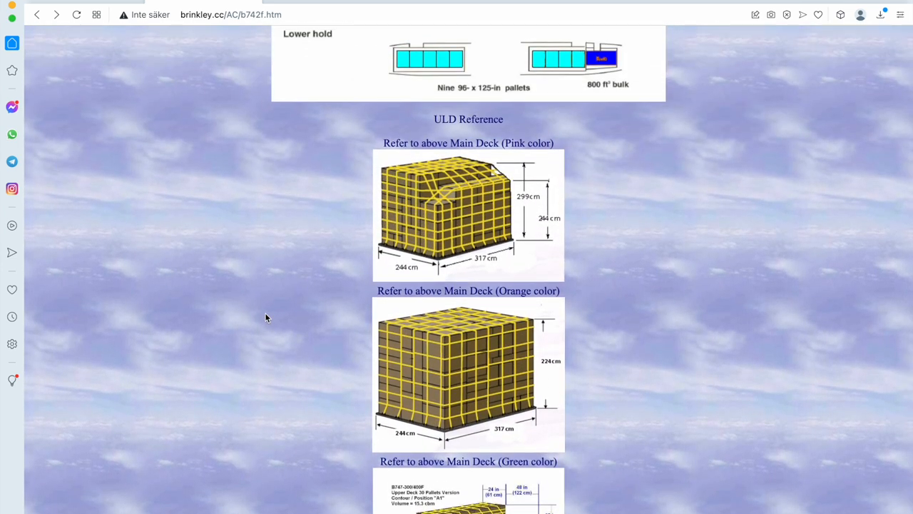
mouse_move(499, 221)
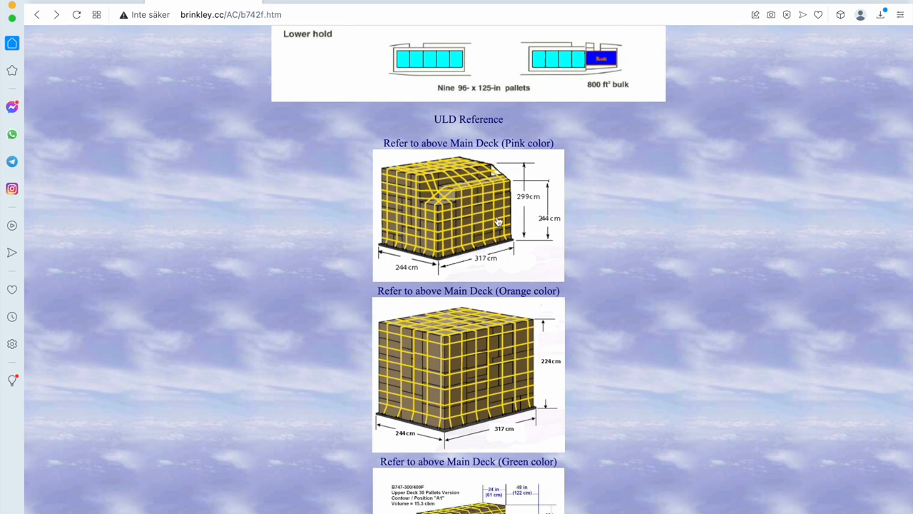
mouse_move(547, 240)
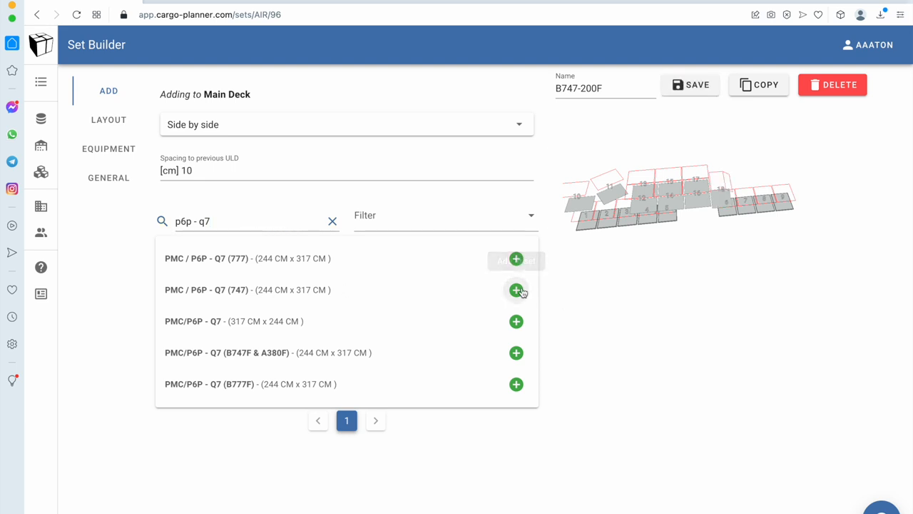
- Add a PMC / P6P - Q7 (747) pallet and bring up its entry in the set's equipment list
click(516, 290)
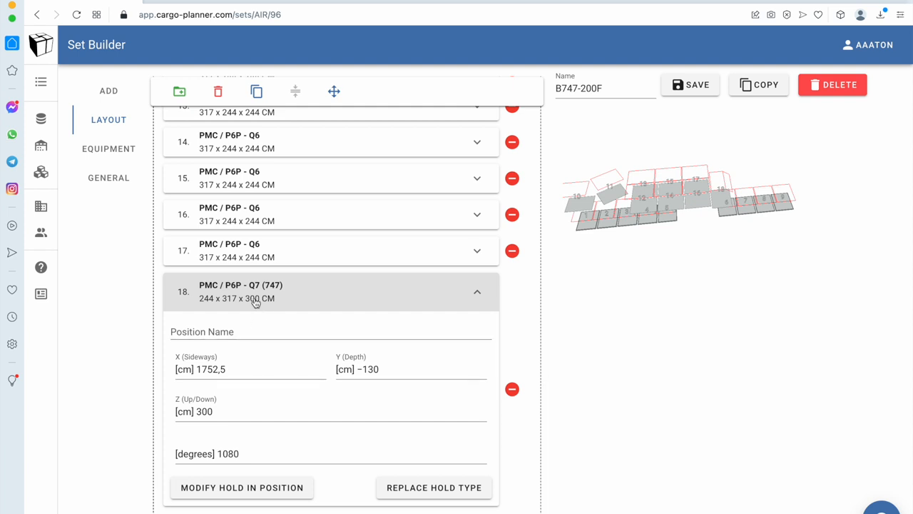
click(109, 148)
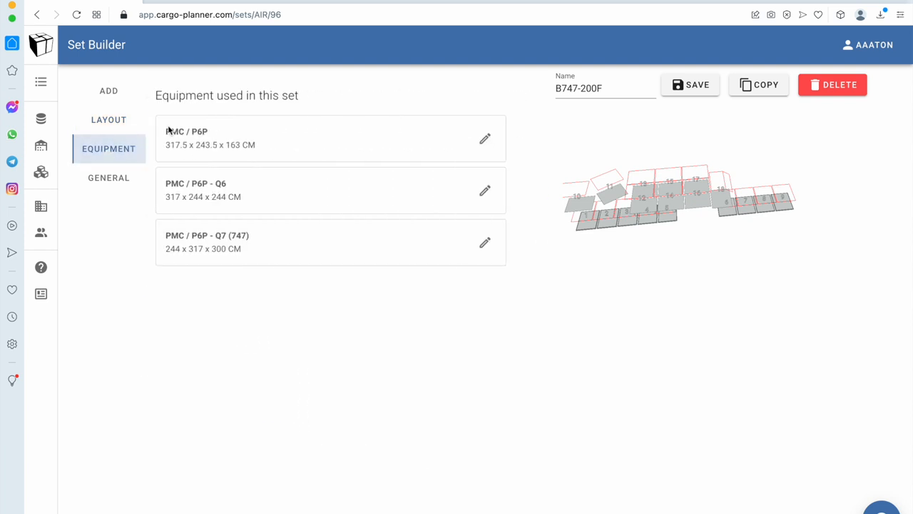
click(485, 242)
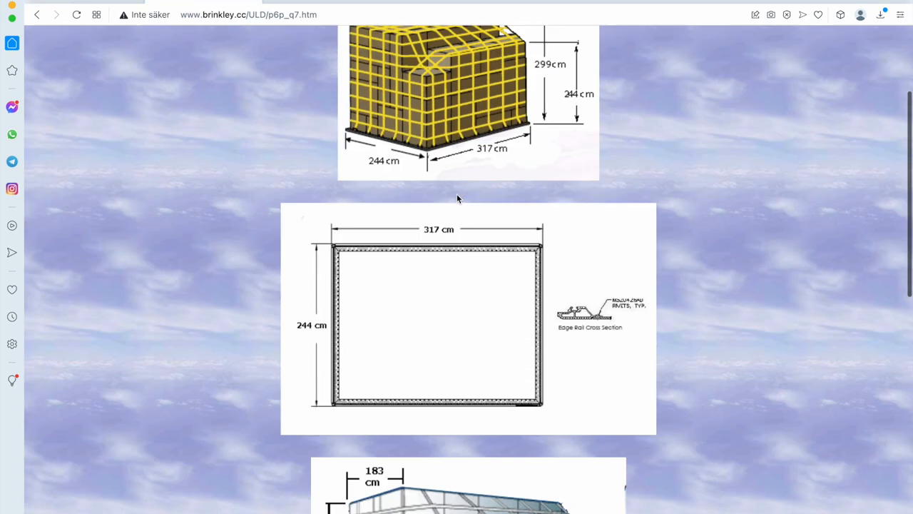
- Work out the Q7 contour sizes from the 300, 244 and 183 cm drawing dimensions
scroll(down, 3)
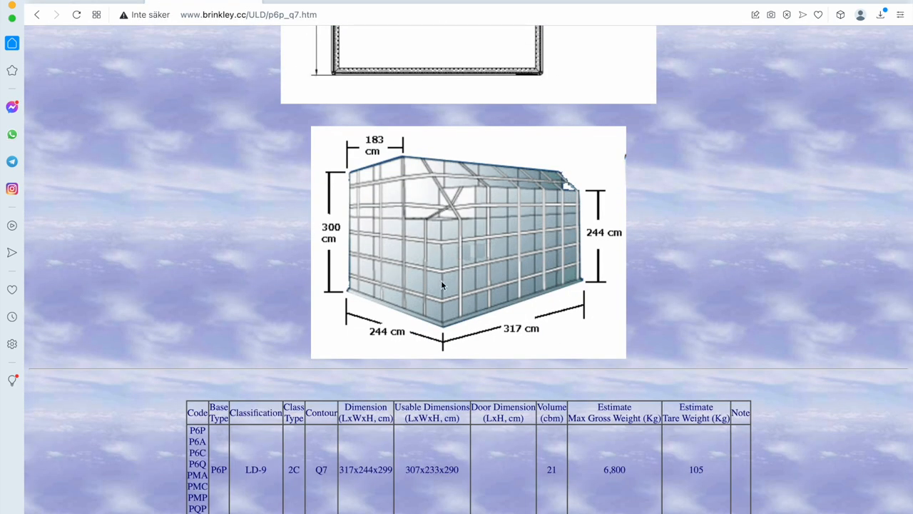
text(244)
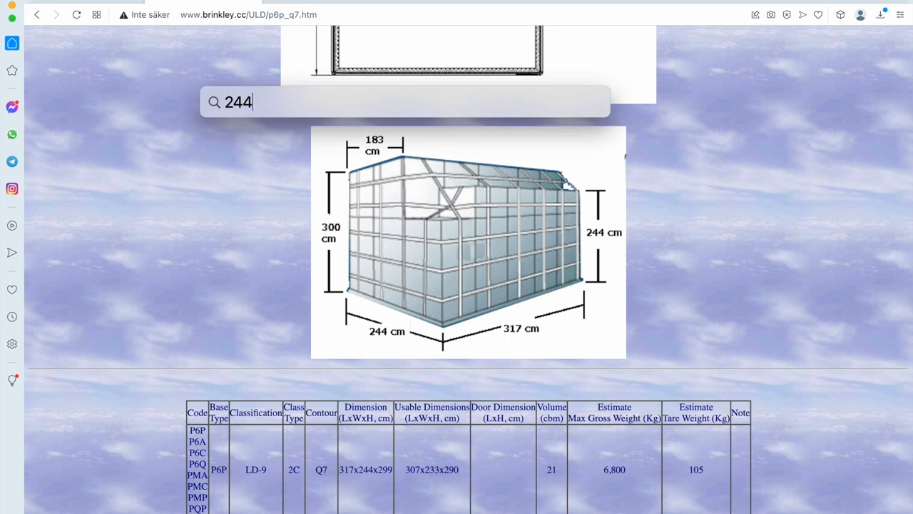
text(-183)
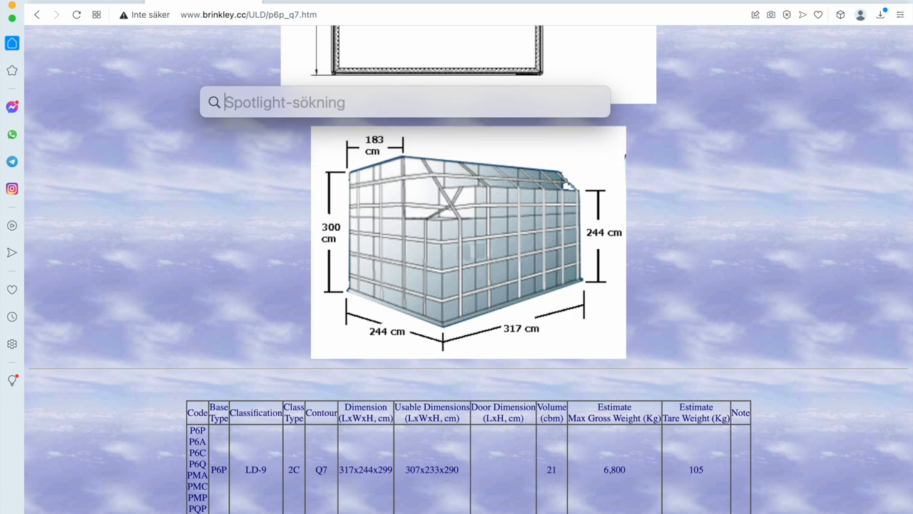
text(244-18)
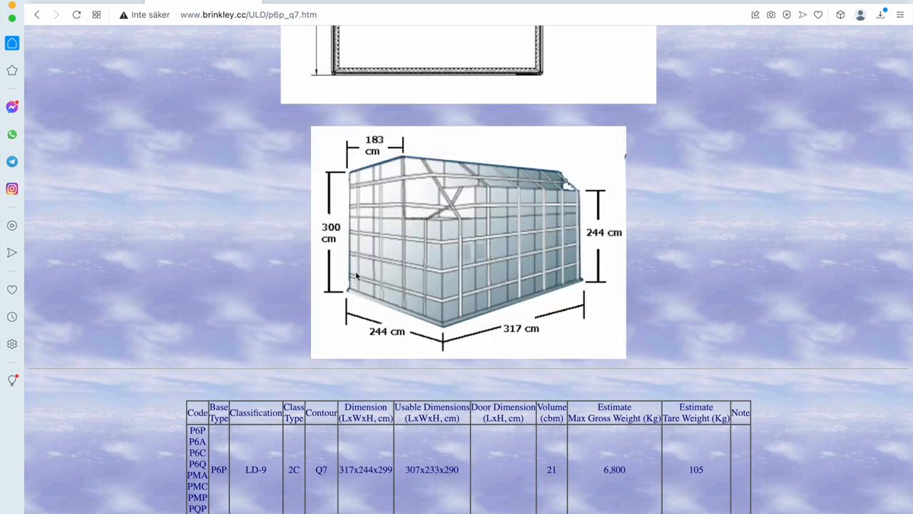
text(300)
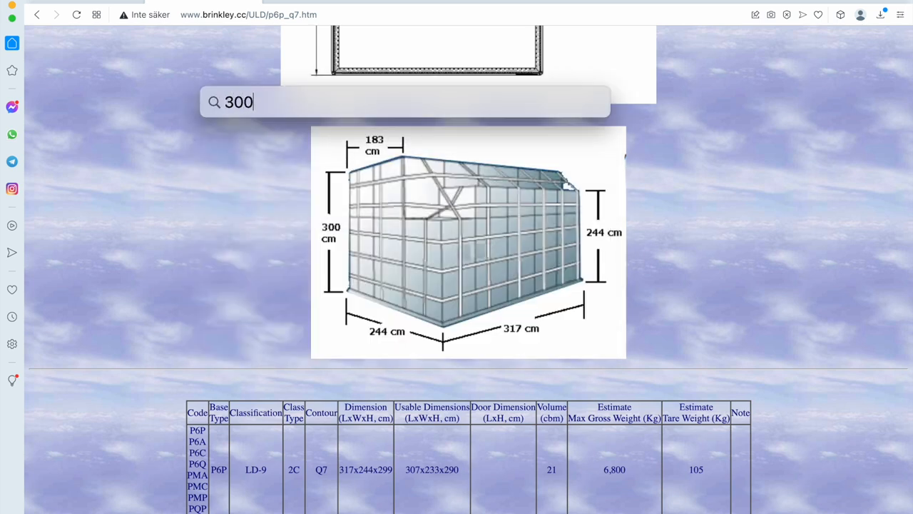
key(Escape)
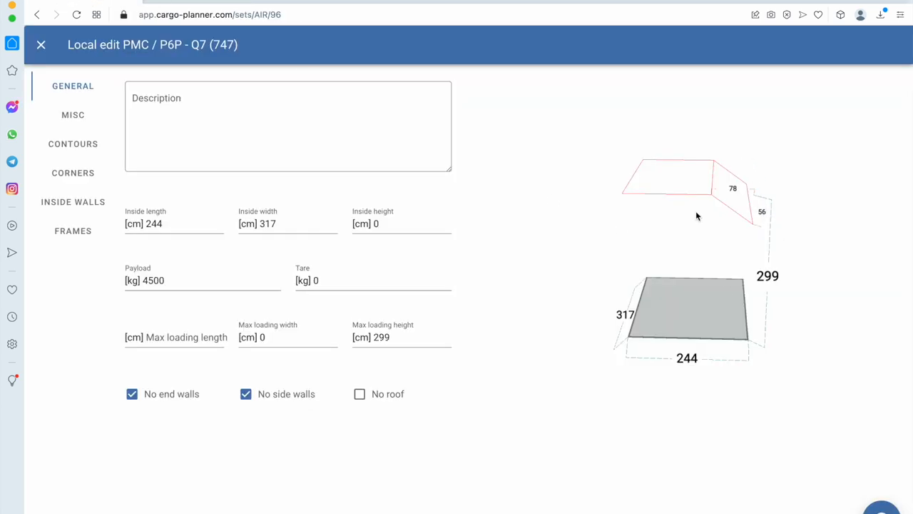
- Give the Q7 pallet a 61 cm long, 56 cm high rear-top contour and close the edit
click(72, 144)
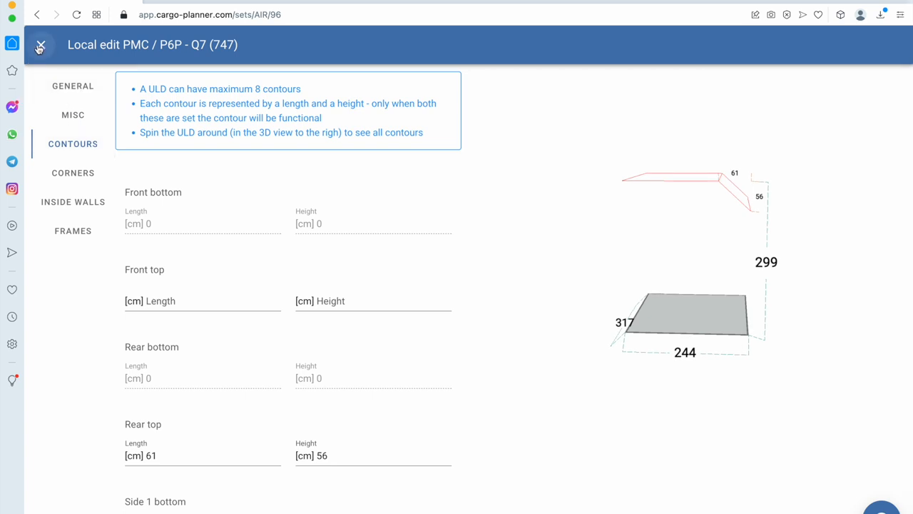
click(40, 44)
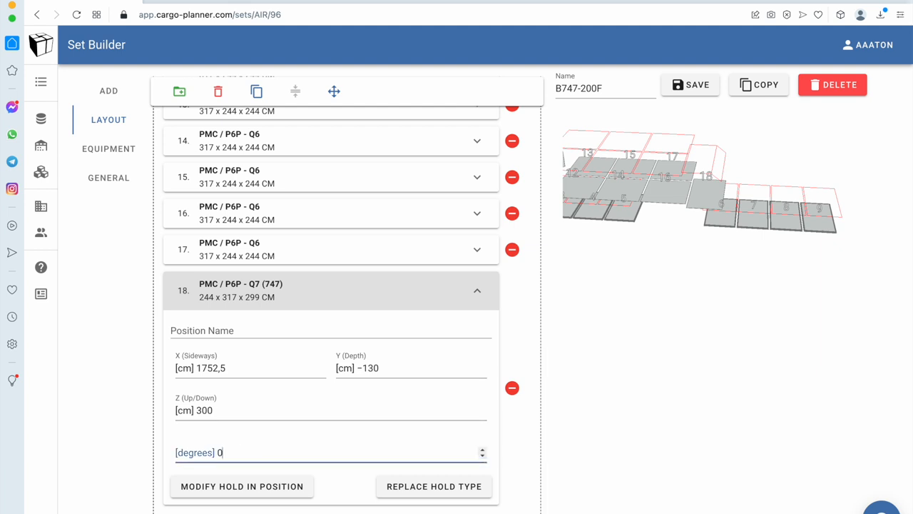
- Turn pallet 18 to 270 degrees and place it 1790 cm sideways
text(90)
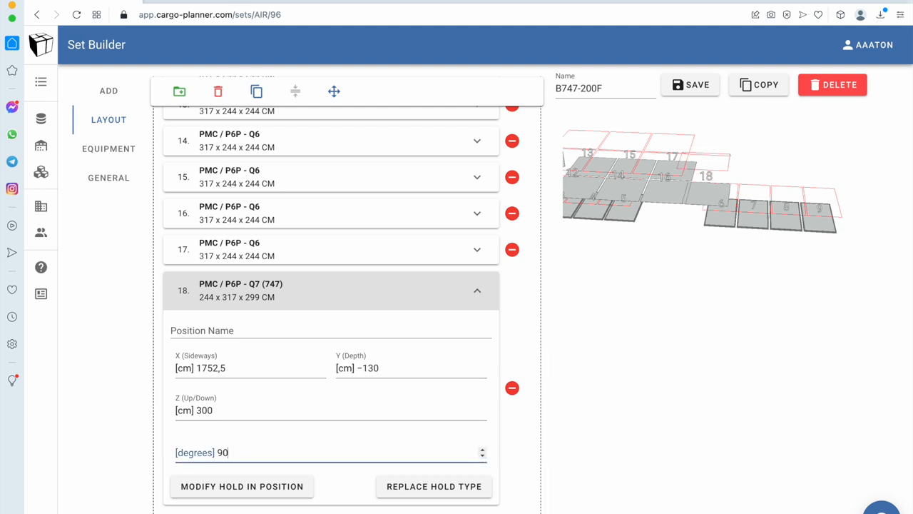
text(27)
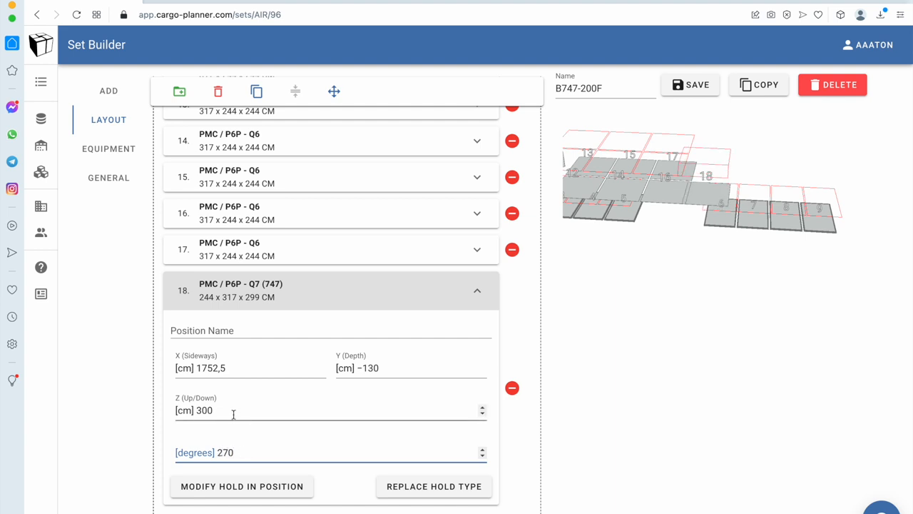
click(249, 368)
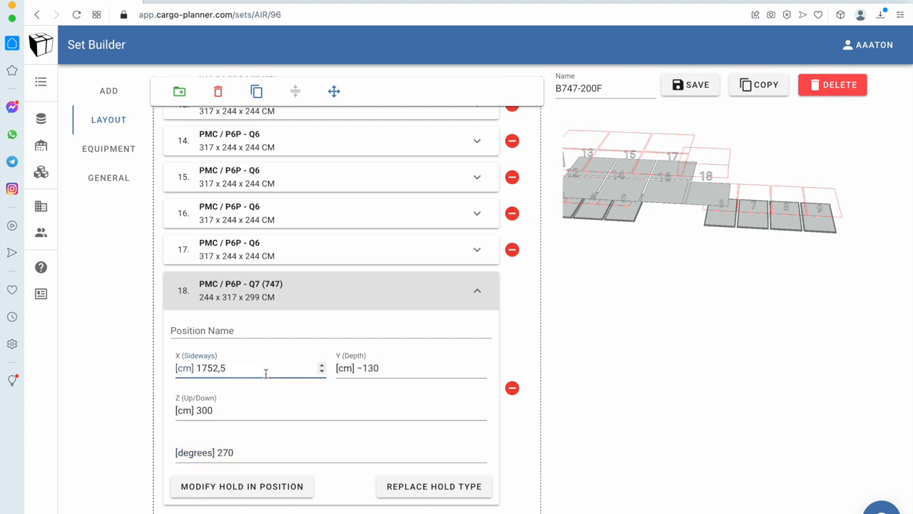
text(17)
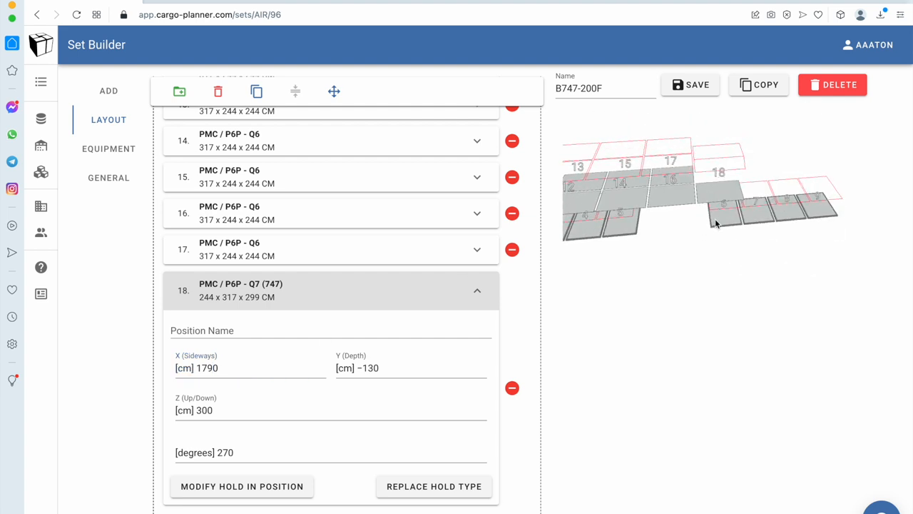
click(108, 91)
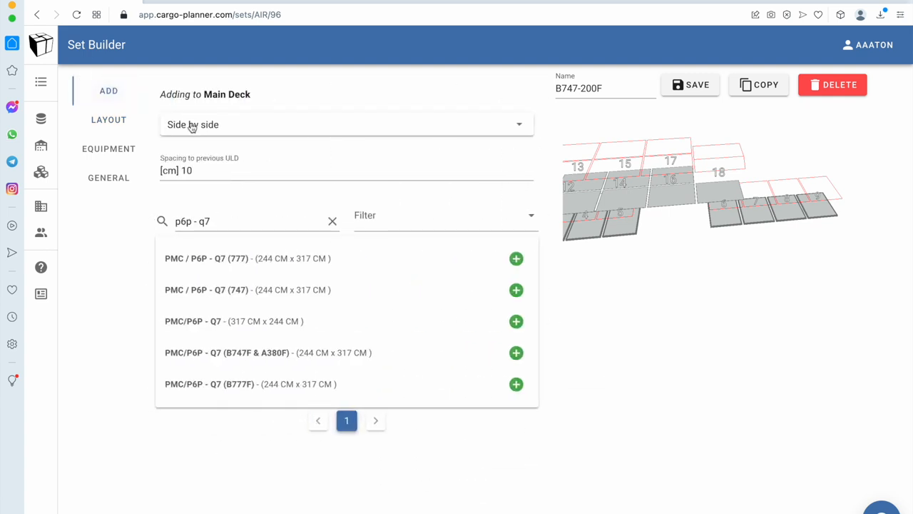
mouse_move(305, 332)
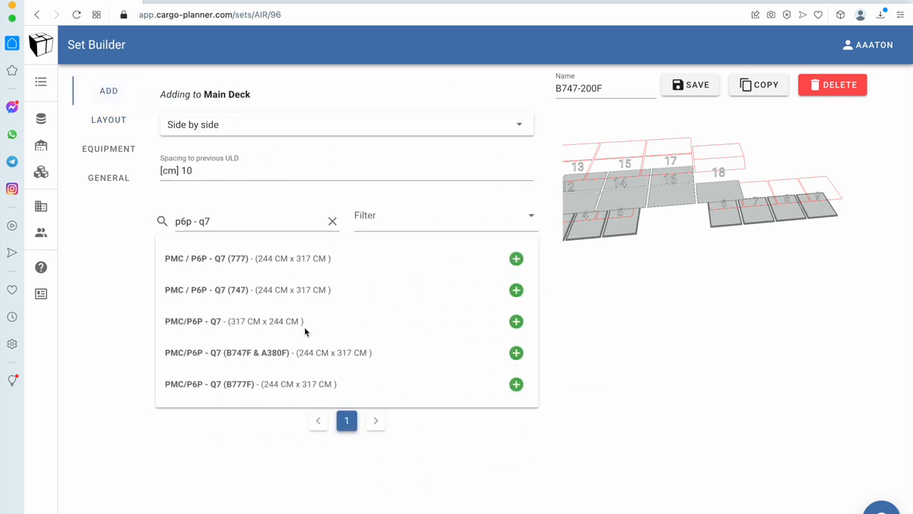
- Bring up brinkley.cc's 747-200F main-deck pallet diagrams
click(516, 289)
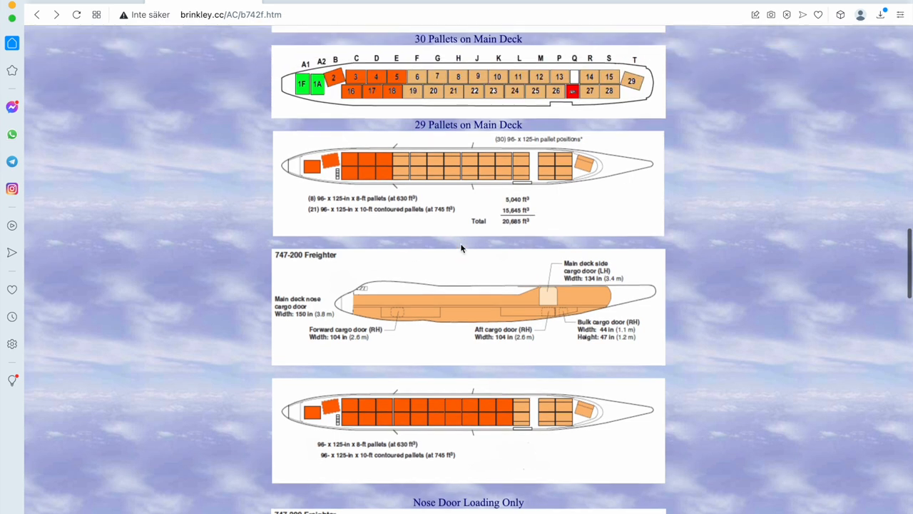
- Scroll through the 747-200F main-deck pallet layouts and return to Cargo Planner
scroll(down, 3)
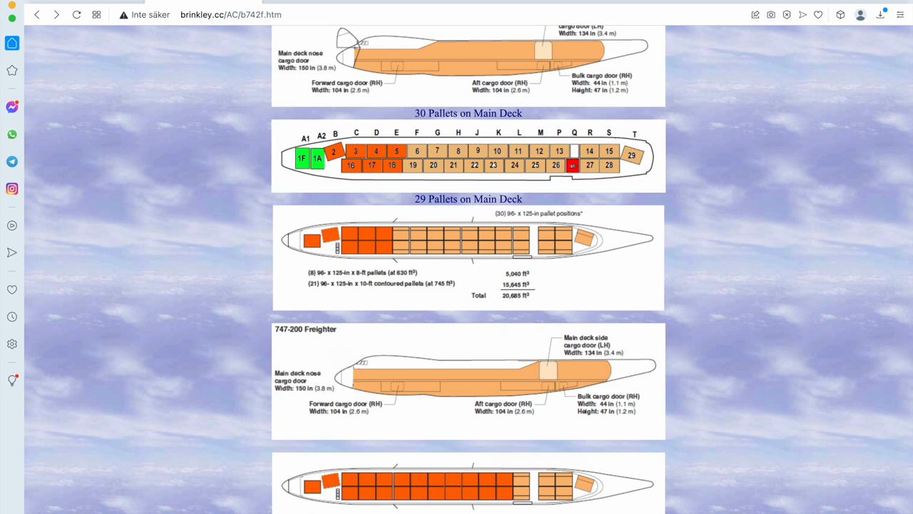
click(210, 14)
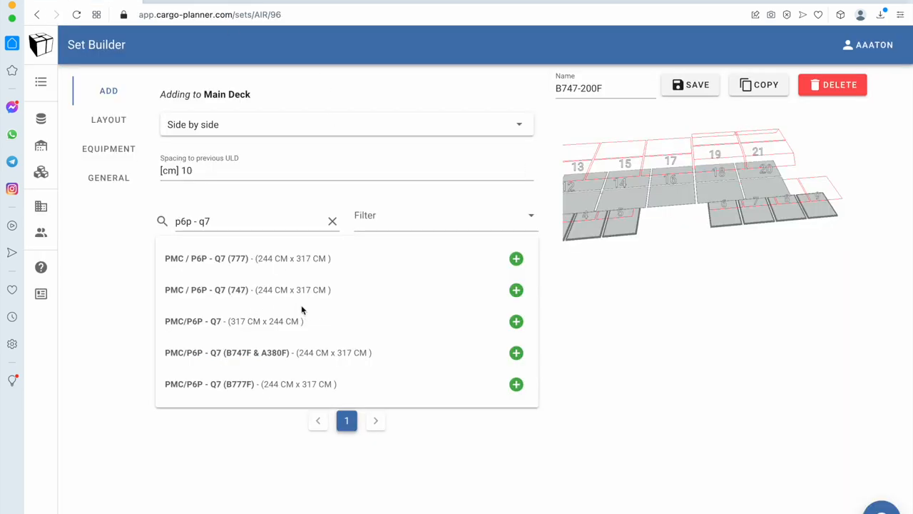
mouse_move(516, 289)
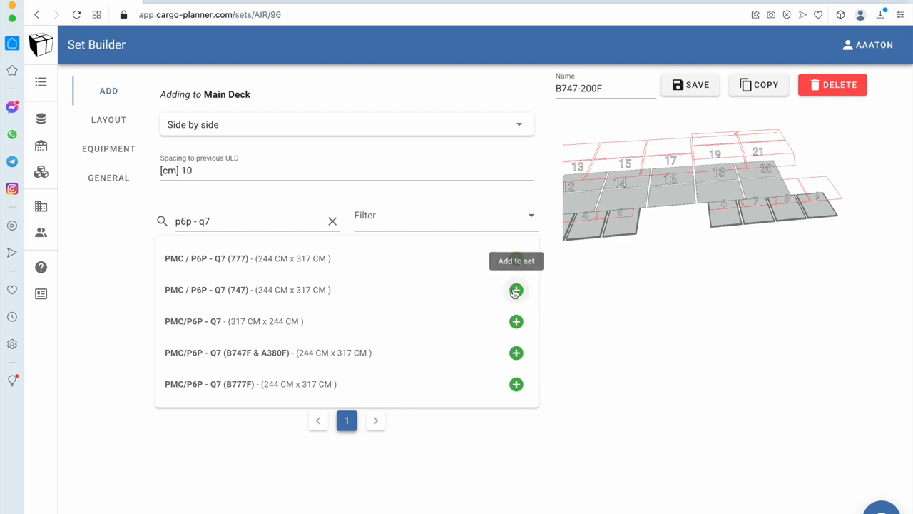
- Add two more PMC / P6P - Q7 (747) pallets to the main deck
click(515, 290)
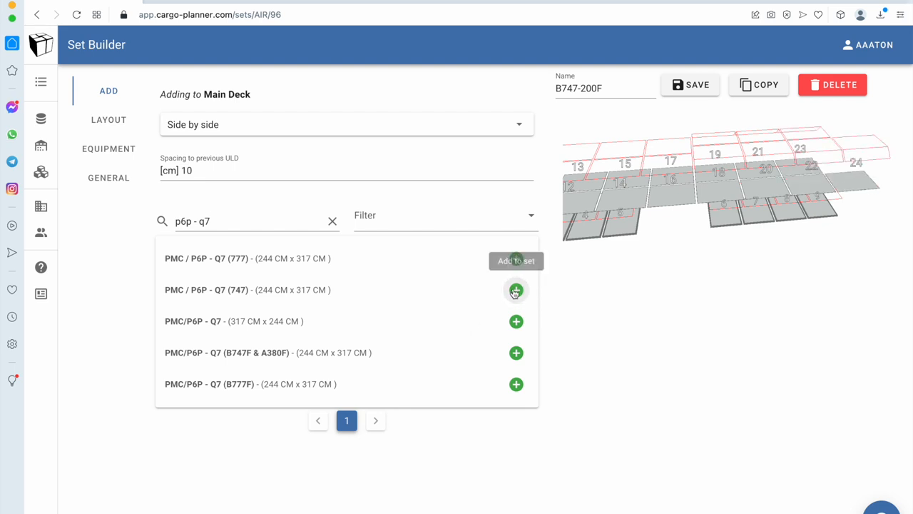
click(516, 290)
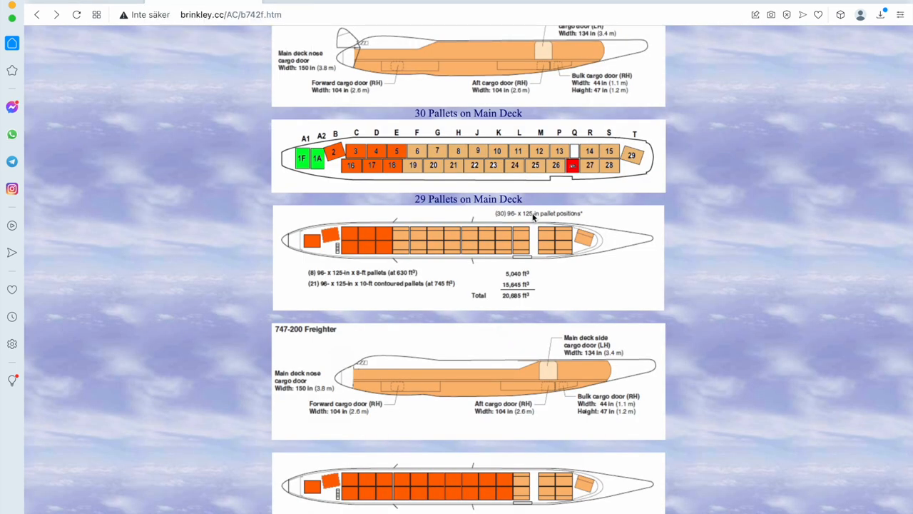
mouse_move(546, 244)
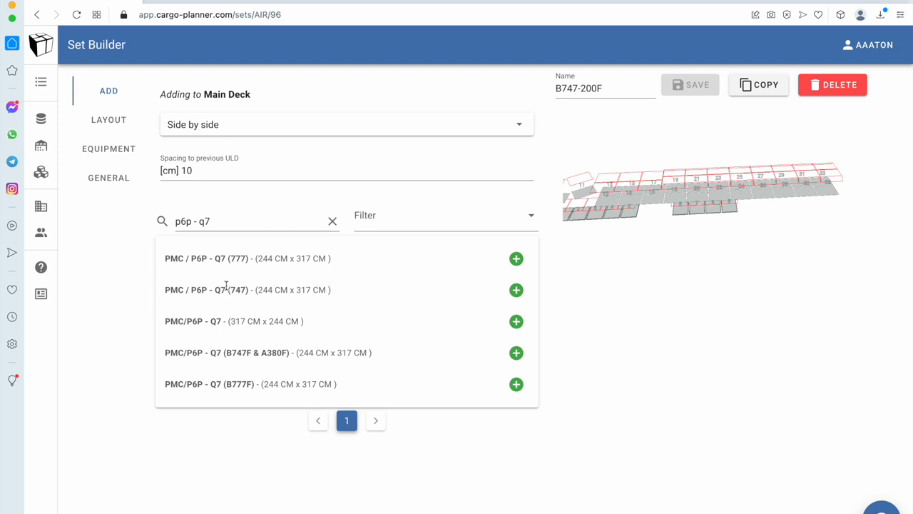
mouse_move(516, 290)
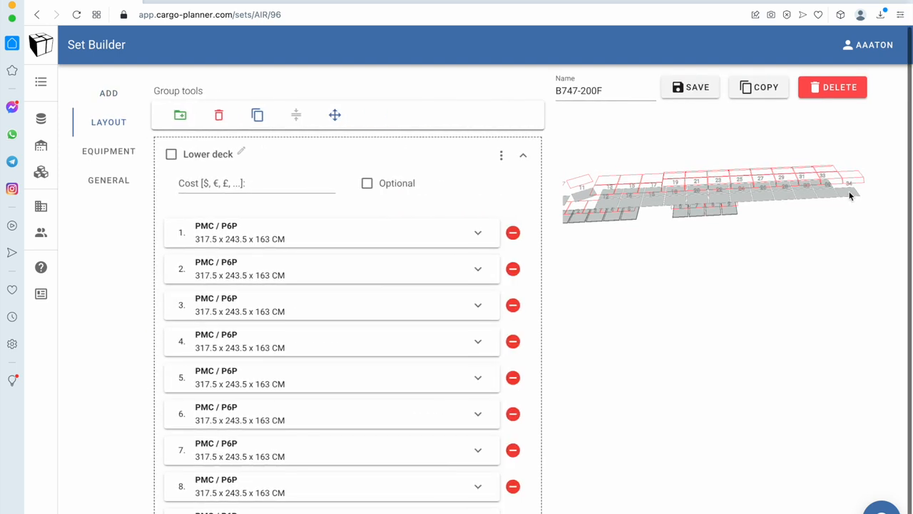
- Scroll to pallet 34 in the layout and set its sideways position to 4506 cm
scroll(down, 3)
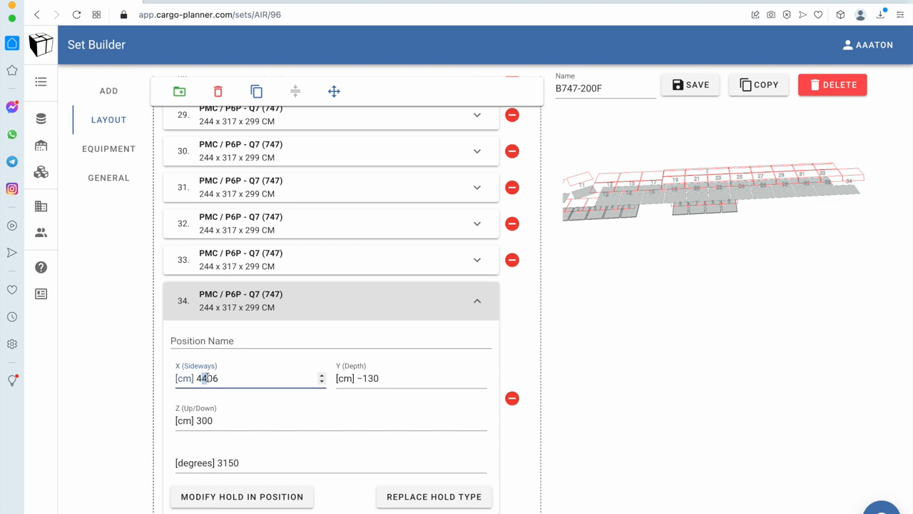
text(4506)
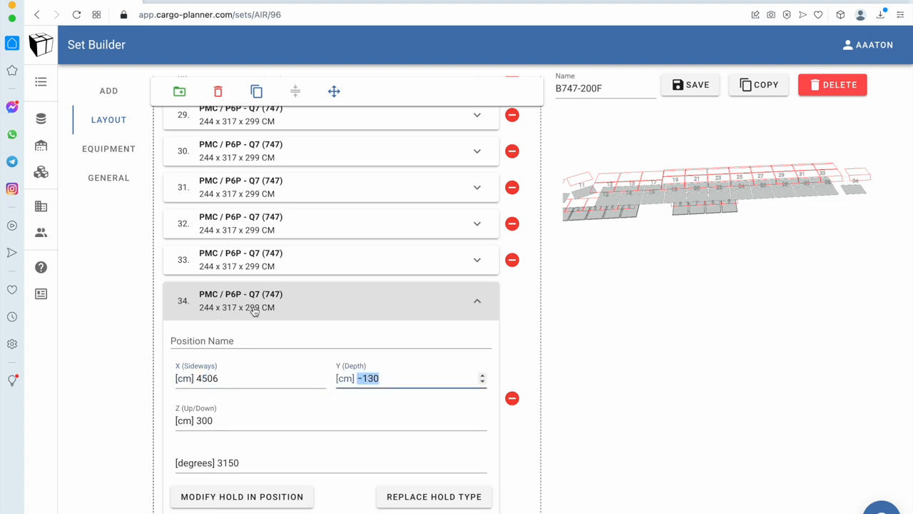
click(108, 91)
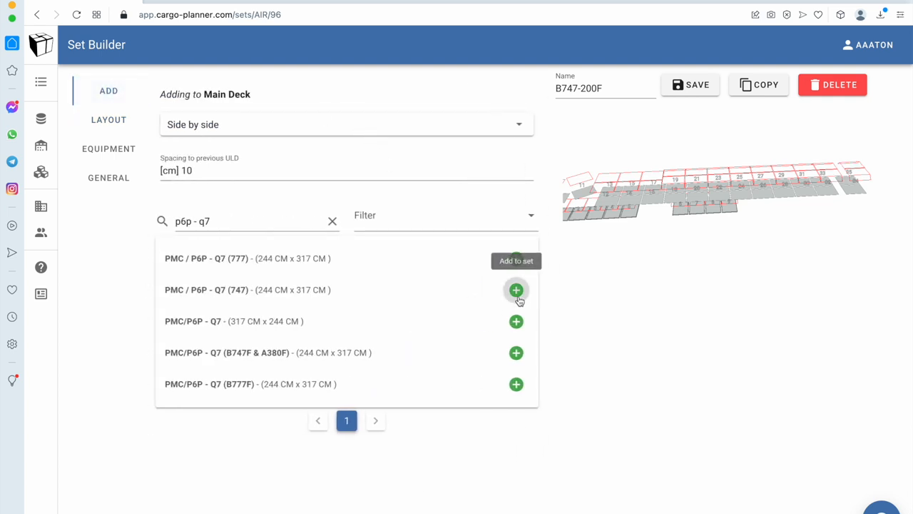
- Add another PMC / P6P - Q7 (747) pallet to the Main Deck
click(516, 290)
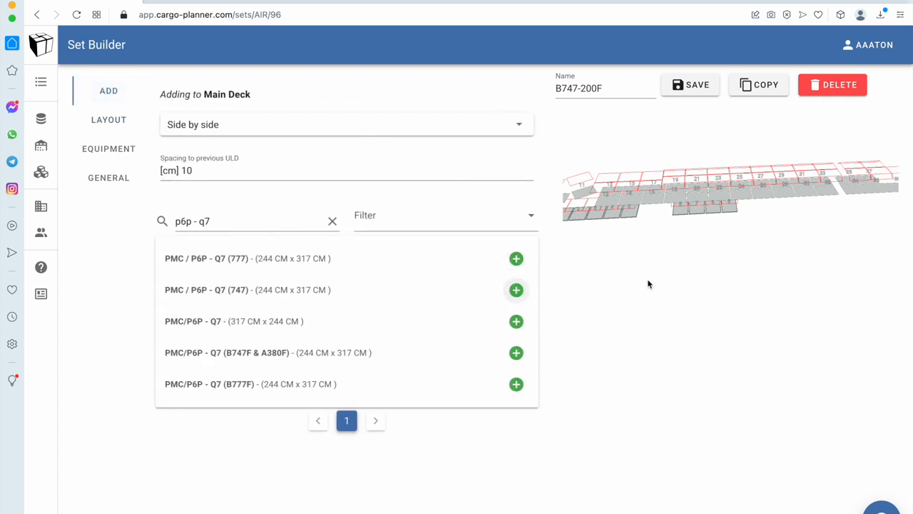
click(109, 122)
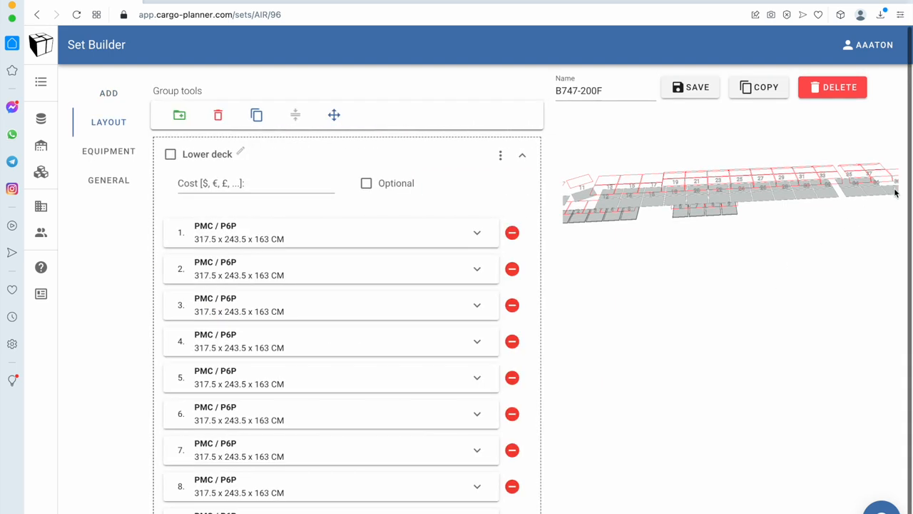
scroll(down, 3)
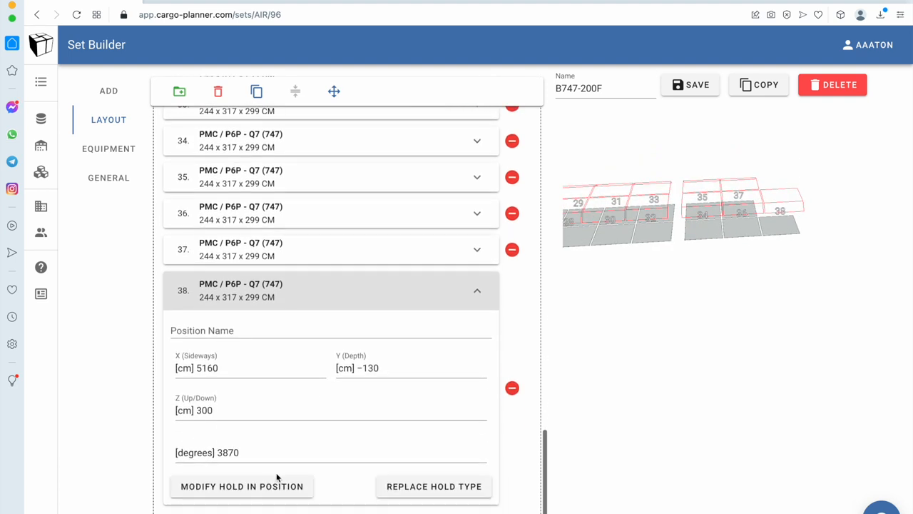
- Position pallet 38 at 60 degrees, X 5200 cm and Y 0 cm
click(250, 367)
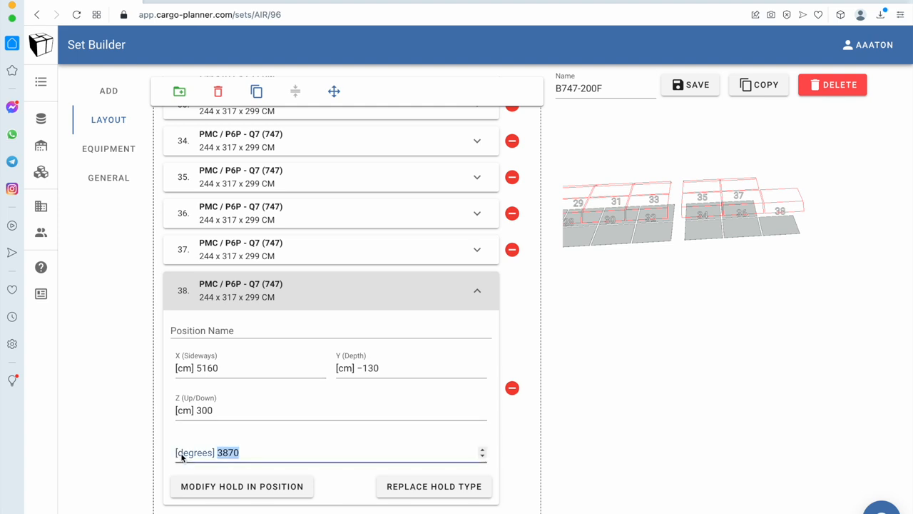
text(0)
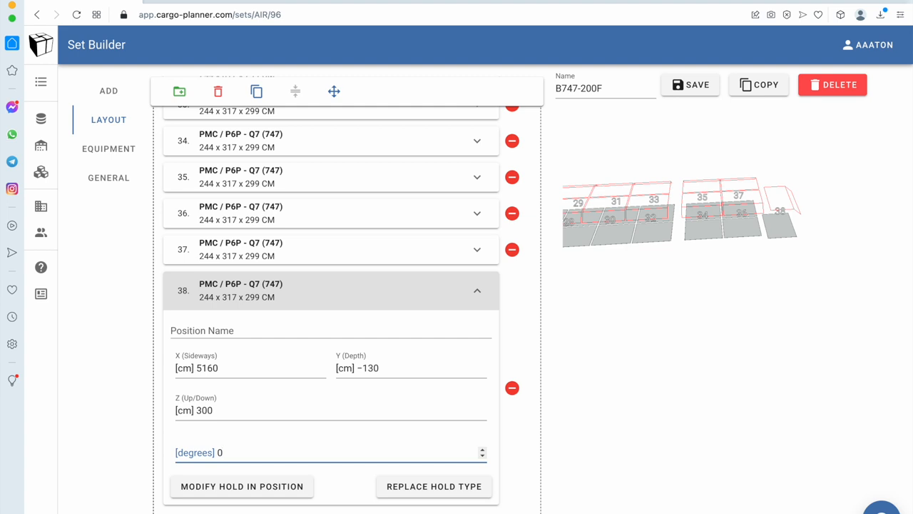
text(45)
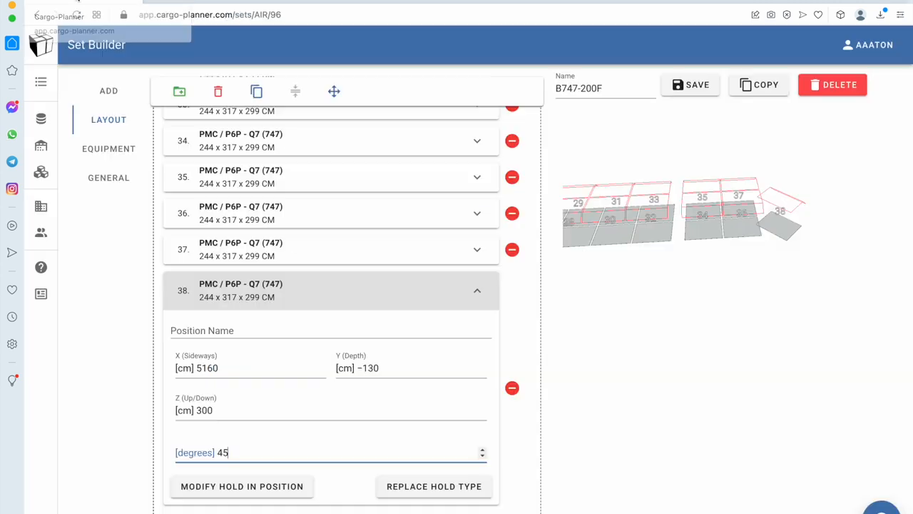
key(Backspace)
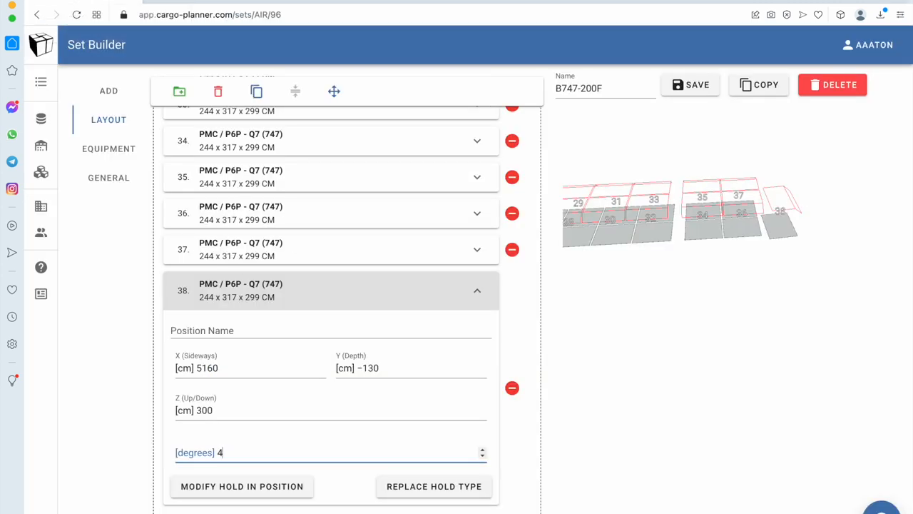
text(60)
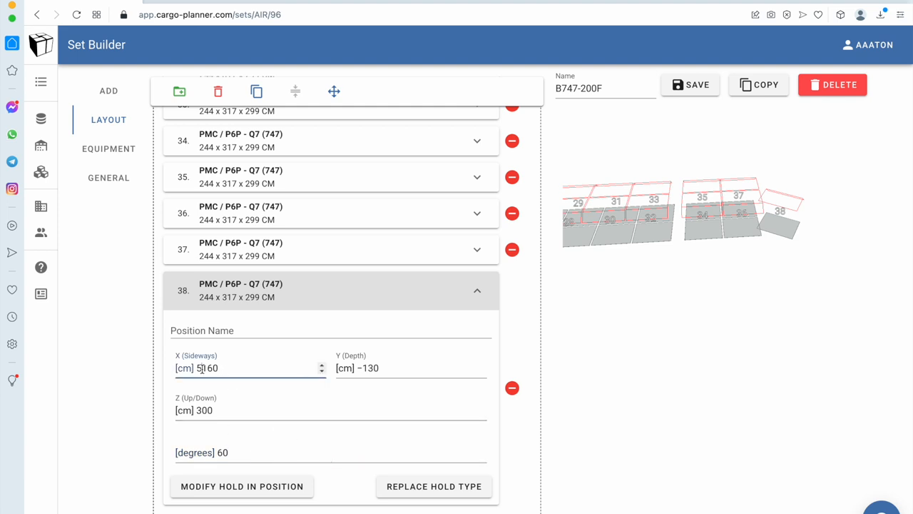
text(5200)
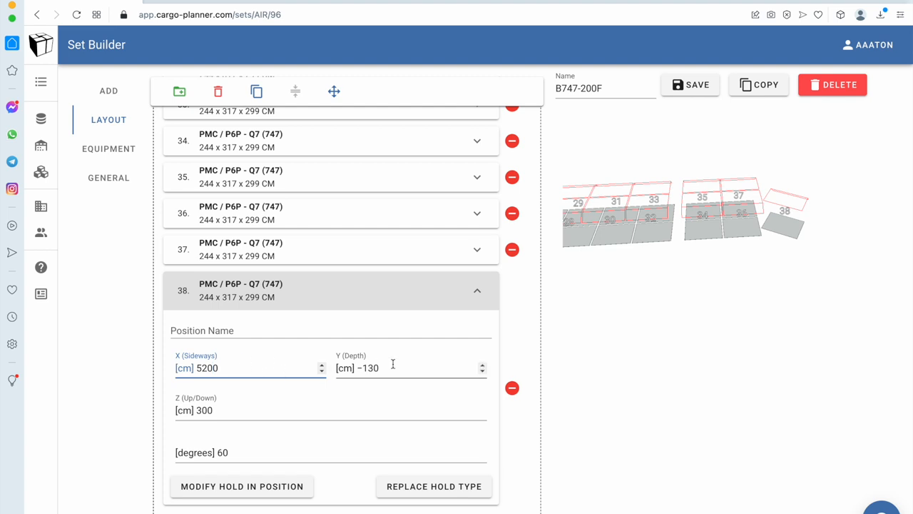
text(0)
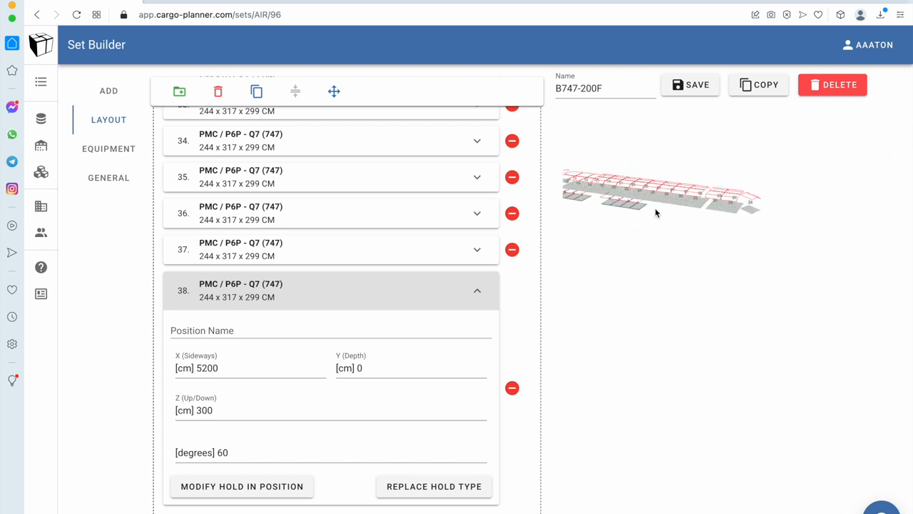
drag(656, 200, 742, 214)
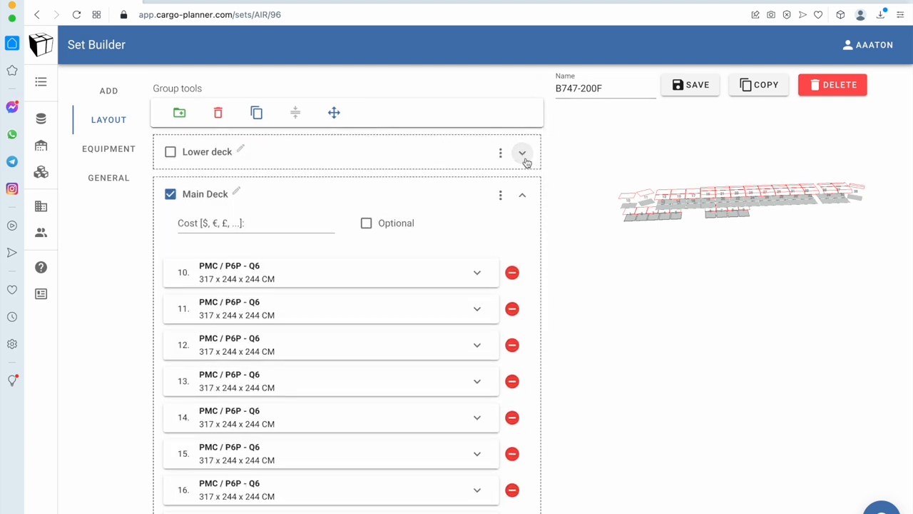
- Move the Lower deck group sideways with Move group, then save the B747-200F set
click(522, 194)
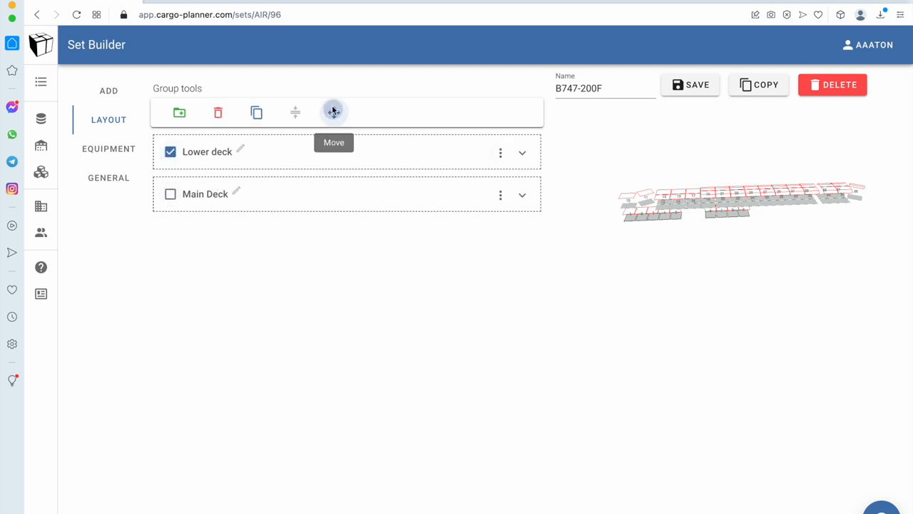
click(333, 113)
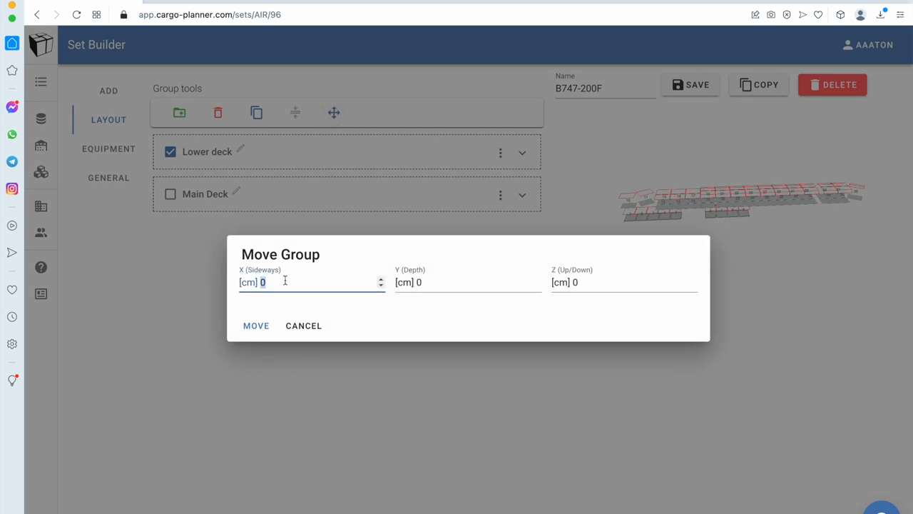
click(256, 325)
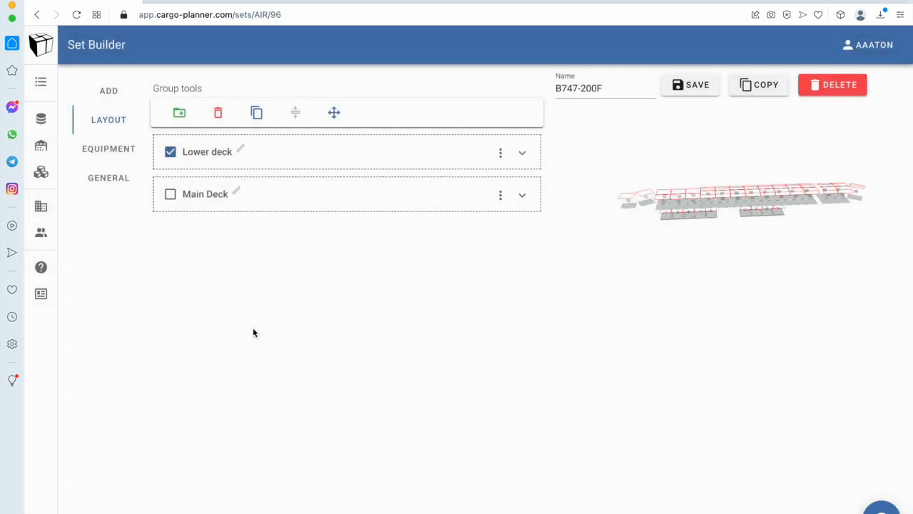
mouse_move(334, 112)
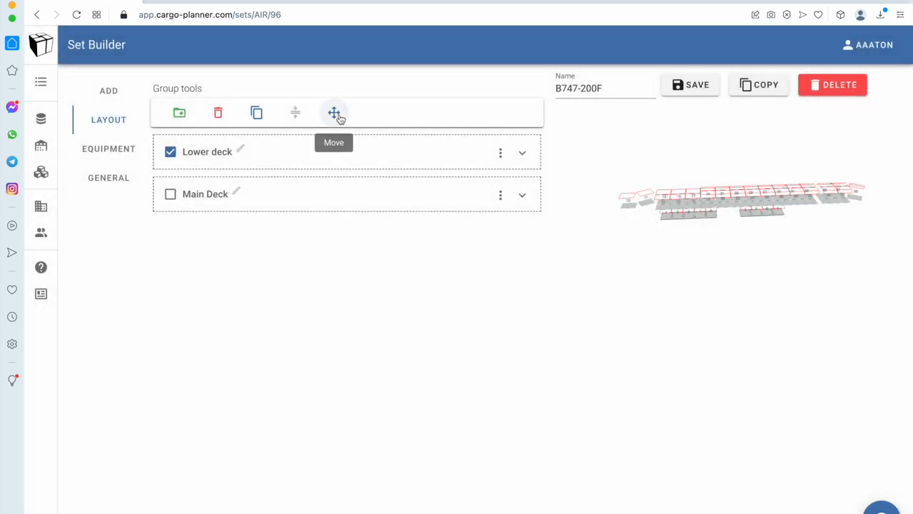
click(334, 113)
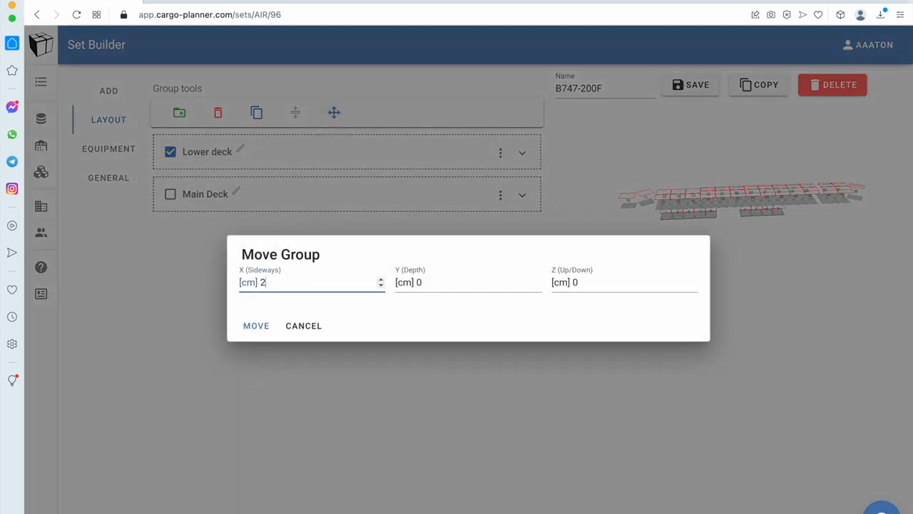
click(256, 326)
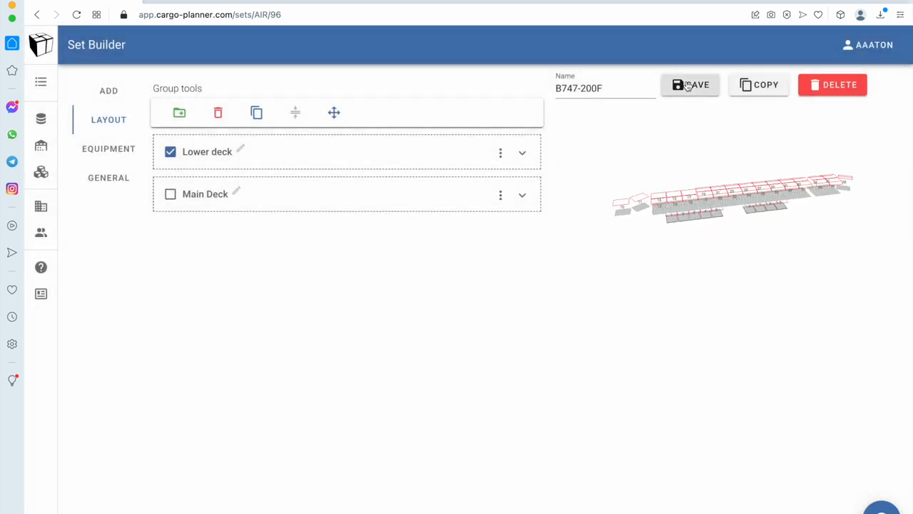
click(690, 84)
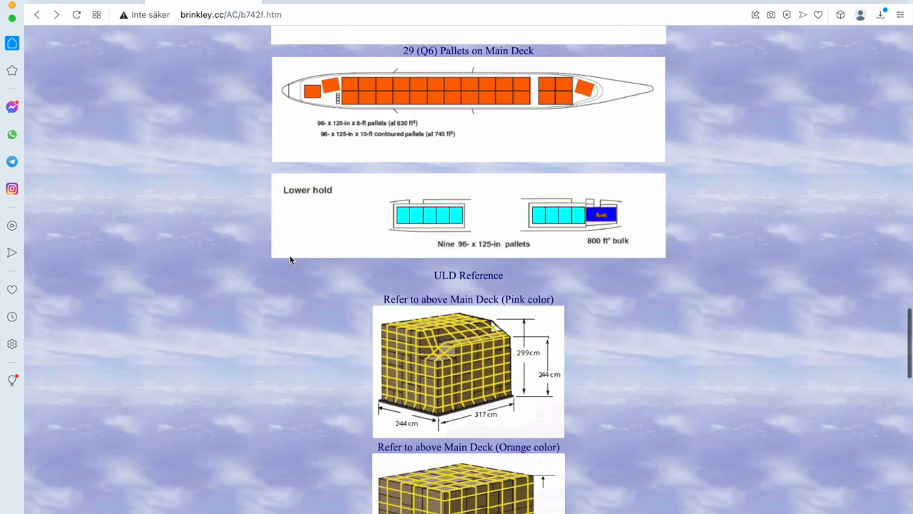
- Enter a 105000 kg maximum payload under GENERAL and save the B747-200F set
scroll(down, 3)
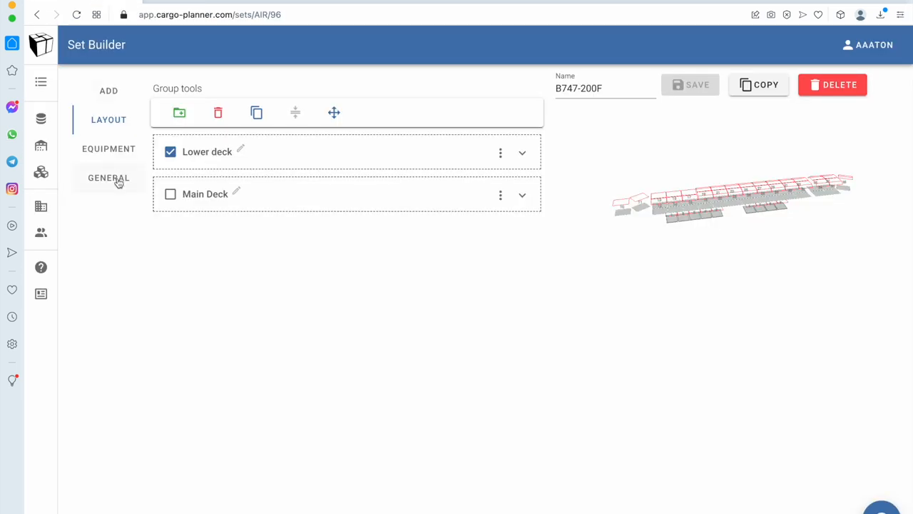
click(108, 178)
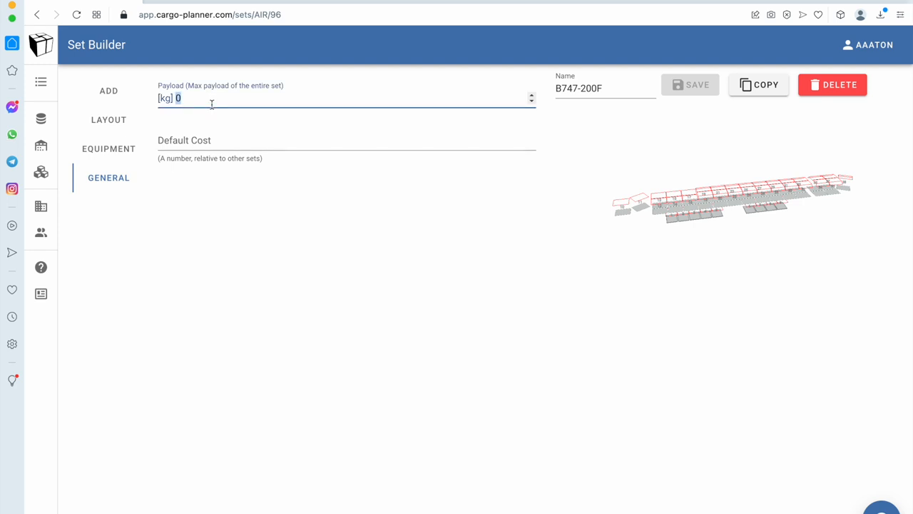
text(105000)
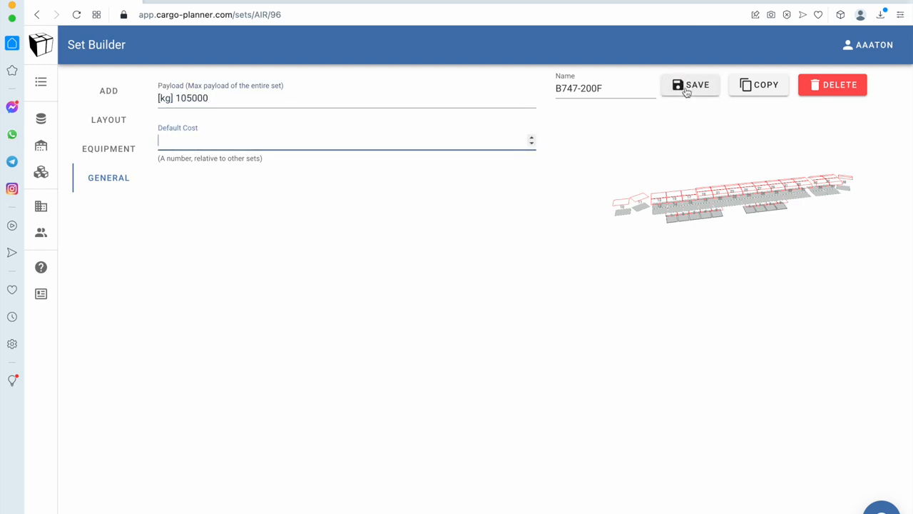
click(690, 84)
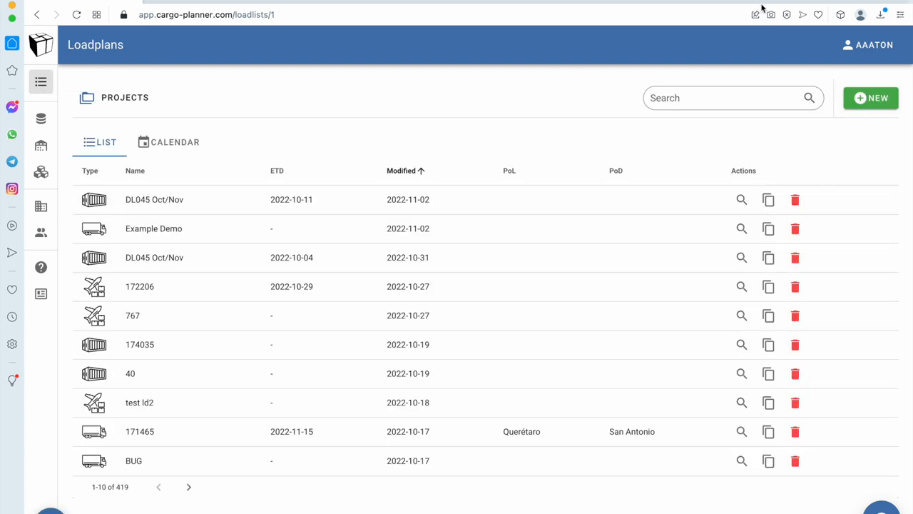
- Create a new Air containers & pallets loadlist named Test 747-200F
click(870, 98)
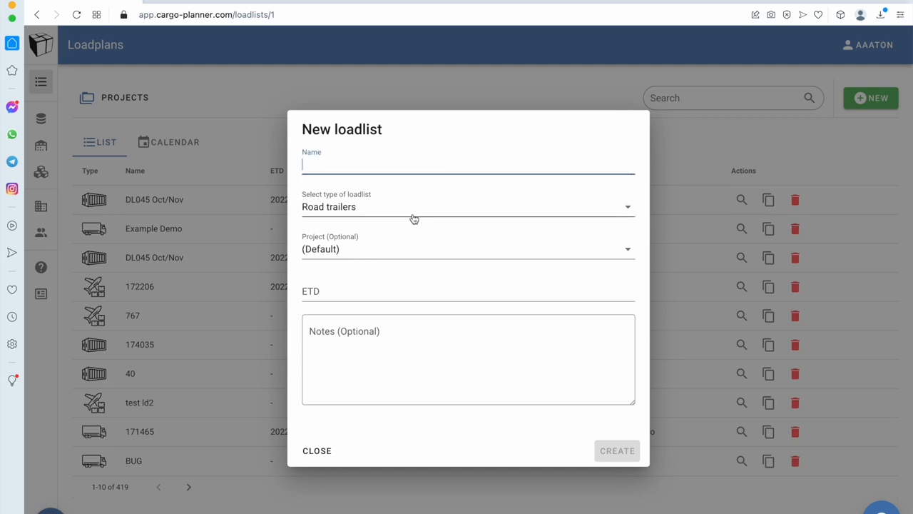
text(Test 747-200)
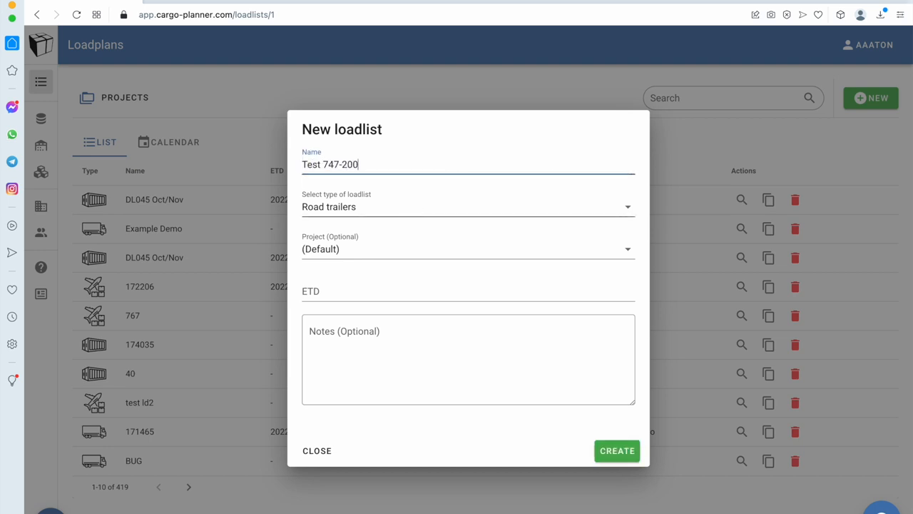
click(468, 206)
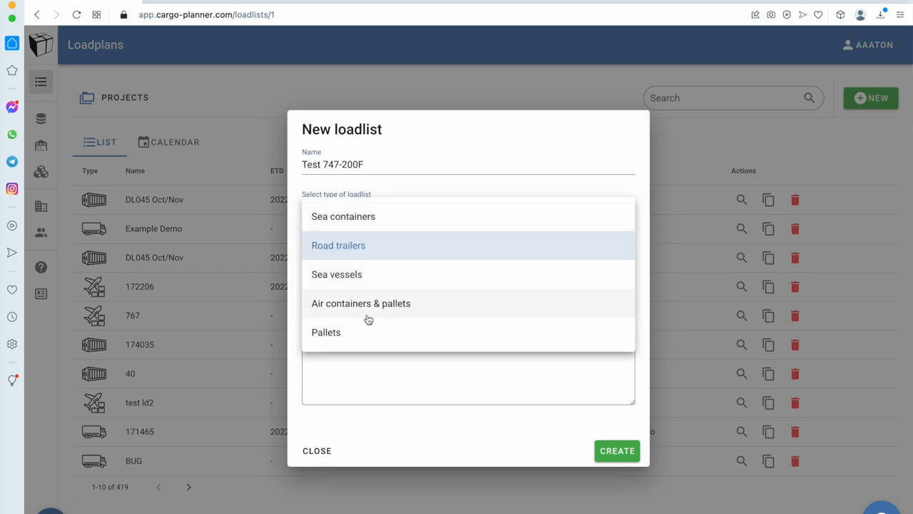
click(361, 303)
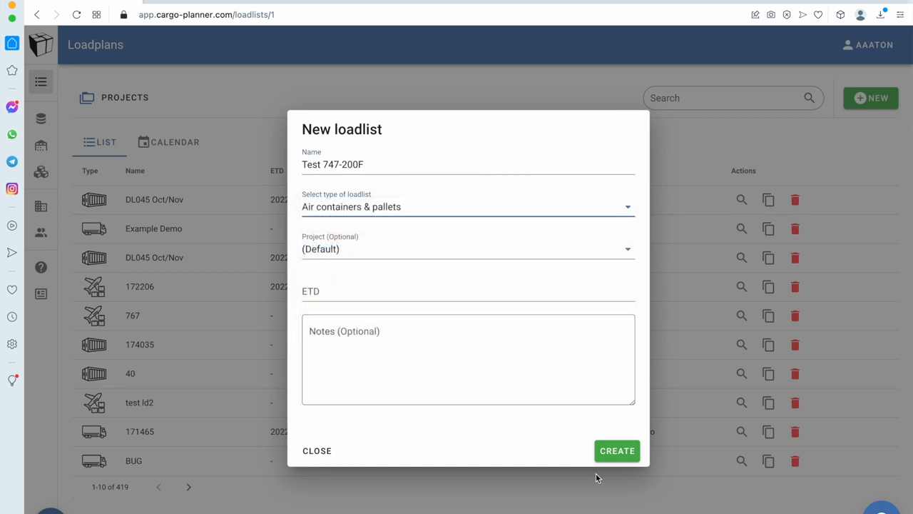
click(616, 450)
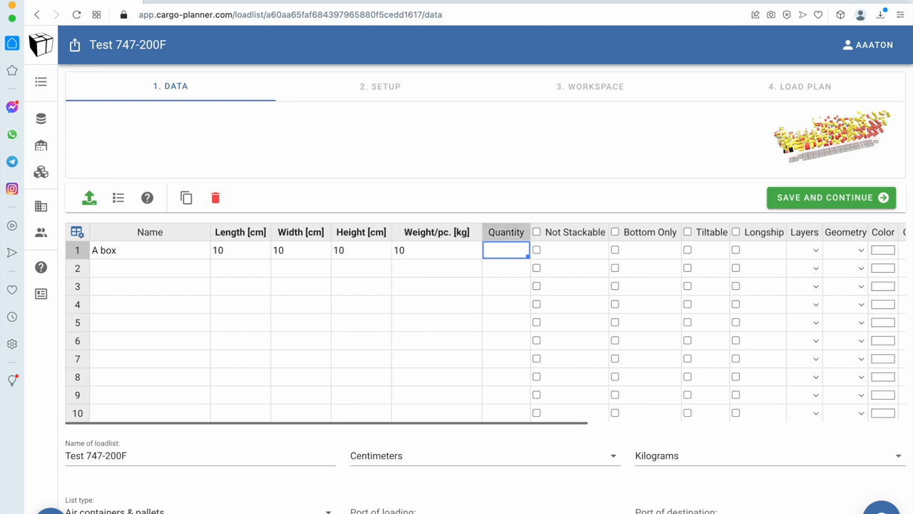
- Set the box quantity to 100, save, and continue past the density warning
text(100)
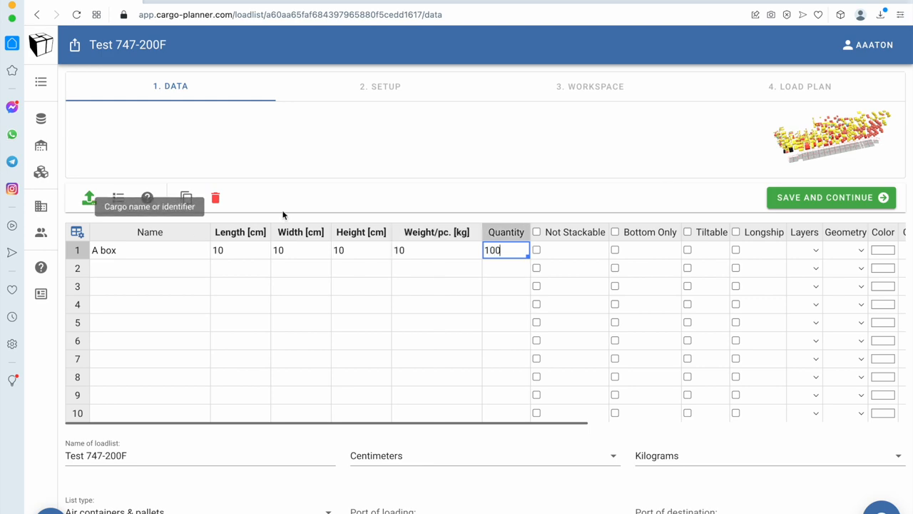
click(831, 197)
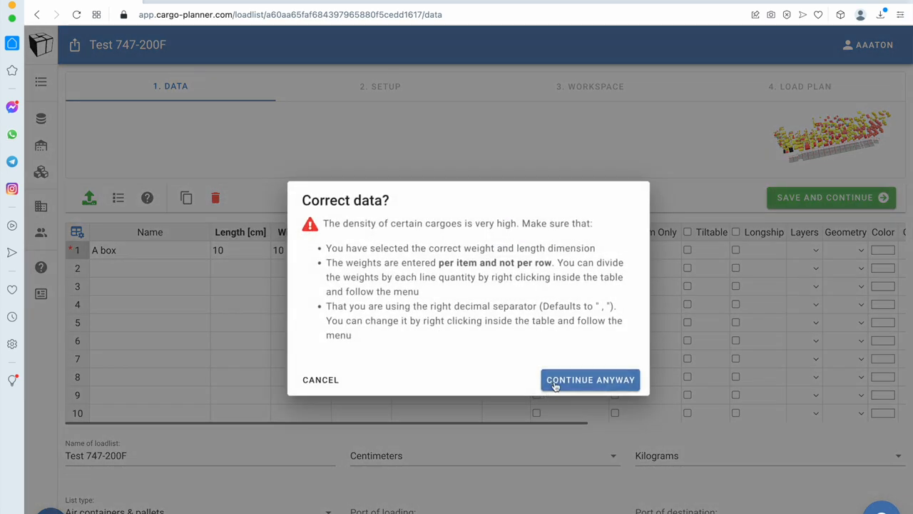
click(590, 379)
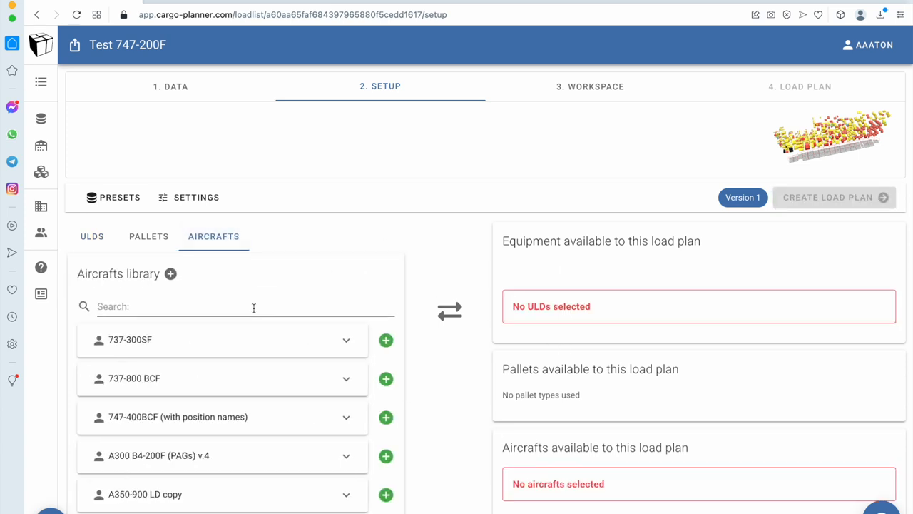
- Add B747-200F as an available aircraft and create the Test 747-200F load plan
scroll(down, 3)
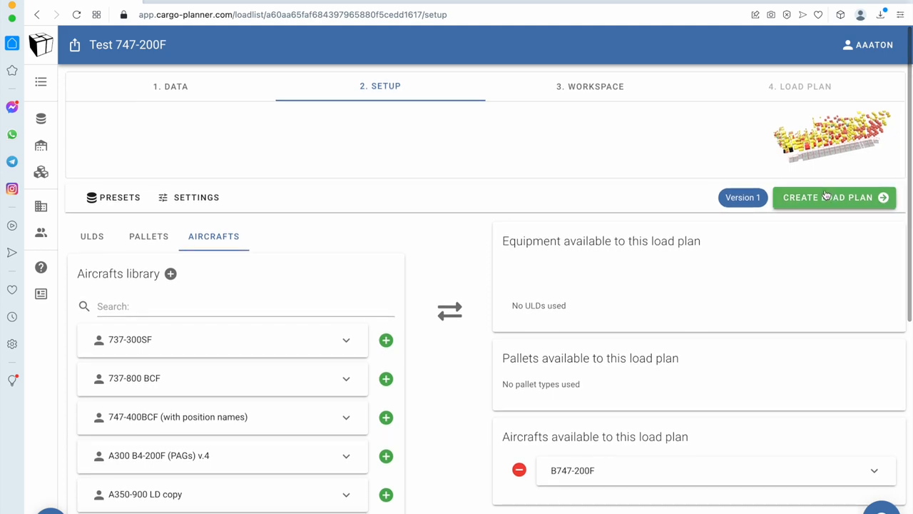
click(834, 197)
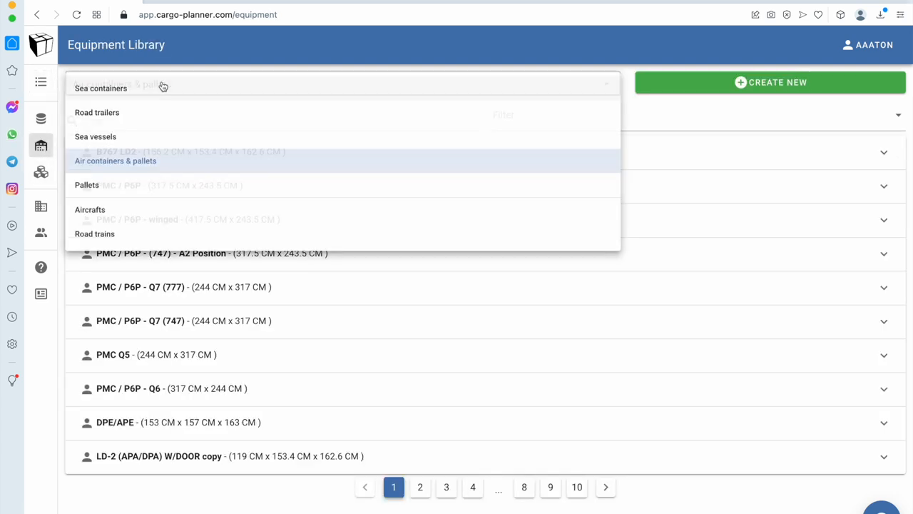
- Filter the library to aircraft, edit B747-200F, and shift Main Deck above Lower deck
click(90, 209)
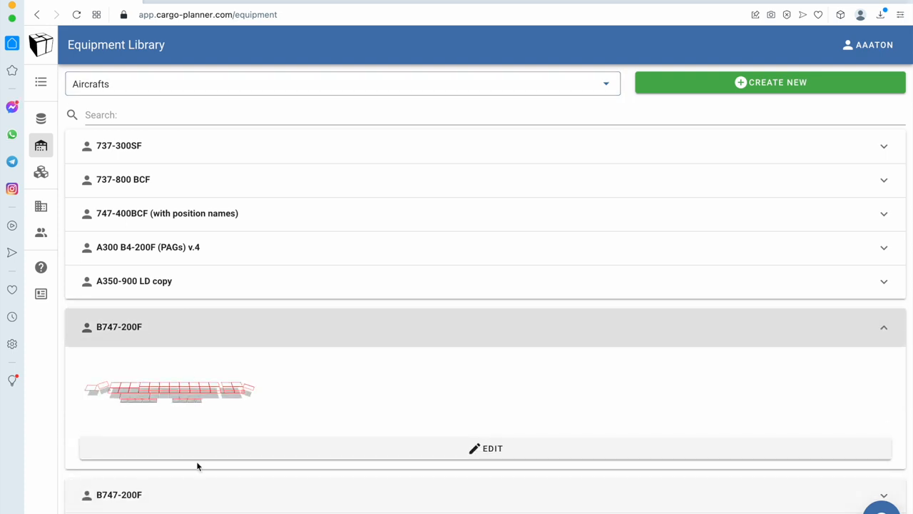
click(492, 448)
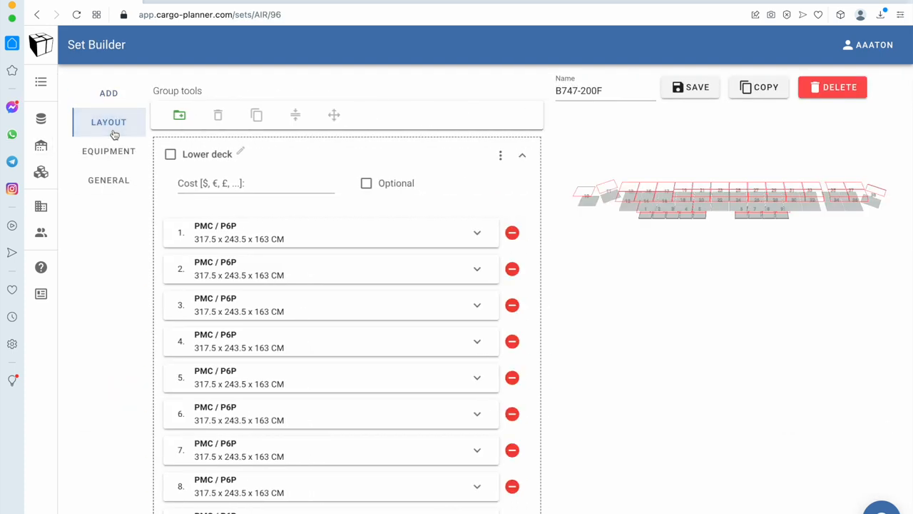
click(523, 155)
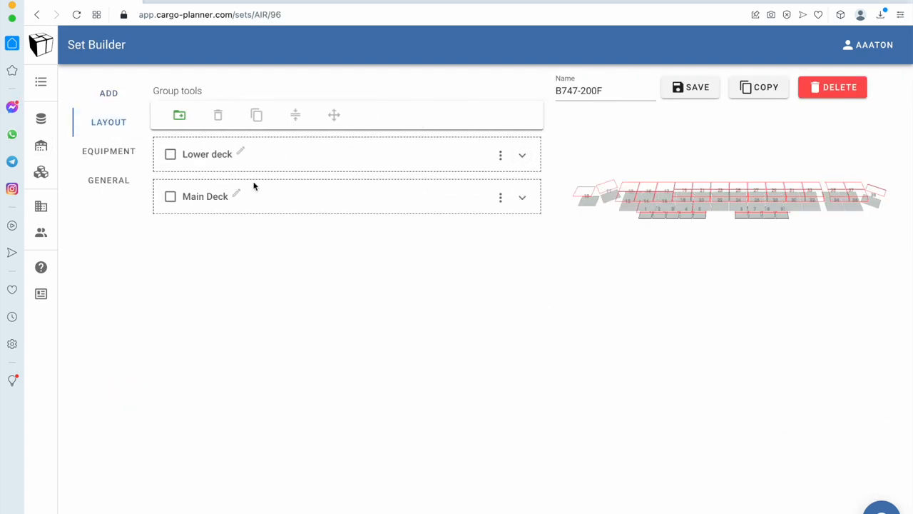
click(500, 197)
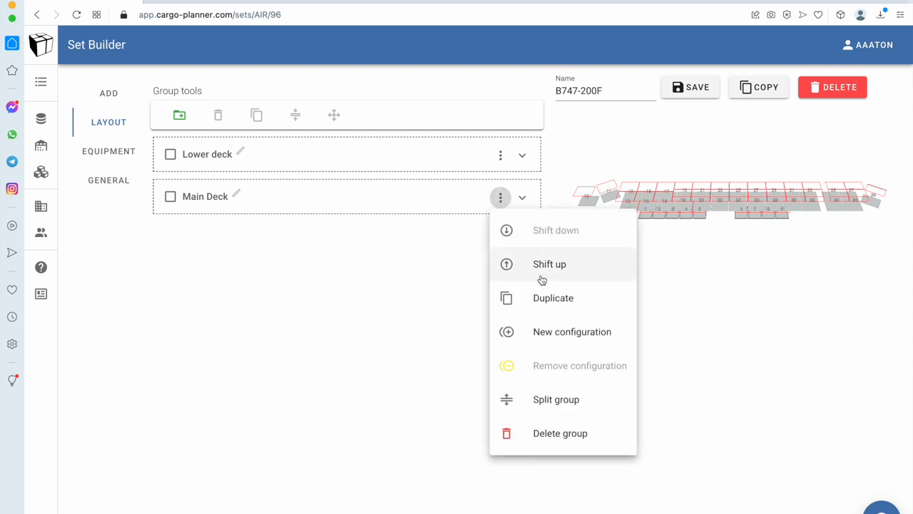
click(550, 264)
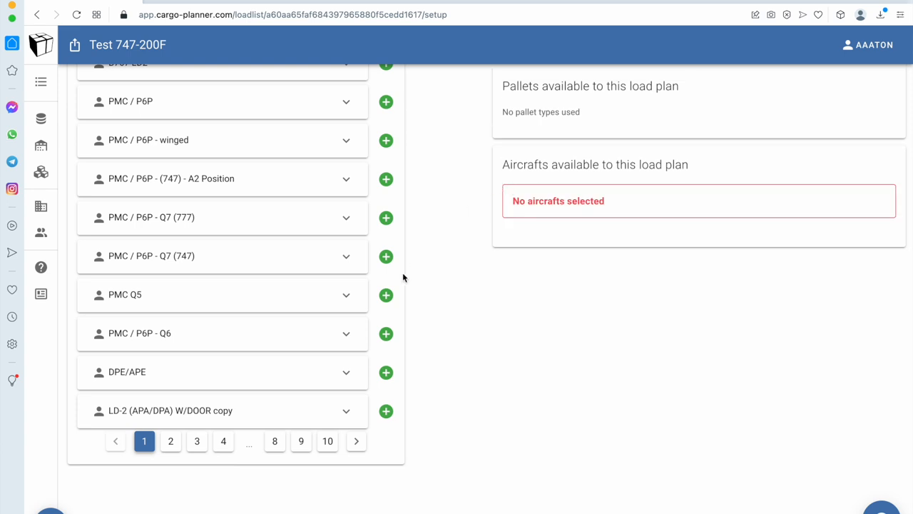
- Add B747-200F, calculate the plan fitting all 100 items, and return to the workspace
click(213, 236)
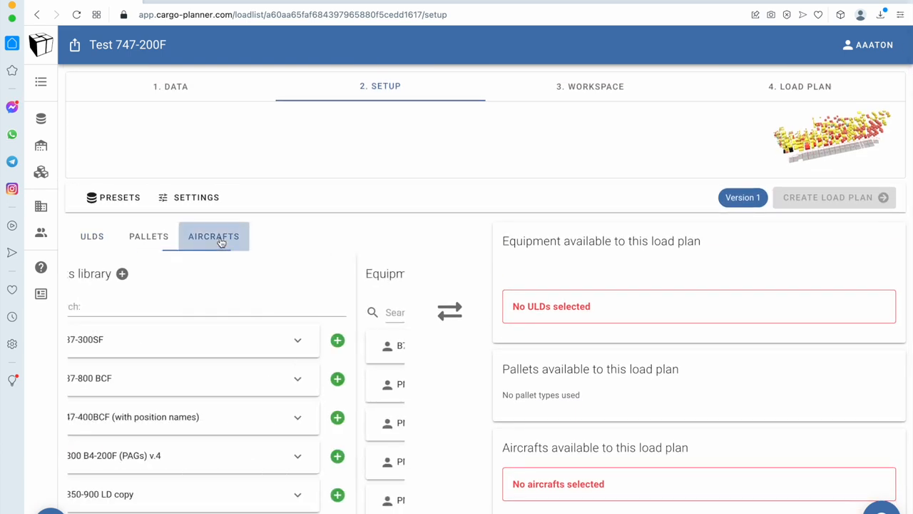
click(386, 322)
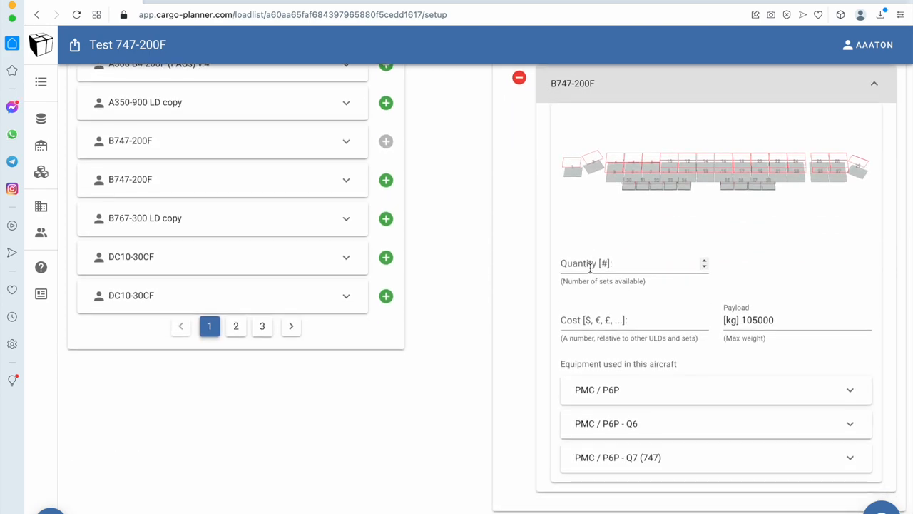
click(828, 197)
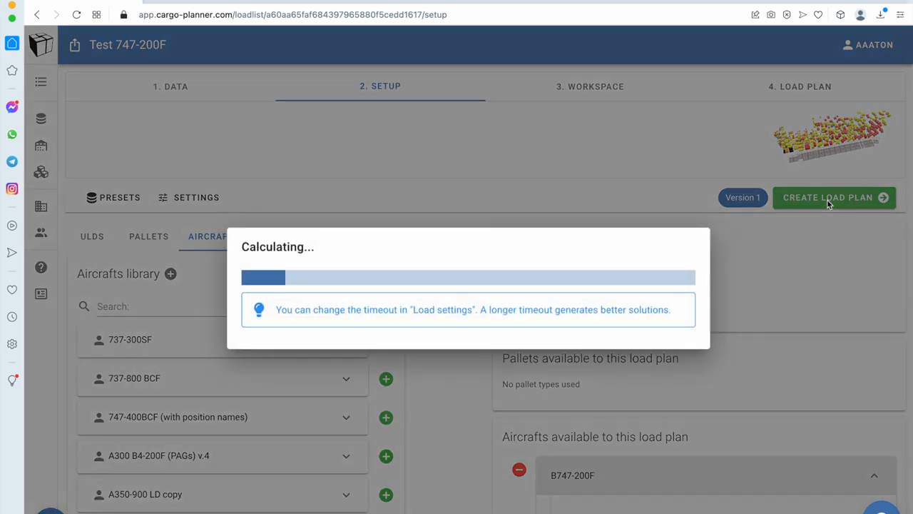
click(827, 197)
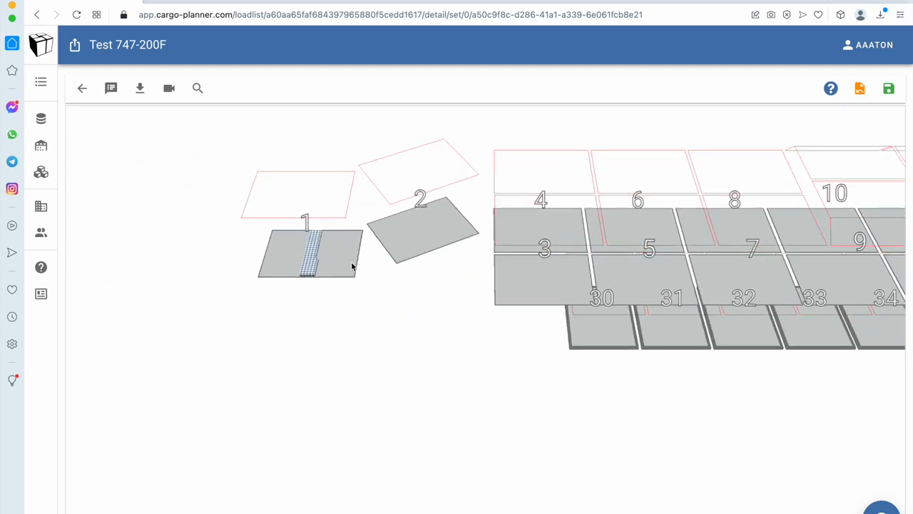
click(82, 88)
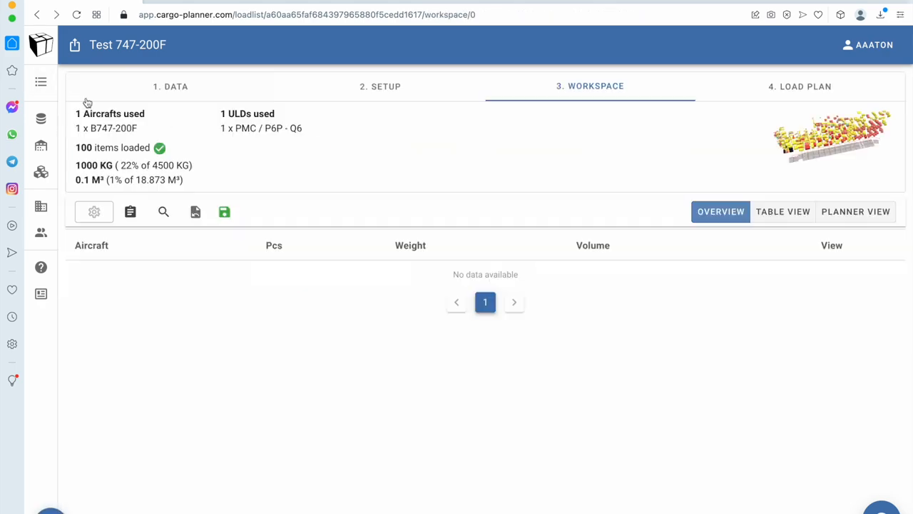